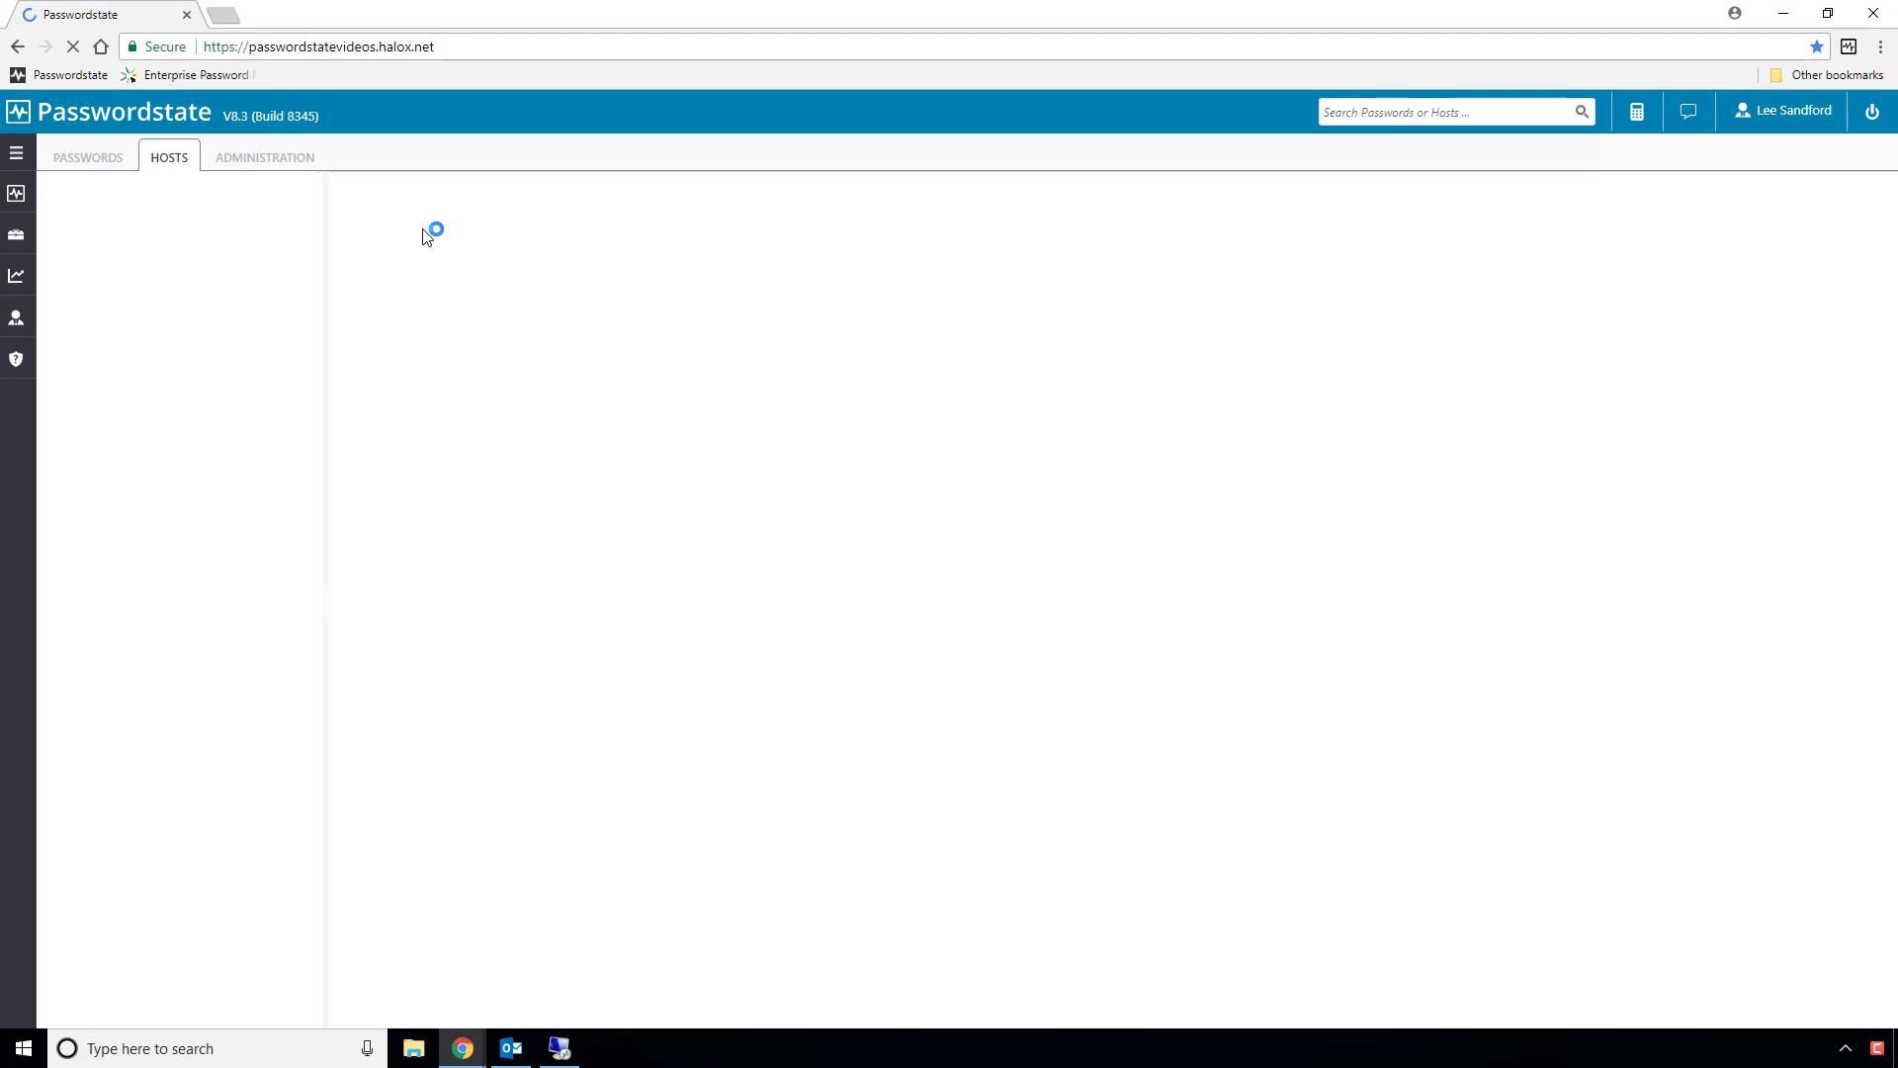
Navigate from Hosts to Administration > Remote Site Locations, listing the SandDomain site
{"action": "left_click", "coordinate": [166, 156]}
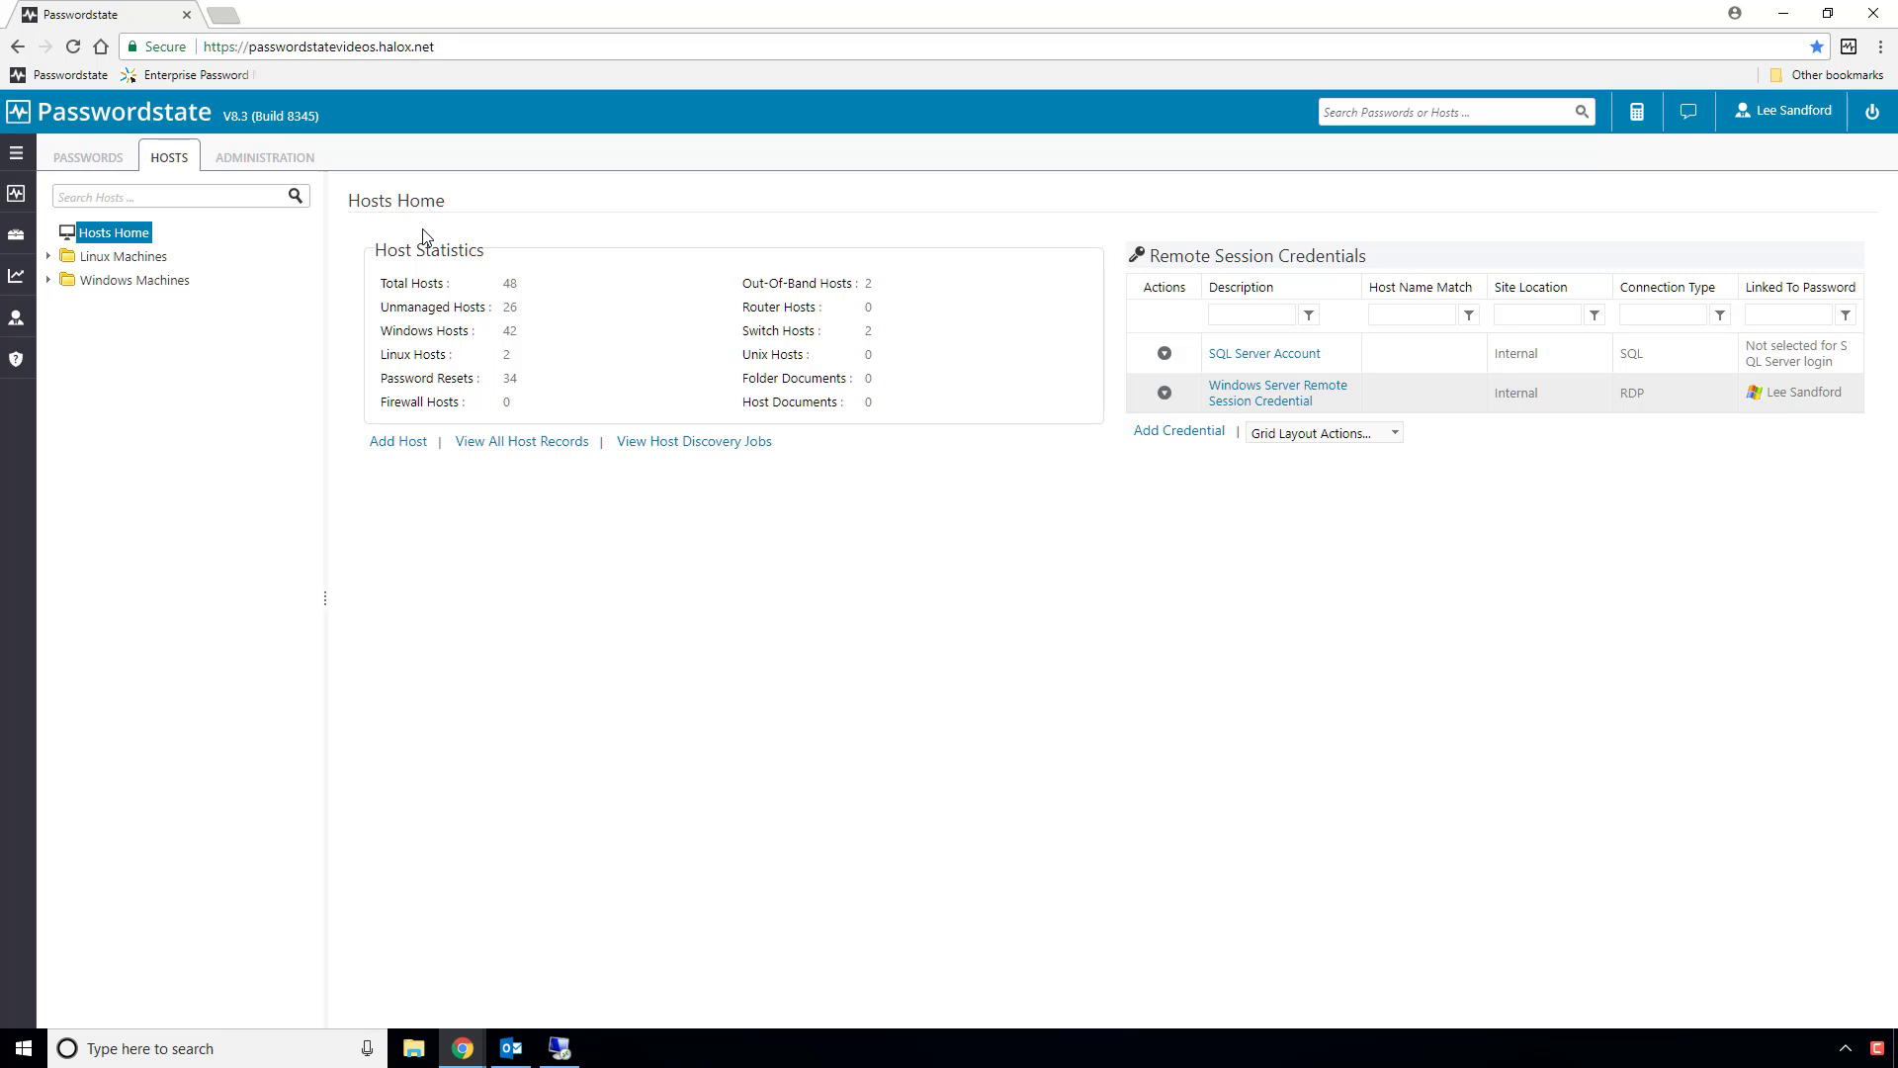
{"action": "mouse_move", "coordinate": [265, 156]}
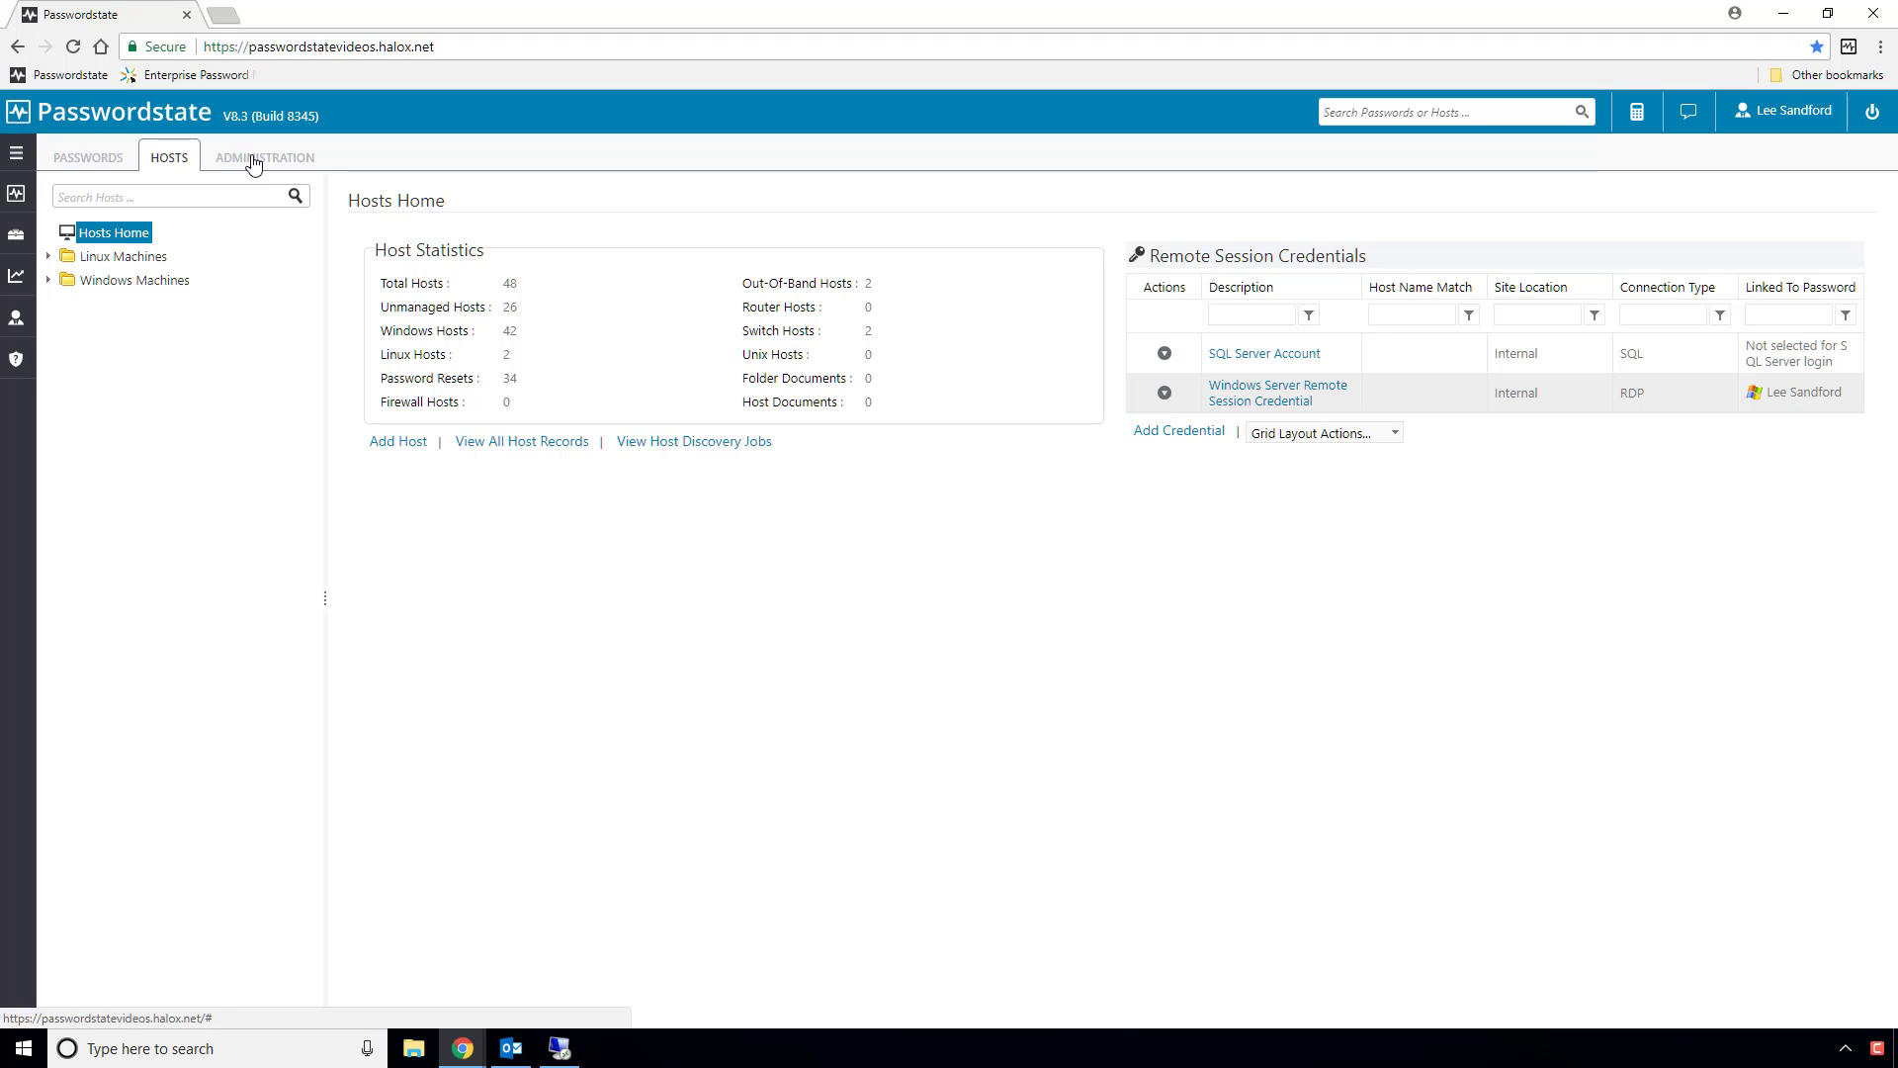
{"action": "left_click", "coordinate": [263, 156]}
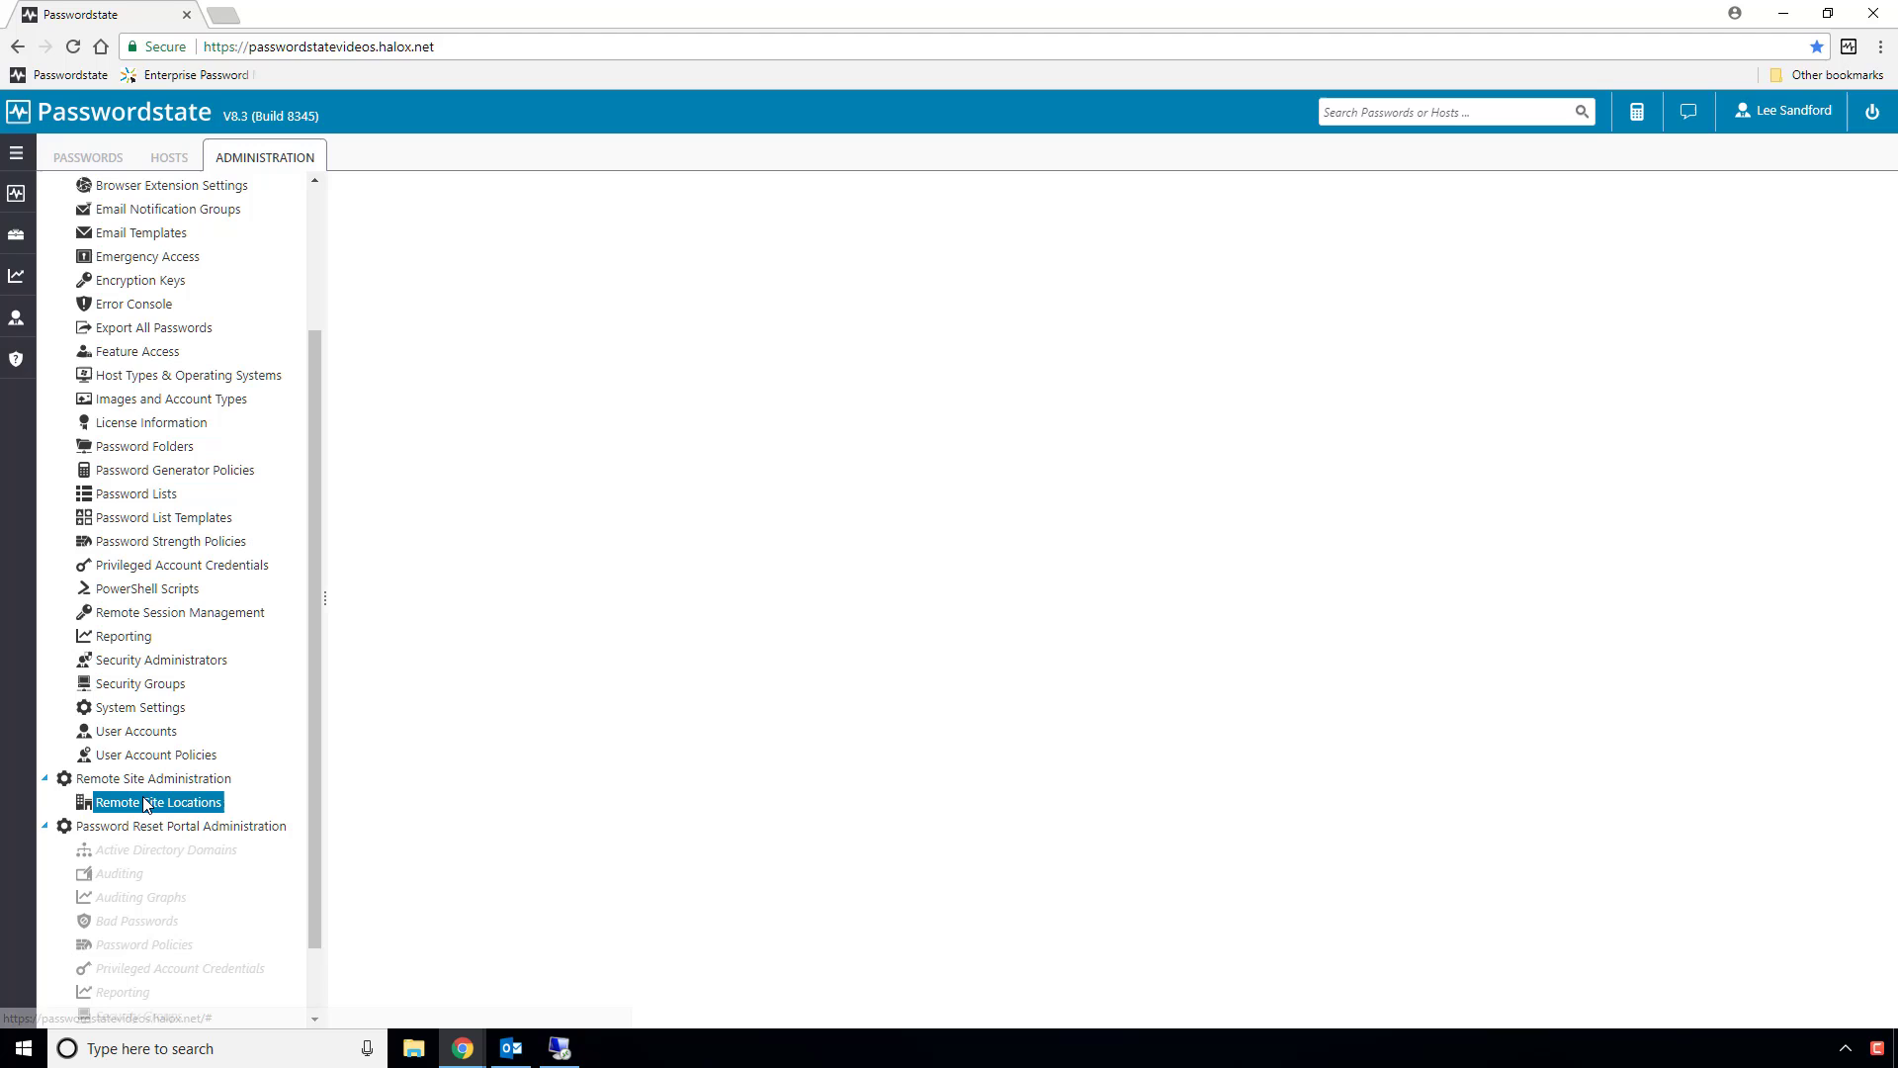
{"action": "left_click", "coordinate": [158, 801]}
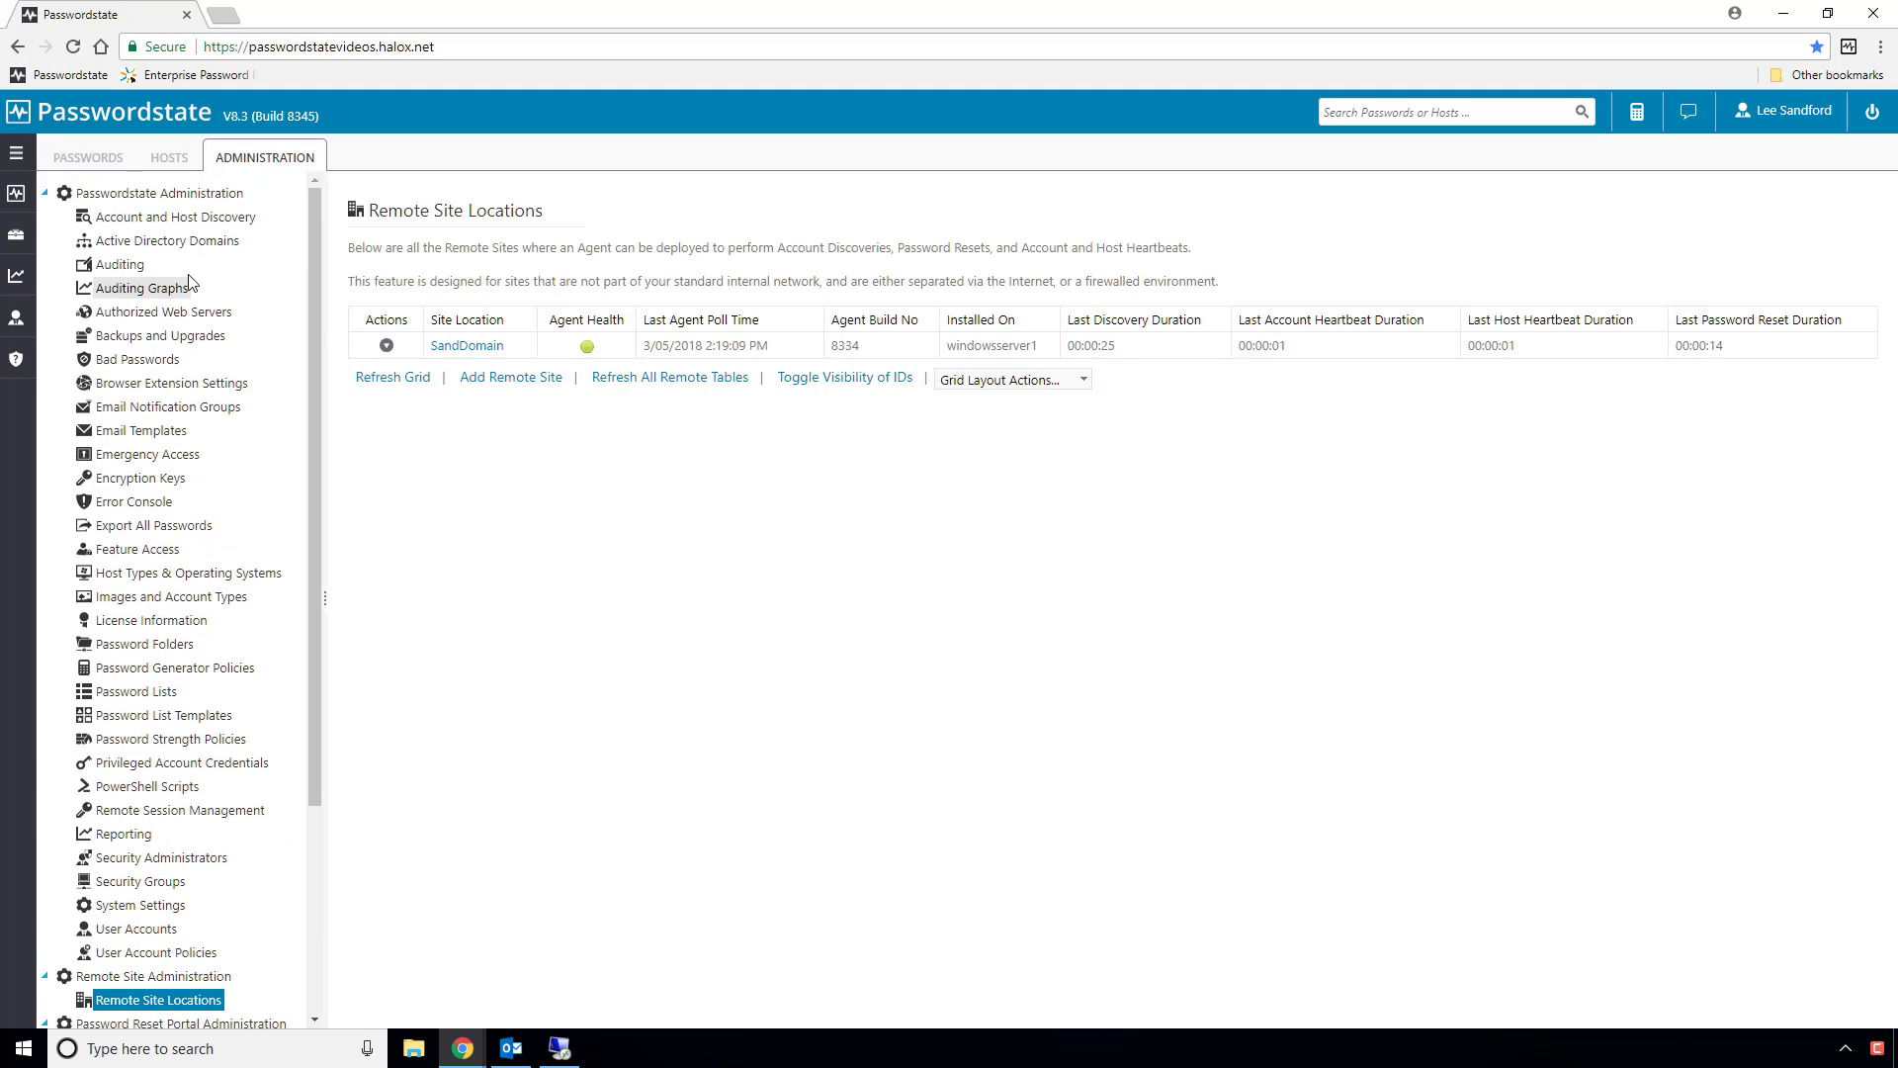
View the Active Directory Domains list showing sanddomain, then return to the Hosts overview
{"action": "left_click", "coordinate": [166, 239]}
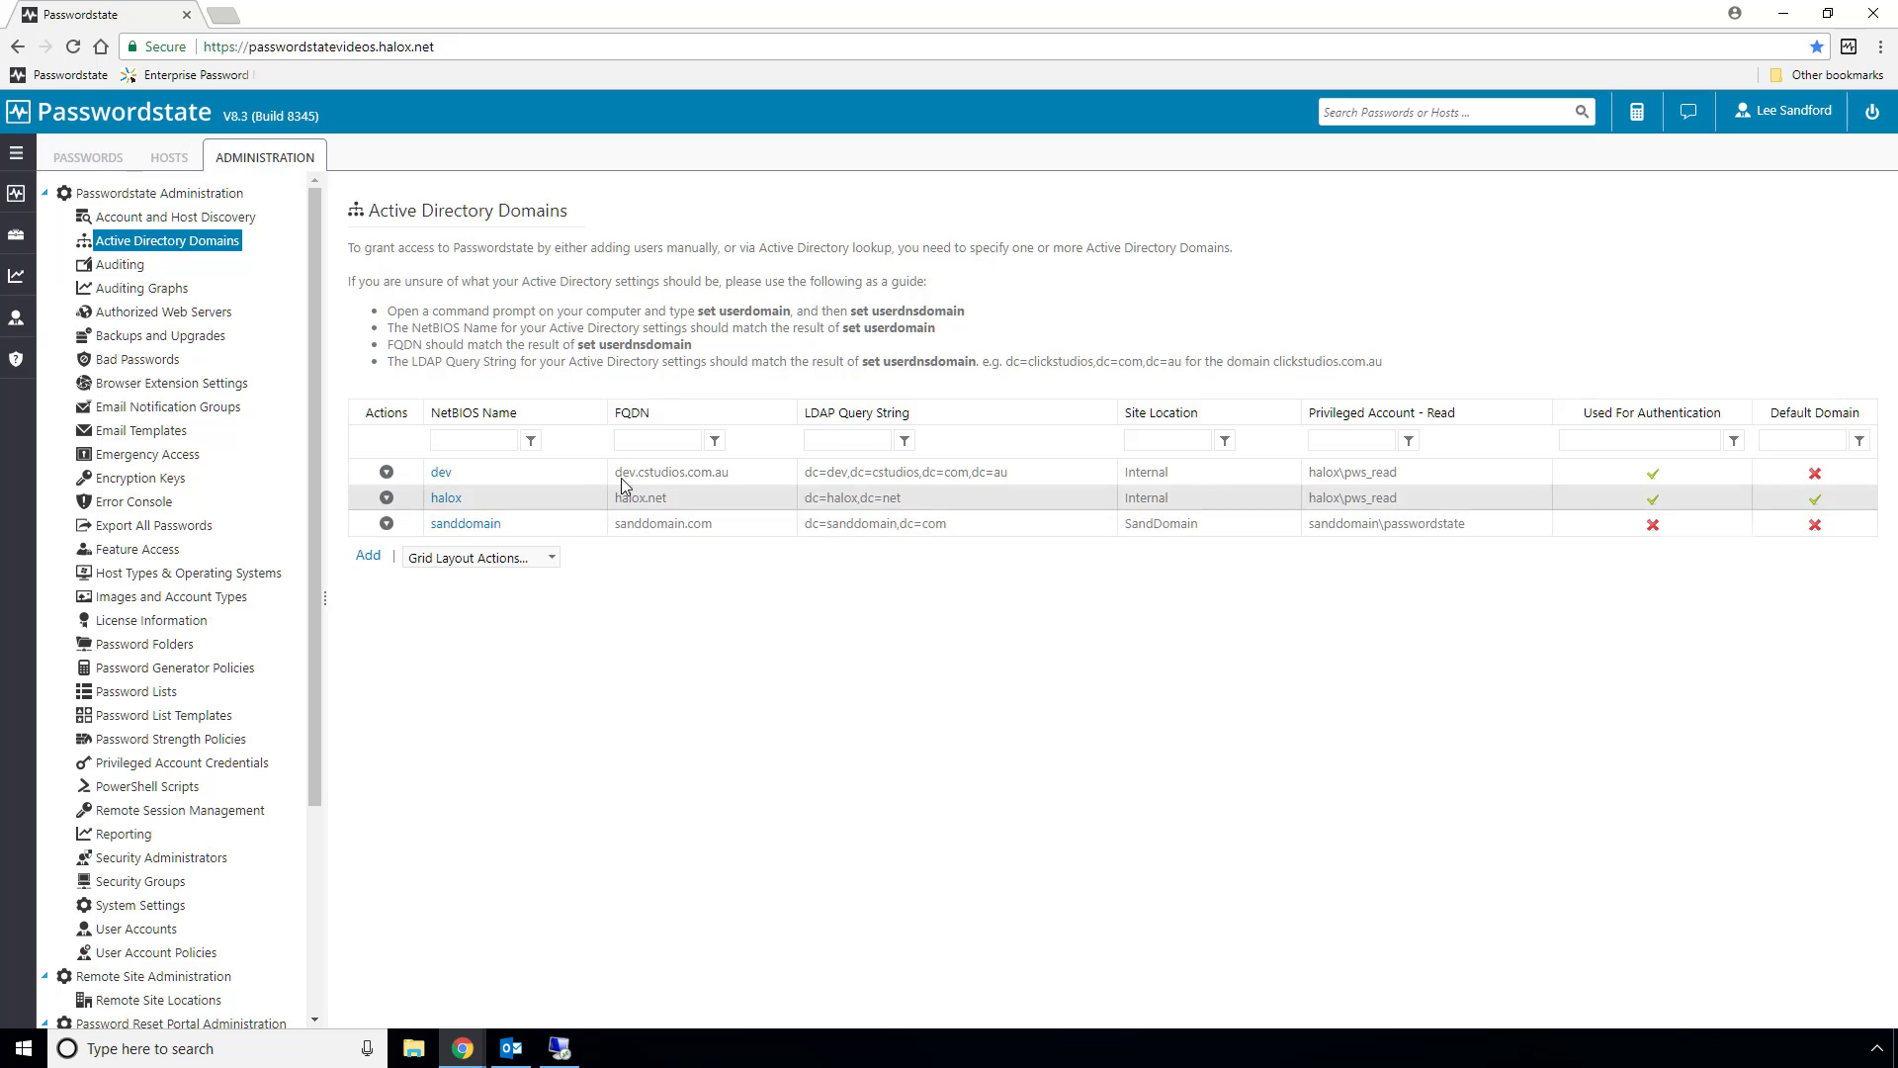
{"action": "left_click", "coordinate": [168, 158]}
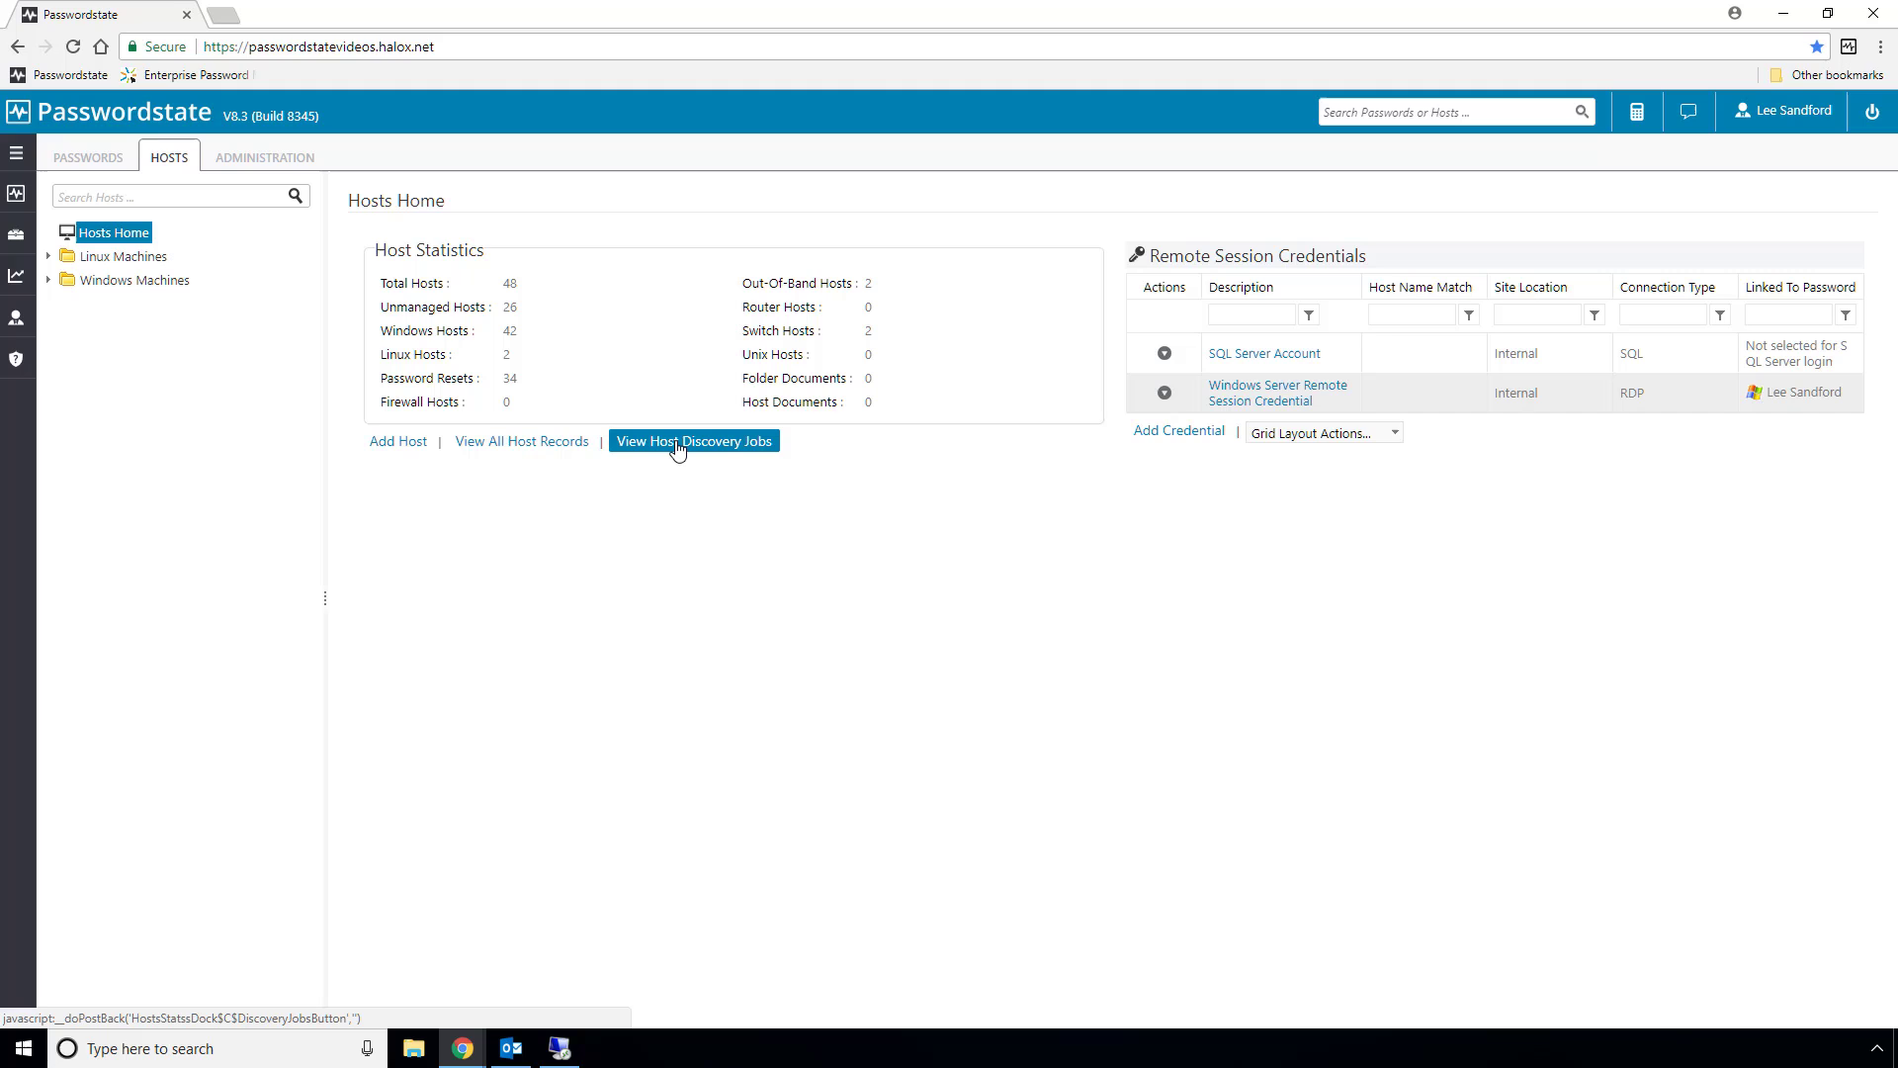
List host discovery jobs and review the Sanddomain Desktop Discovery job's settings
{"action": "left_click", "coordinate": [694, 440]}
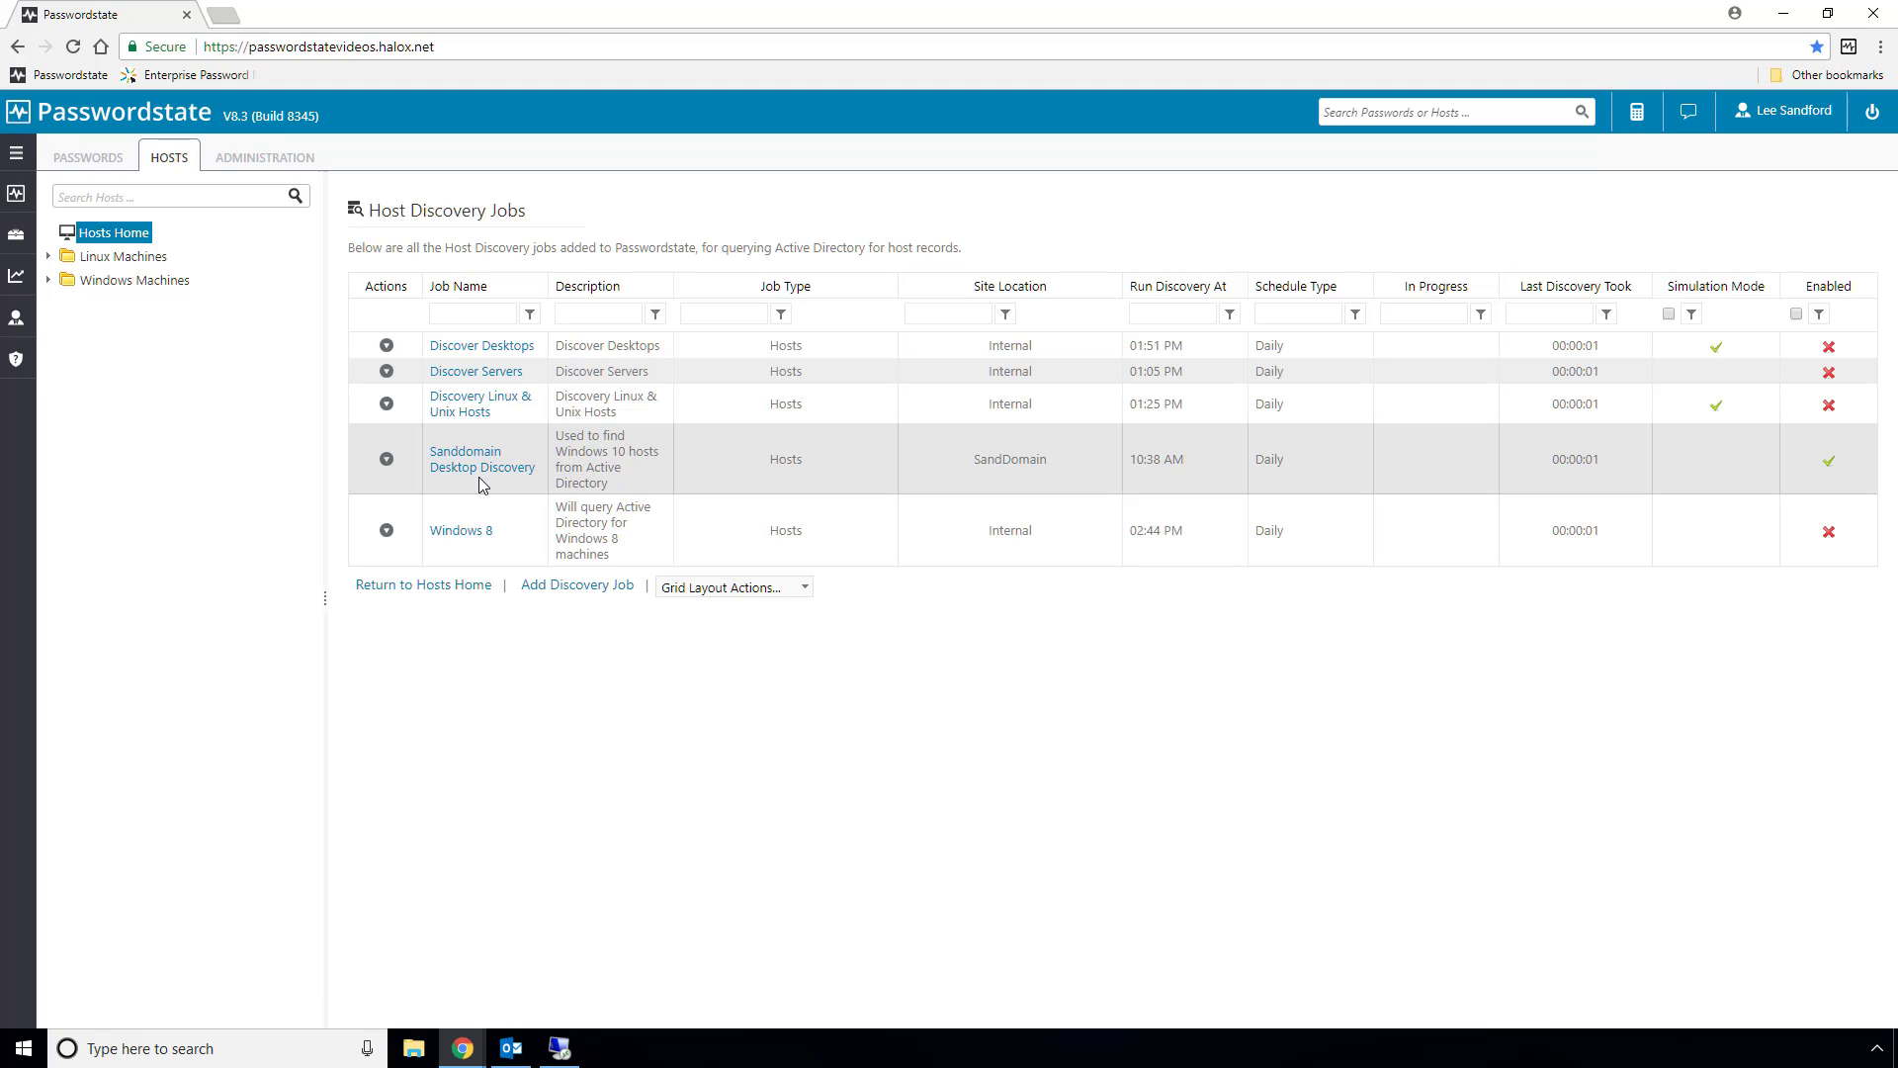
{"action": "left_click", "coordinate": [480, 459]}
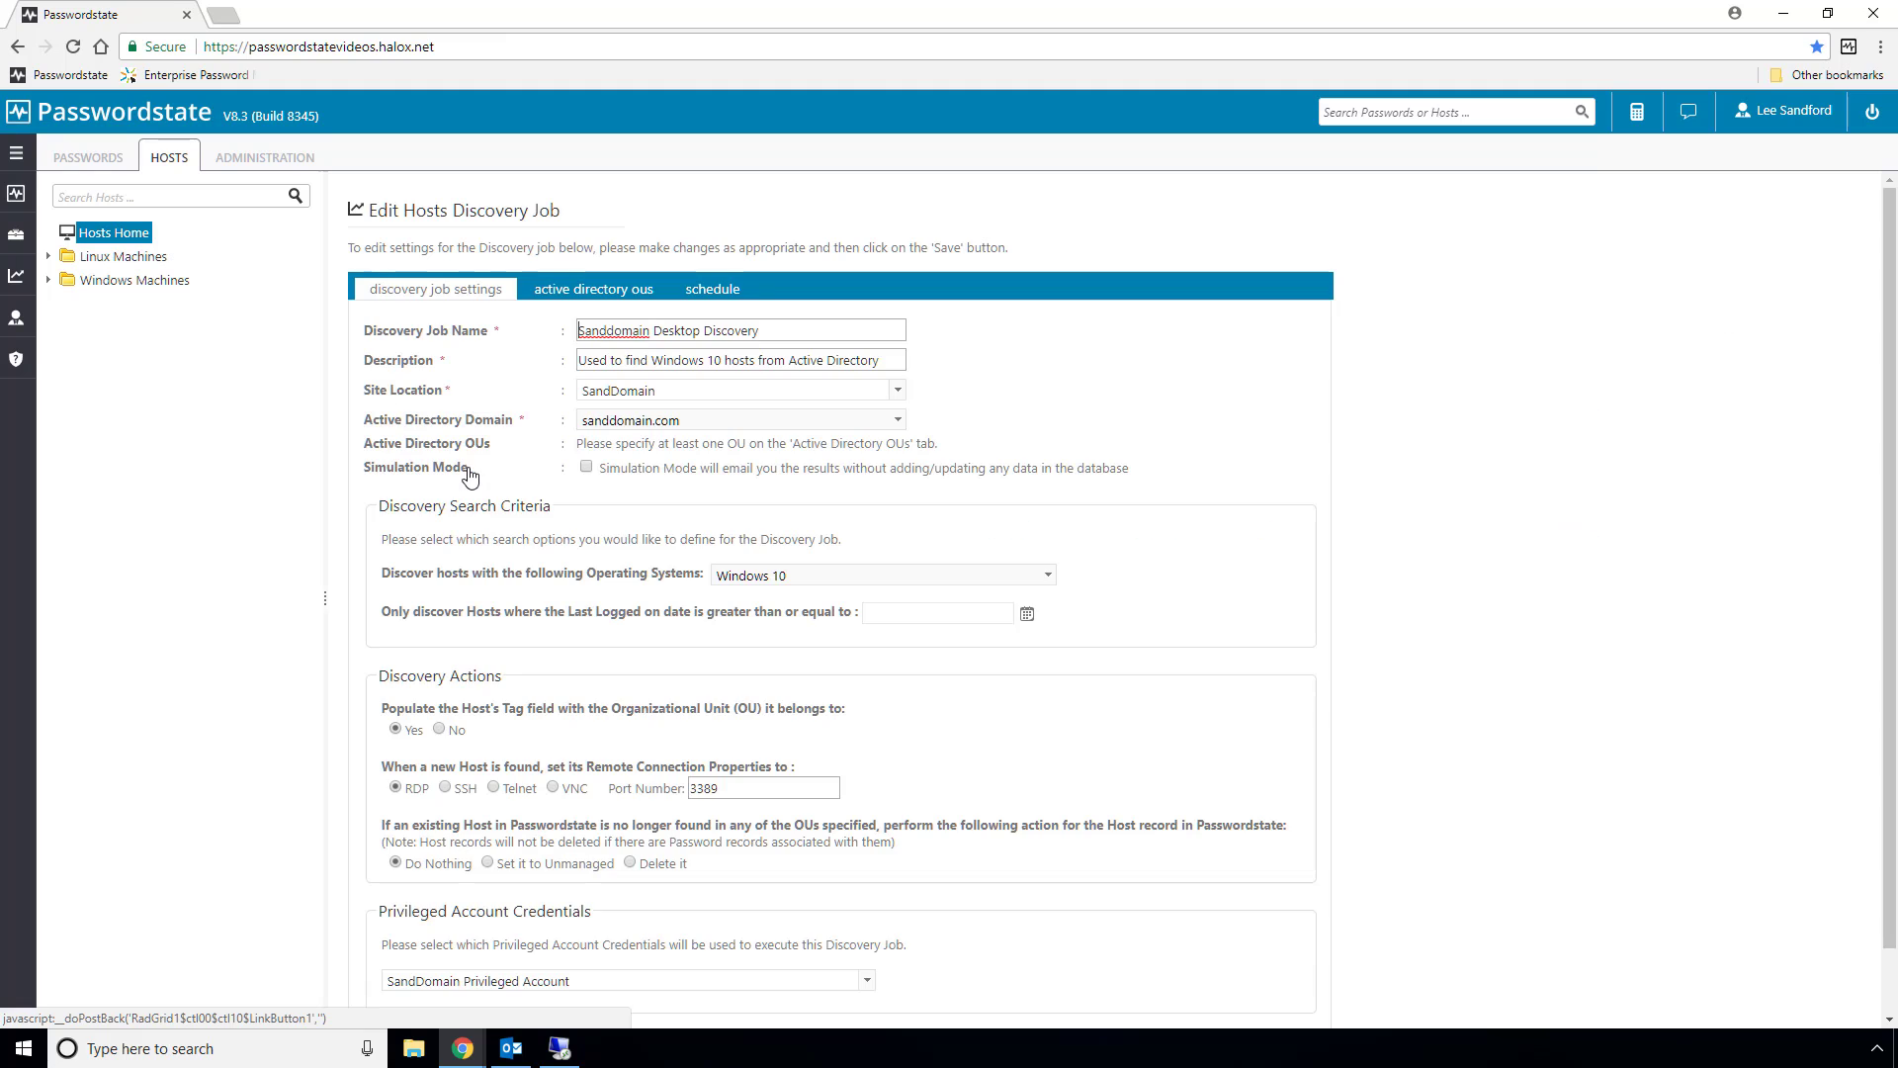
{"action": "mouse_move", "coordinate": [1202, 433]}
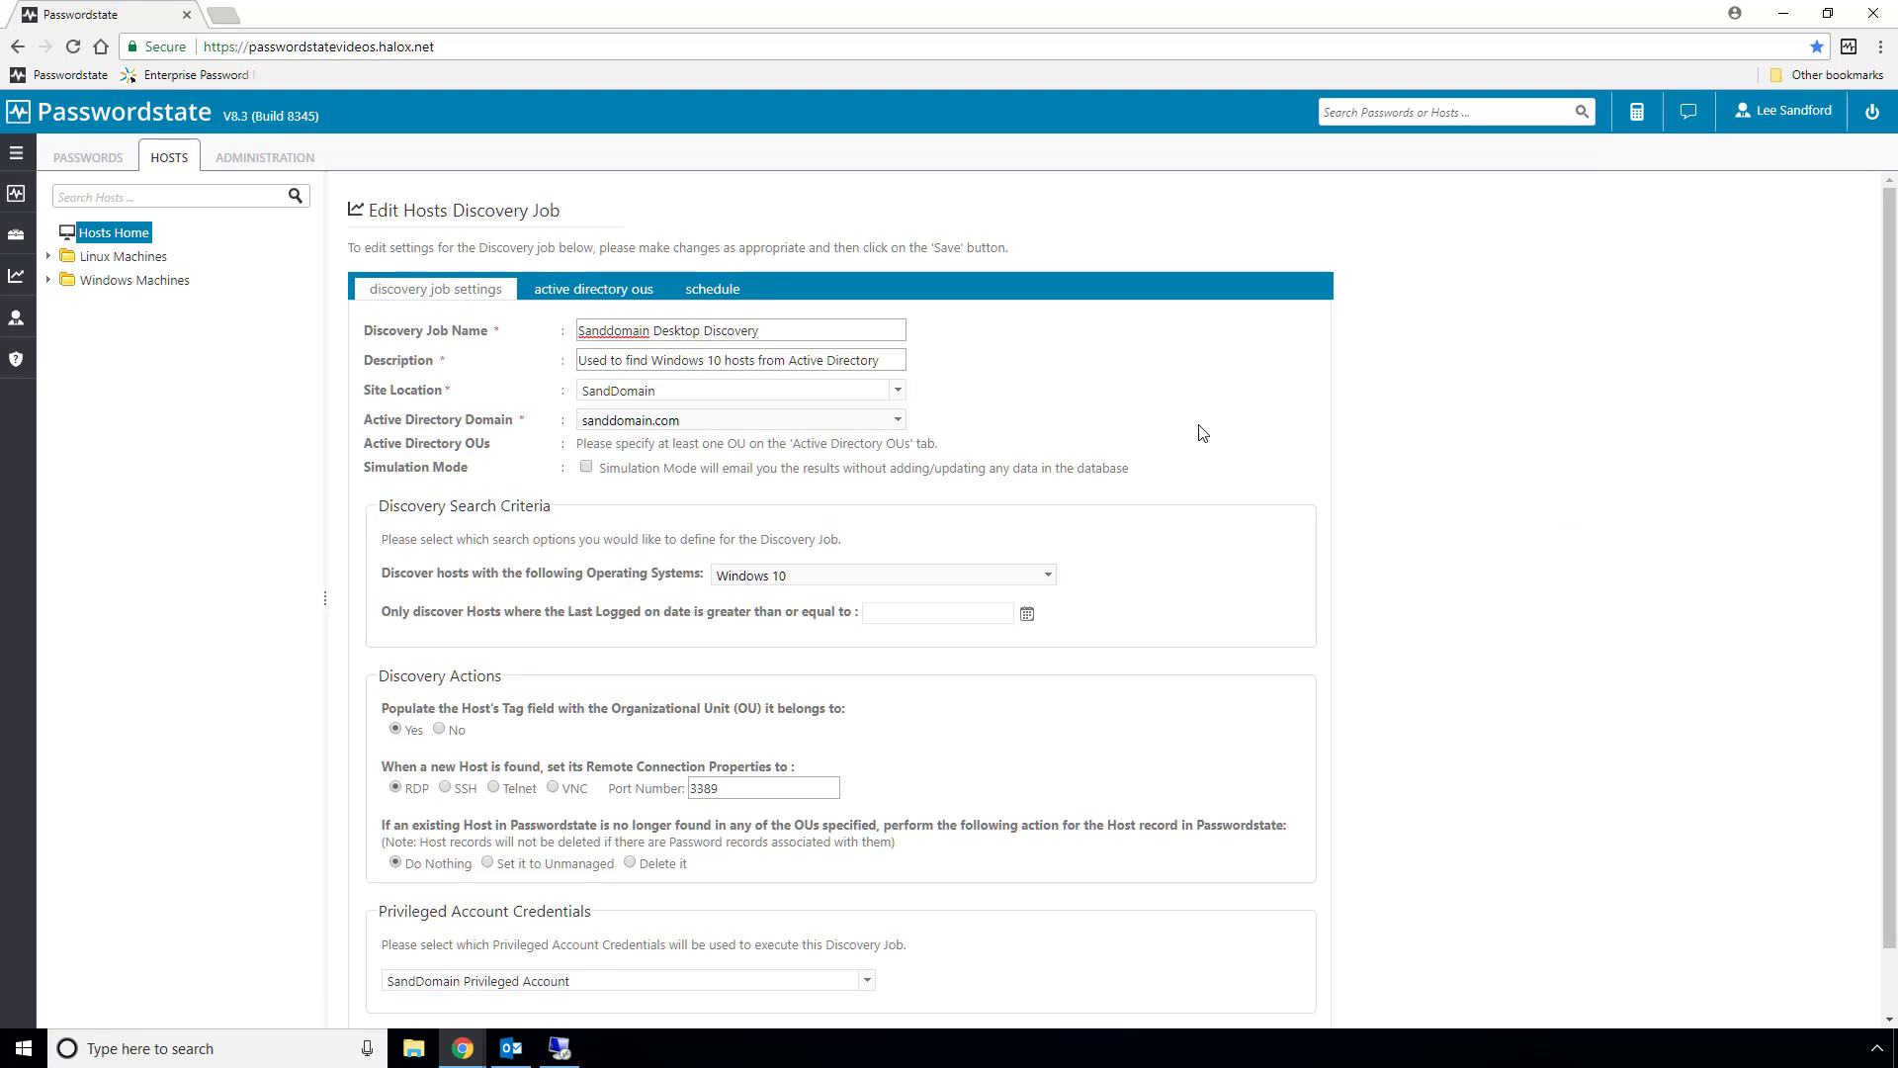
{"action": "scroll", "scroll_direction": "down", "scroll_amount": 3}
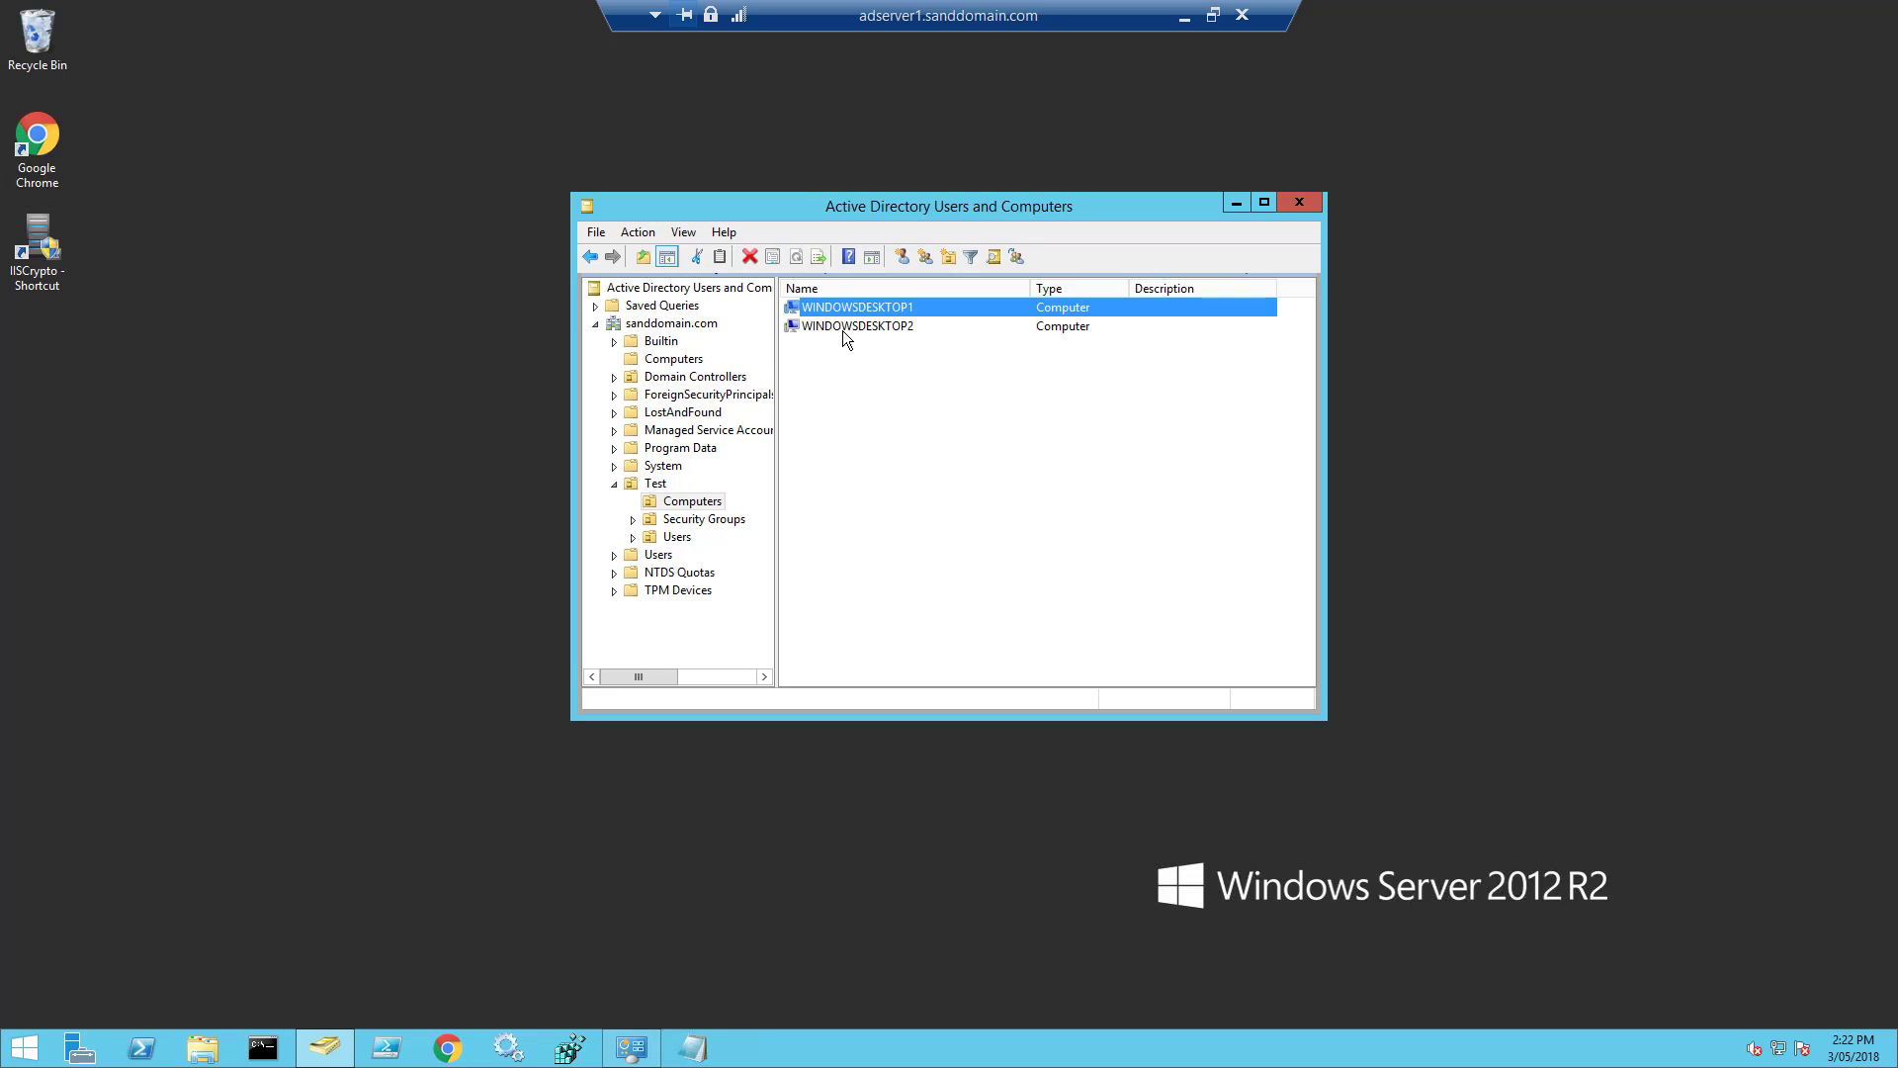
Return to the Sanddomain Desktop Discovery job settings in the browser
{"action": "left_click", "coordinate": [860, 327]}
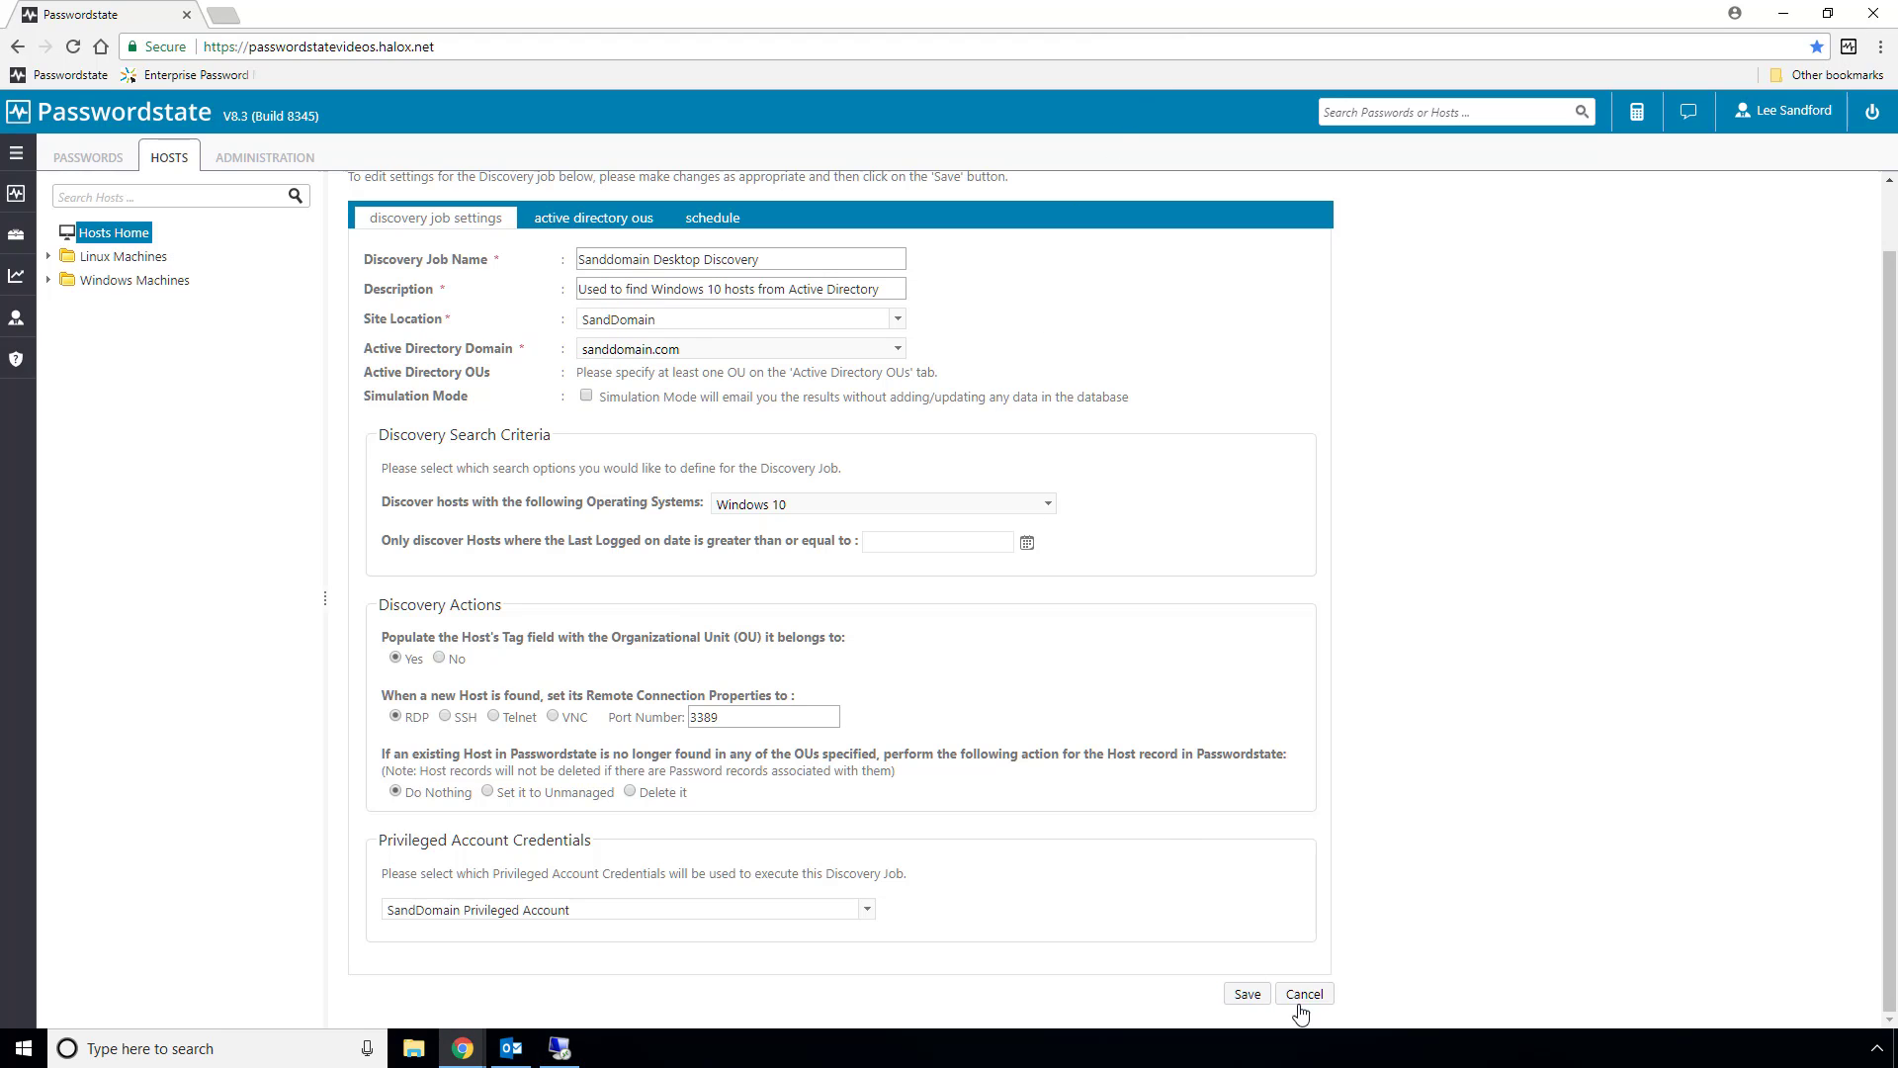
Cancel out of the settings and run the Sanddomain Desktop Discovery job now, confirming OK
{"action": "left_click", "coordinate": [1303, 995]}
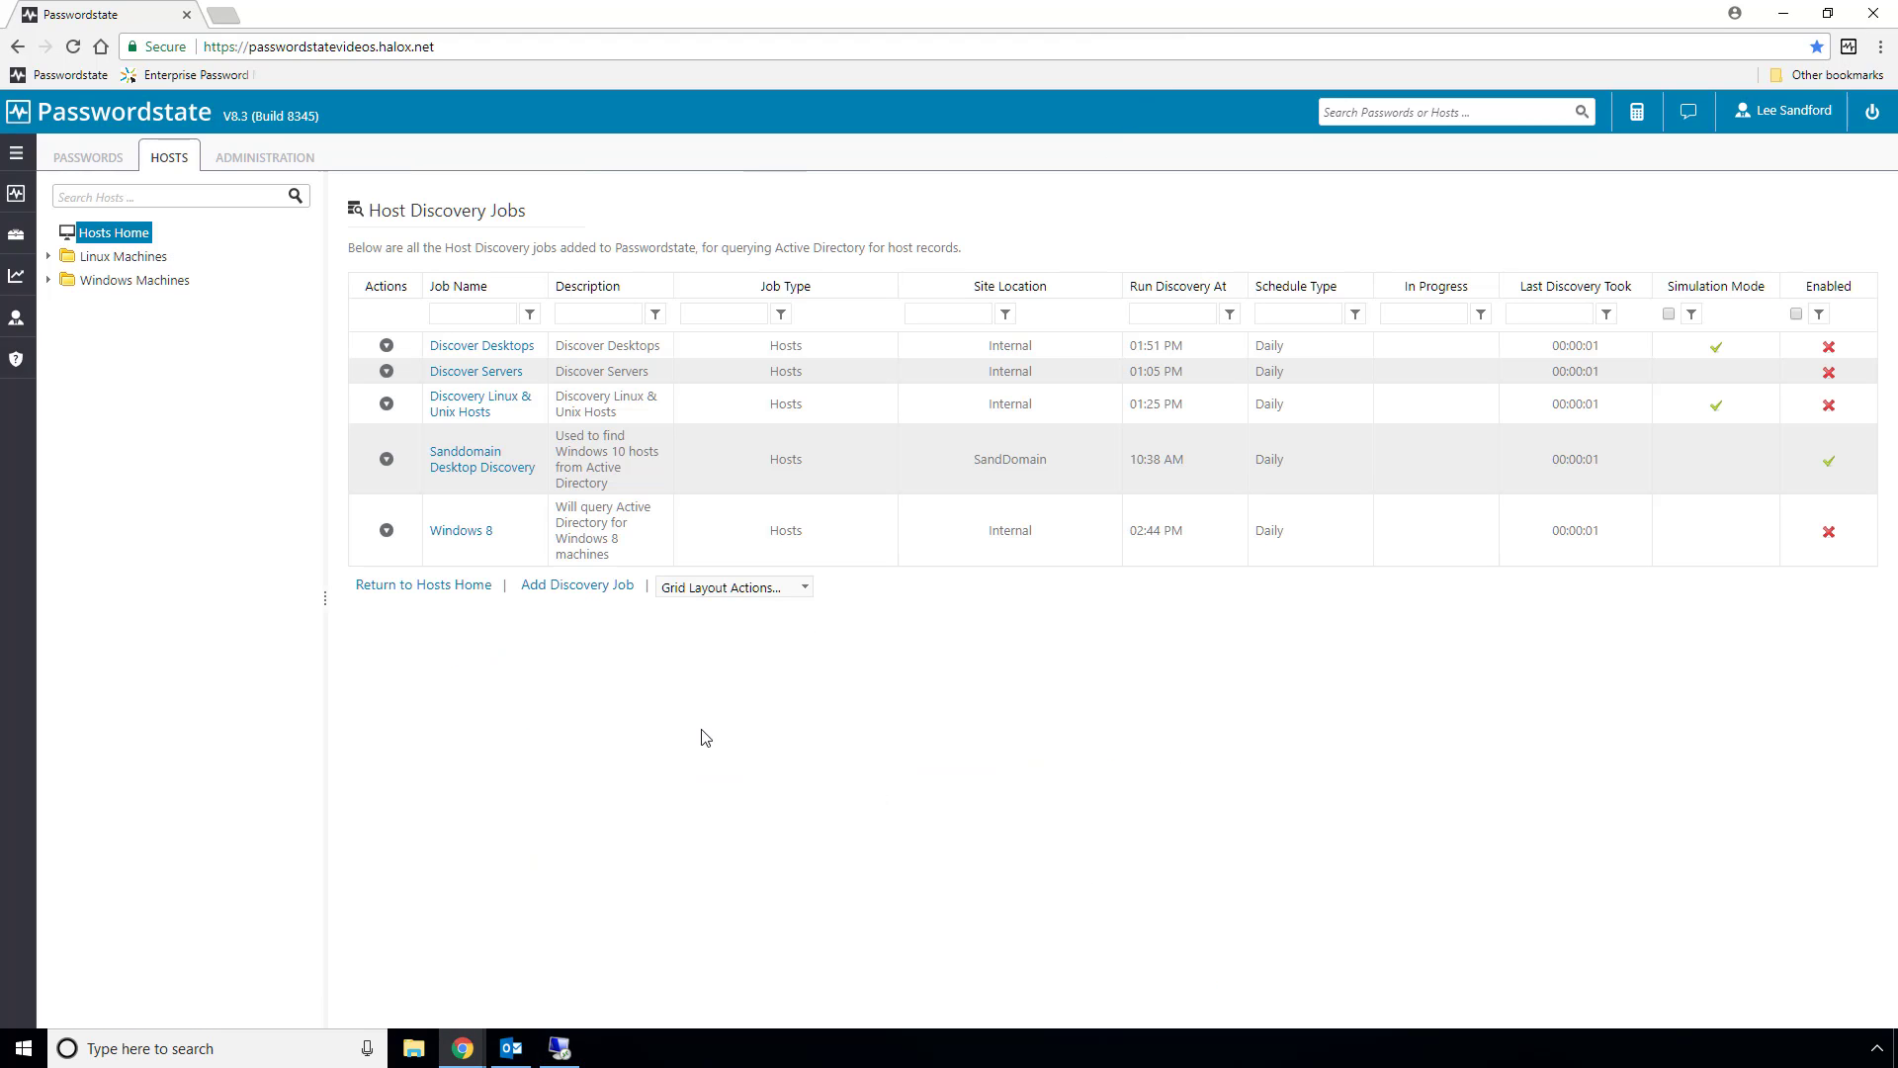
{"action": "left_click", "coordinate": [385, 459]}
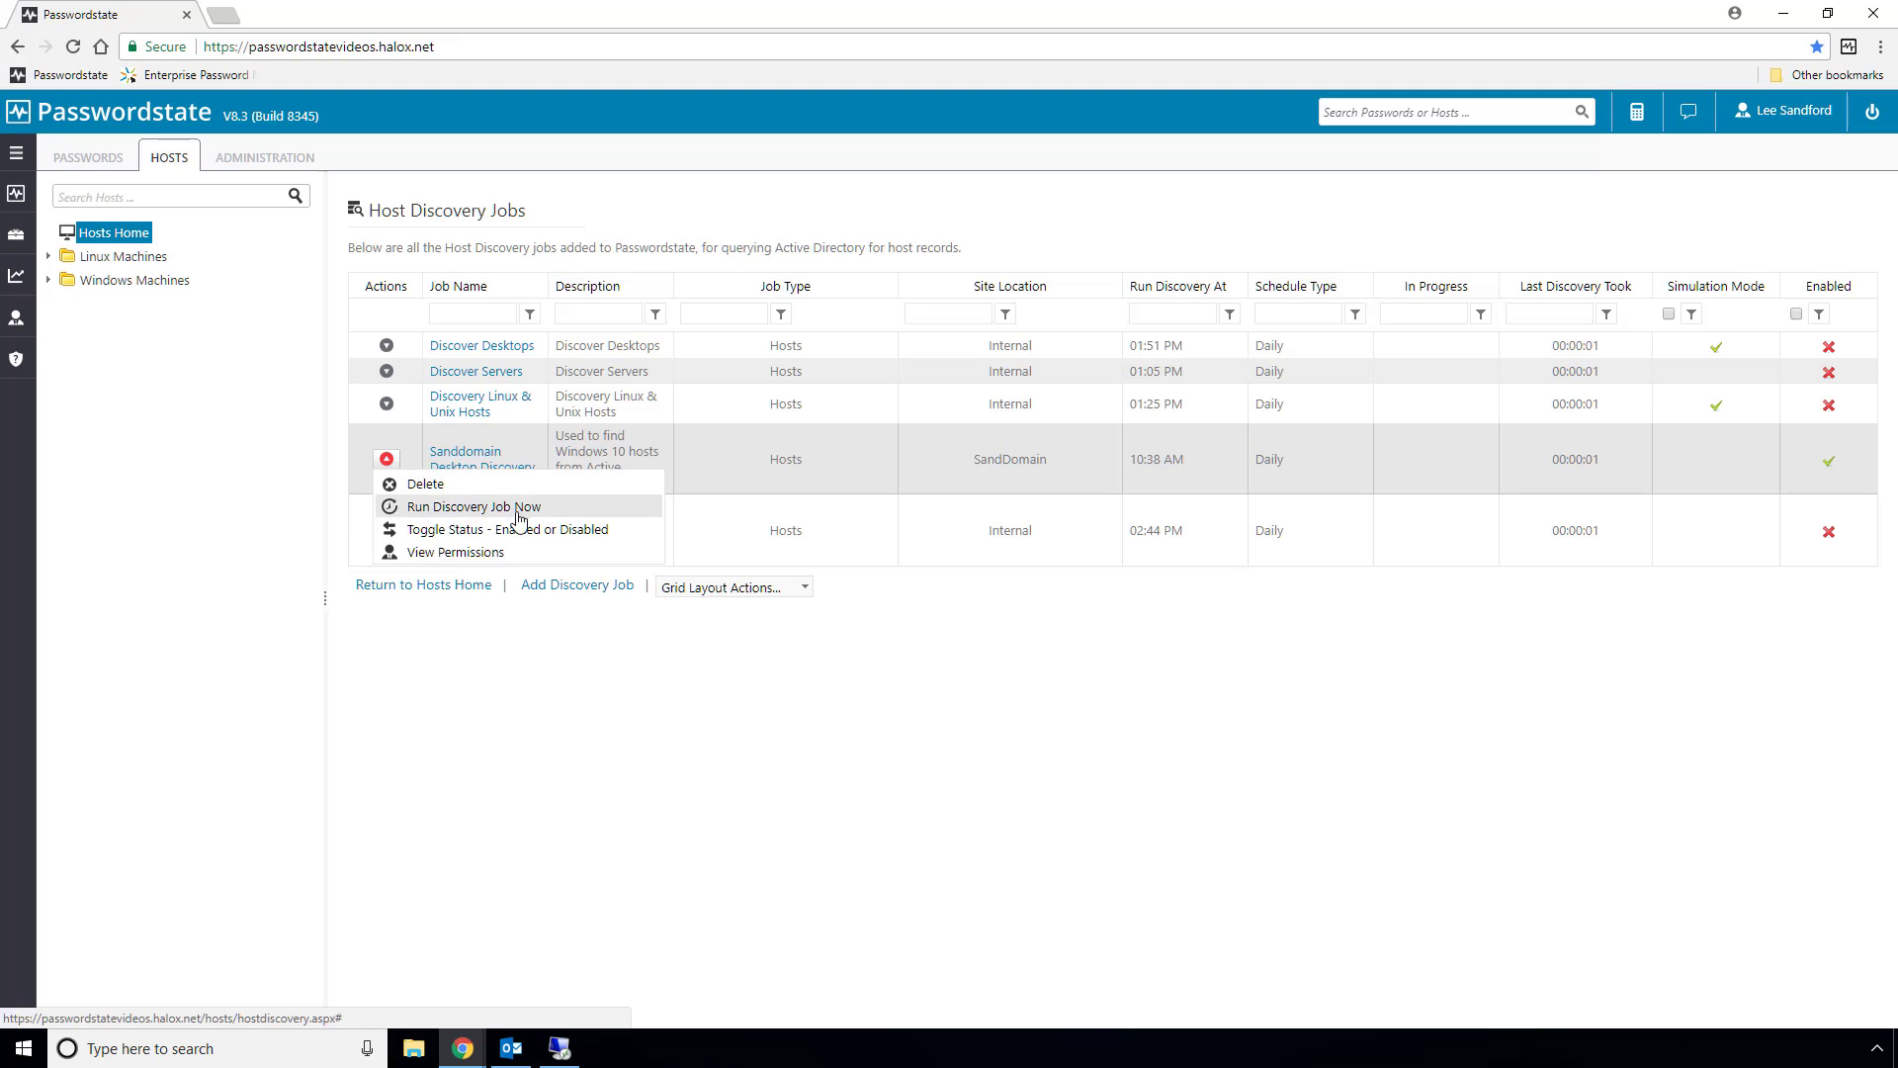
{"action": "left_click", "coordinate": [477, 506]}
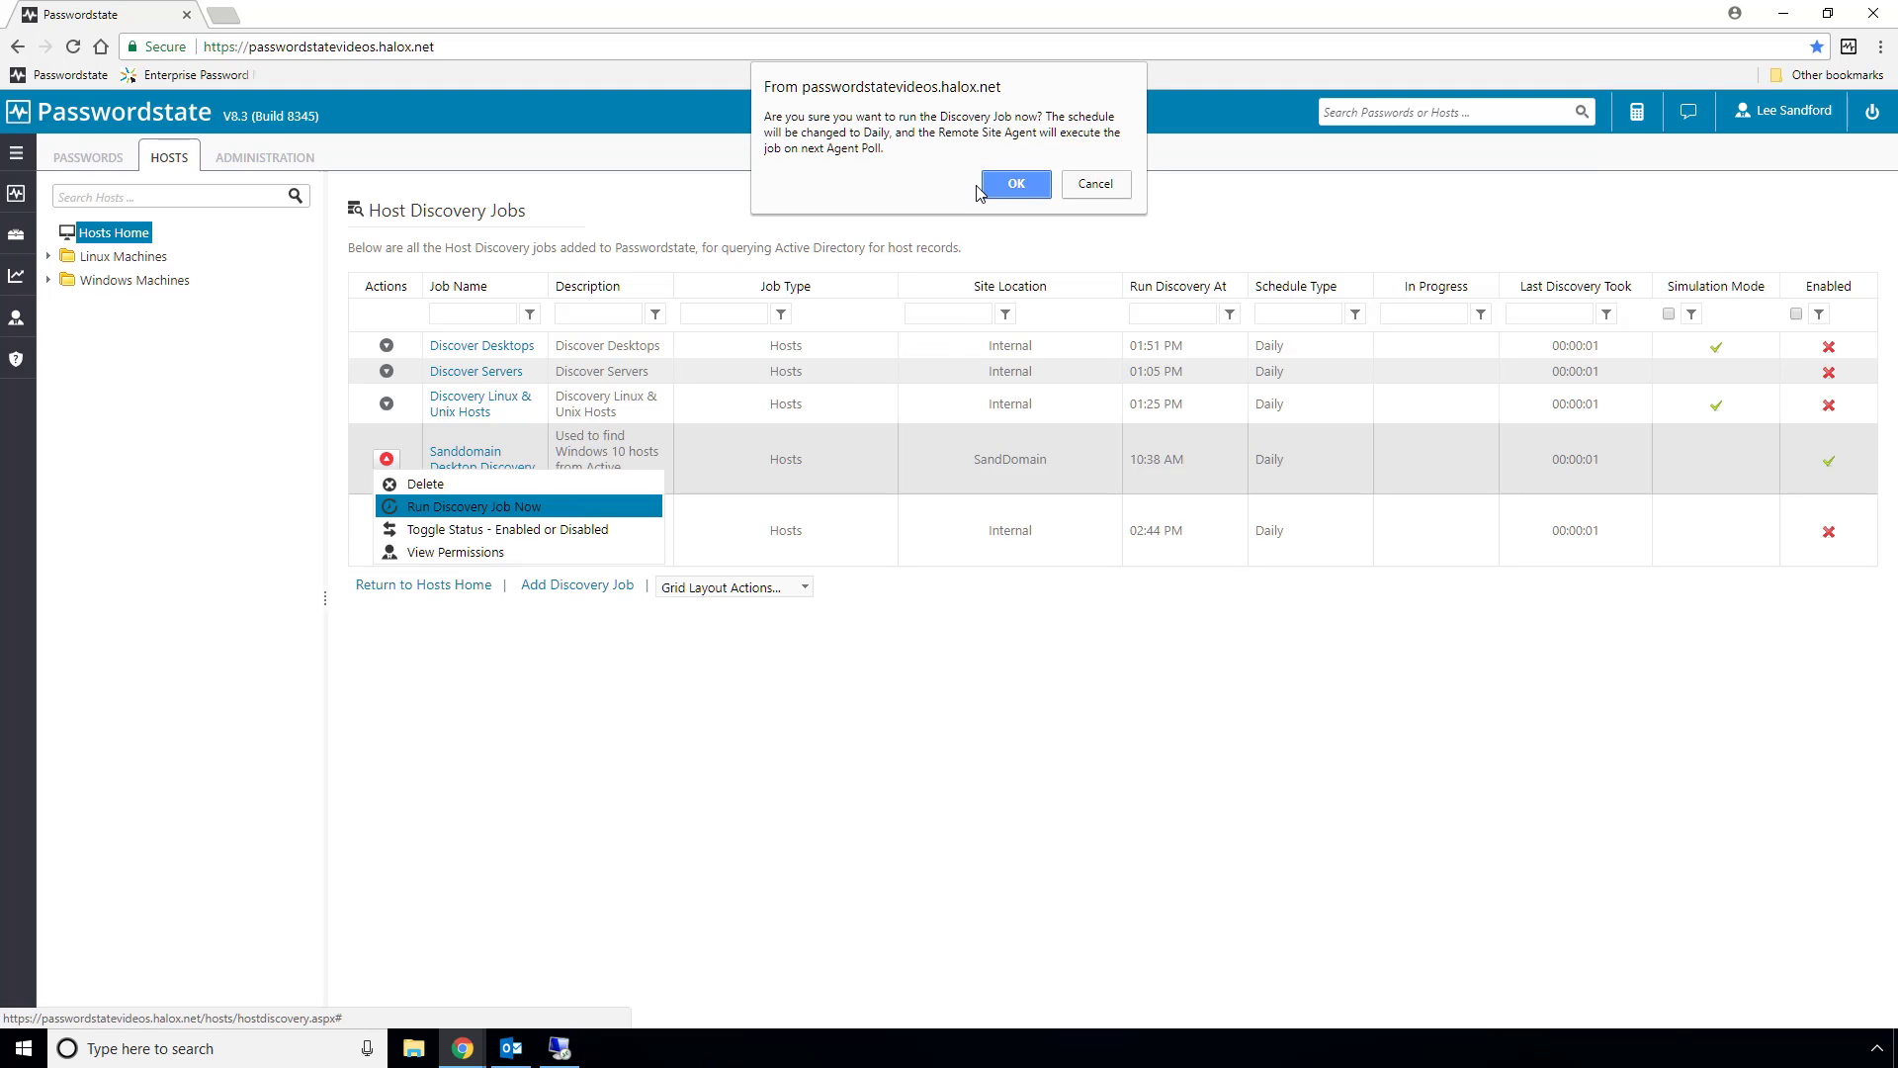
{"action": "left_click", "coordinate": [1014, 183]}
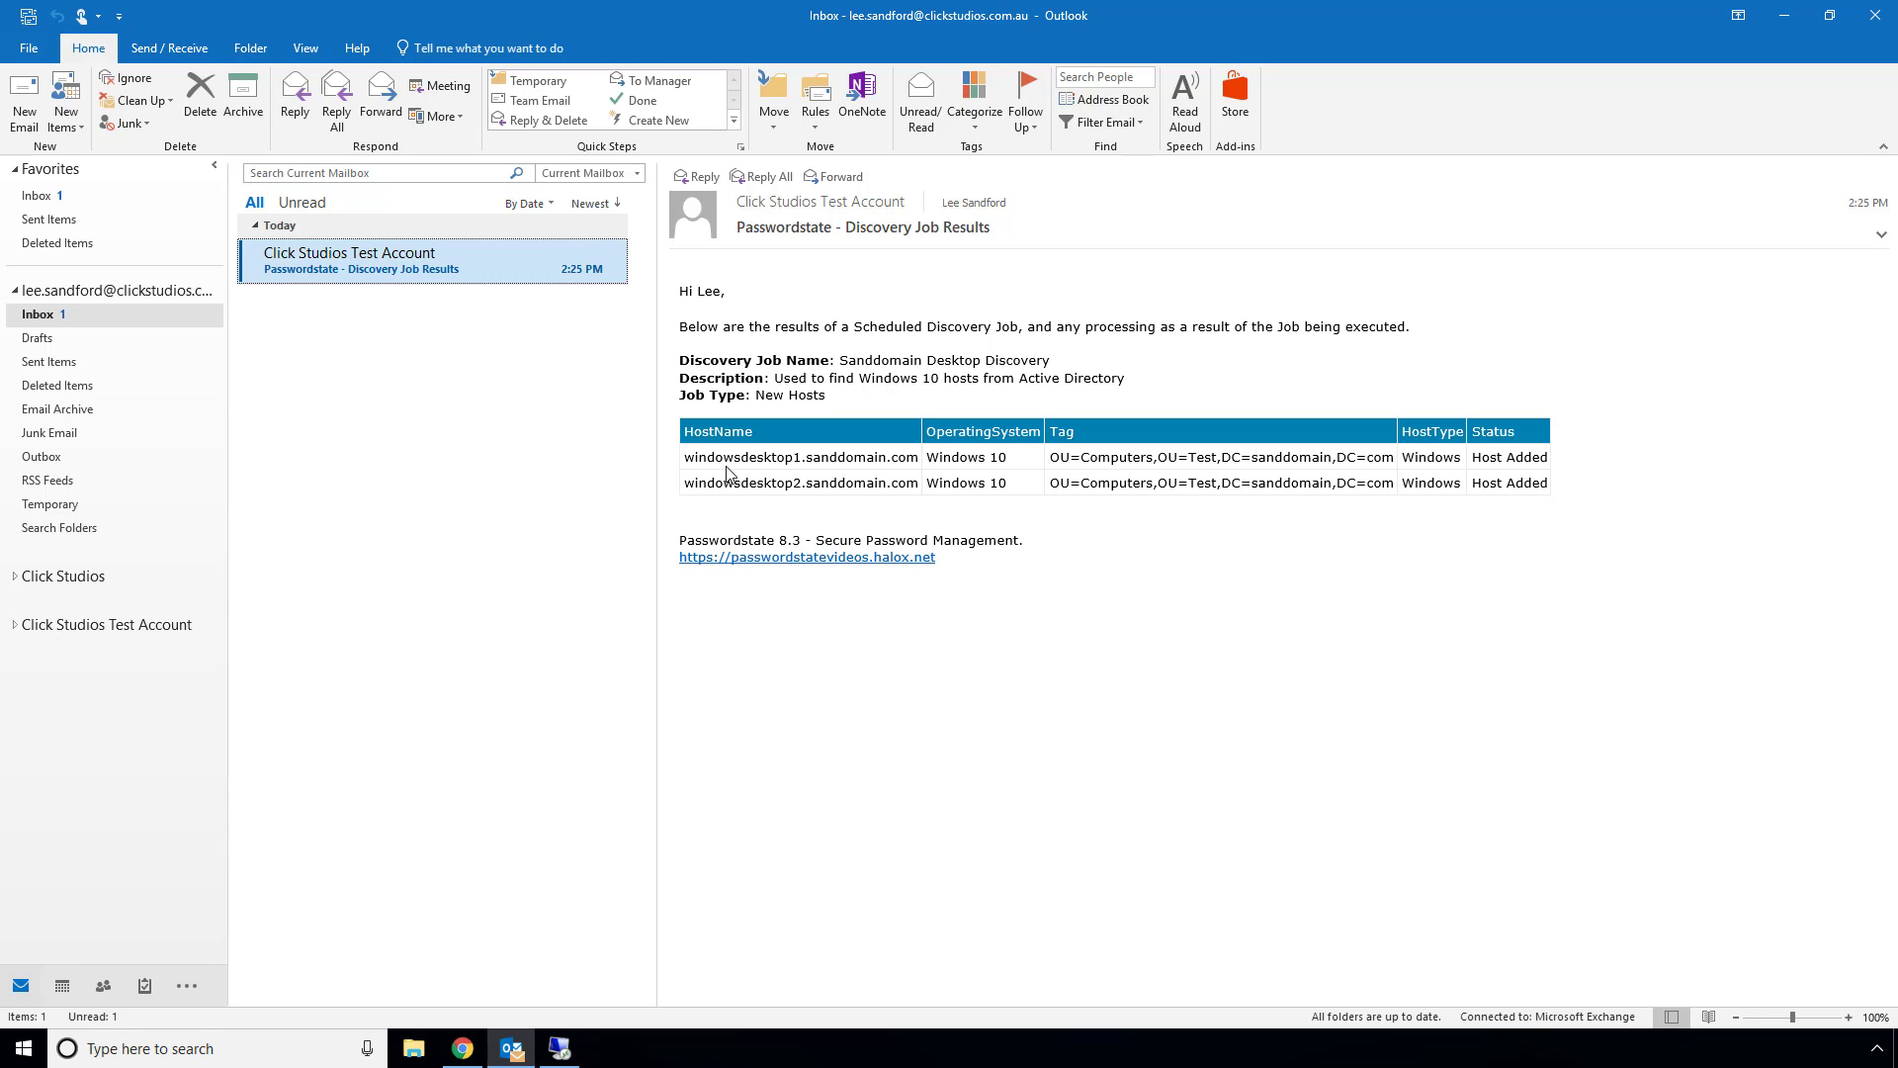
Switch back to Passwordstate after reading the discovery results email
{"action": "left_click", "coordinate": [460, 1048]}
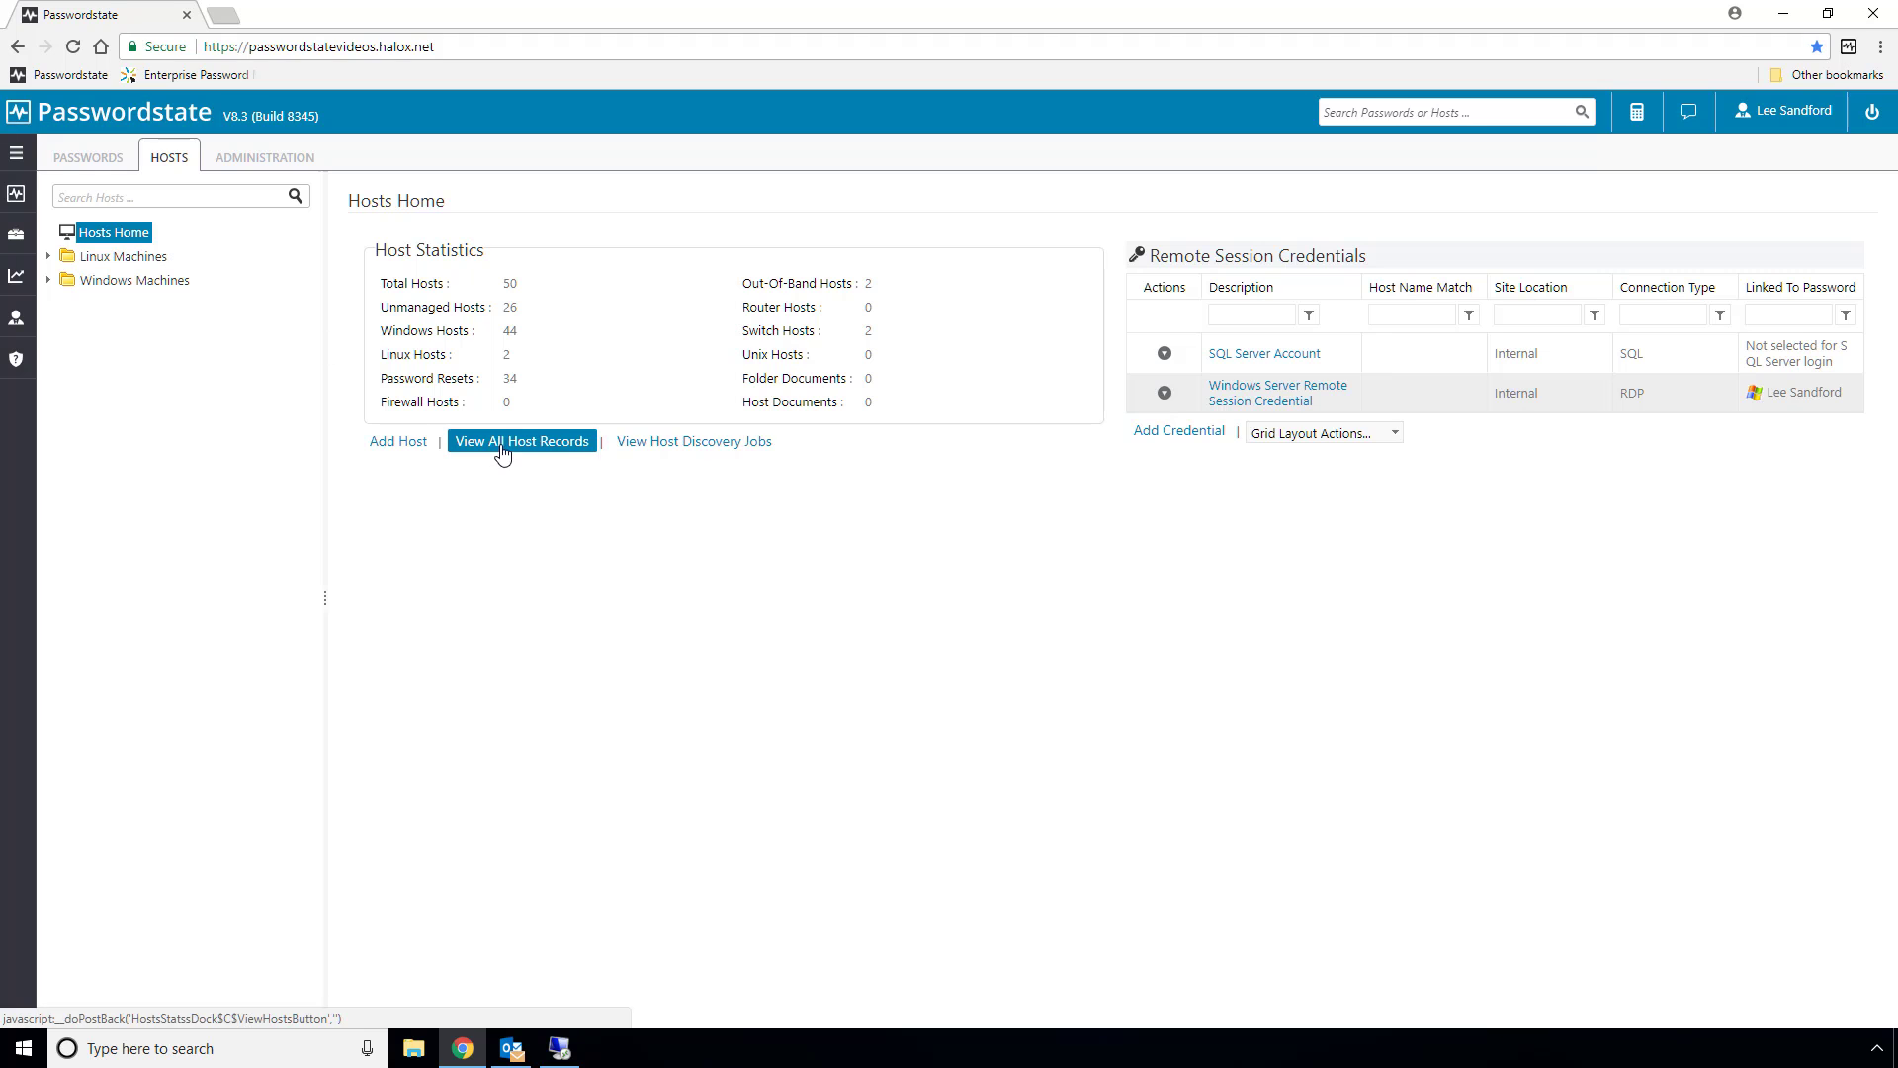
Filter all host records to the SandDomain site, then go to Sanddomain Local Windows Accounts
{"action": "left_click", "coordinate": [521, 441]}
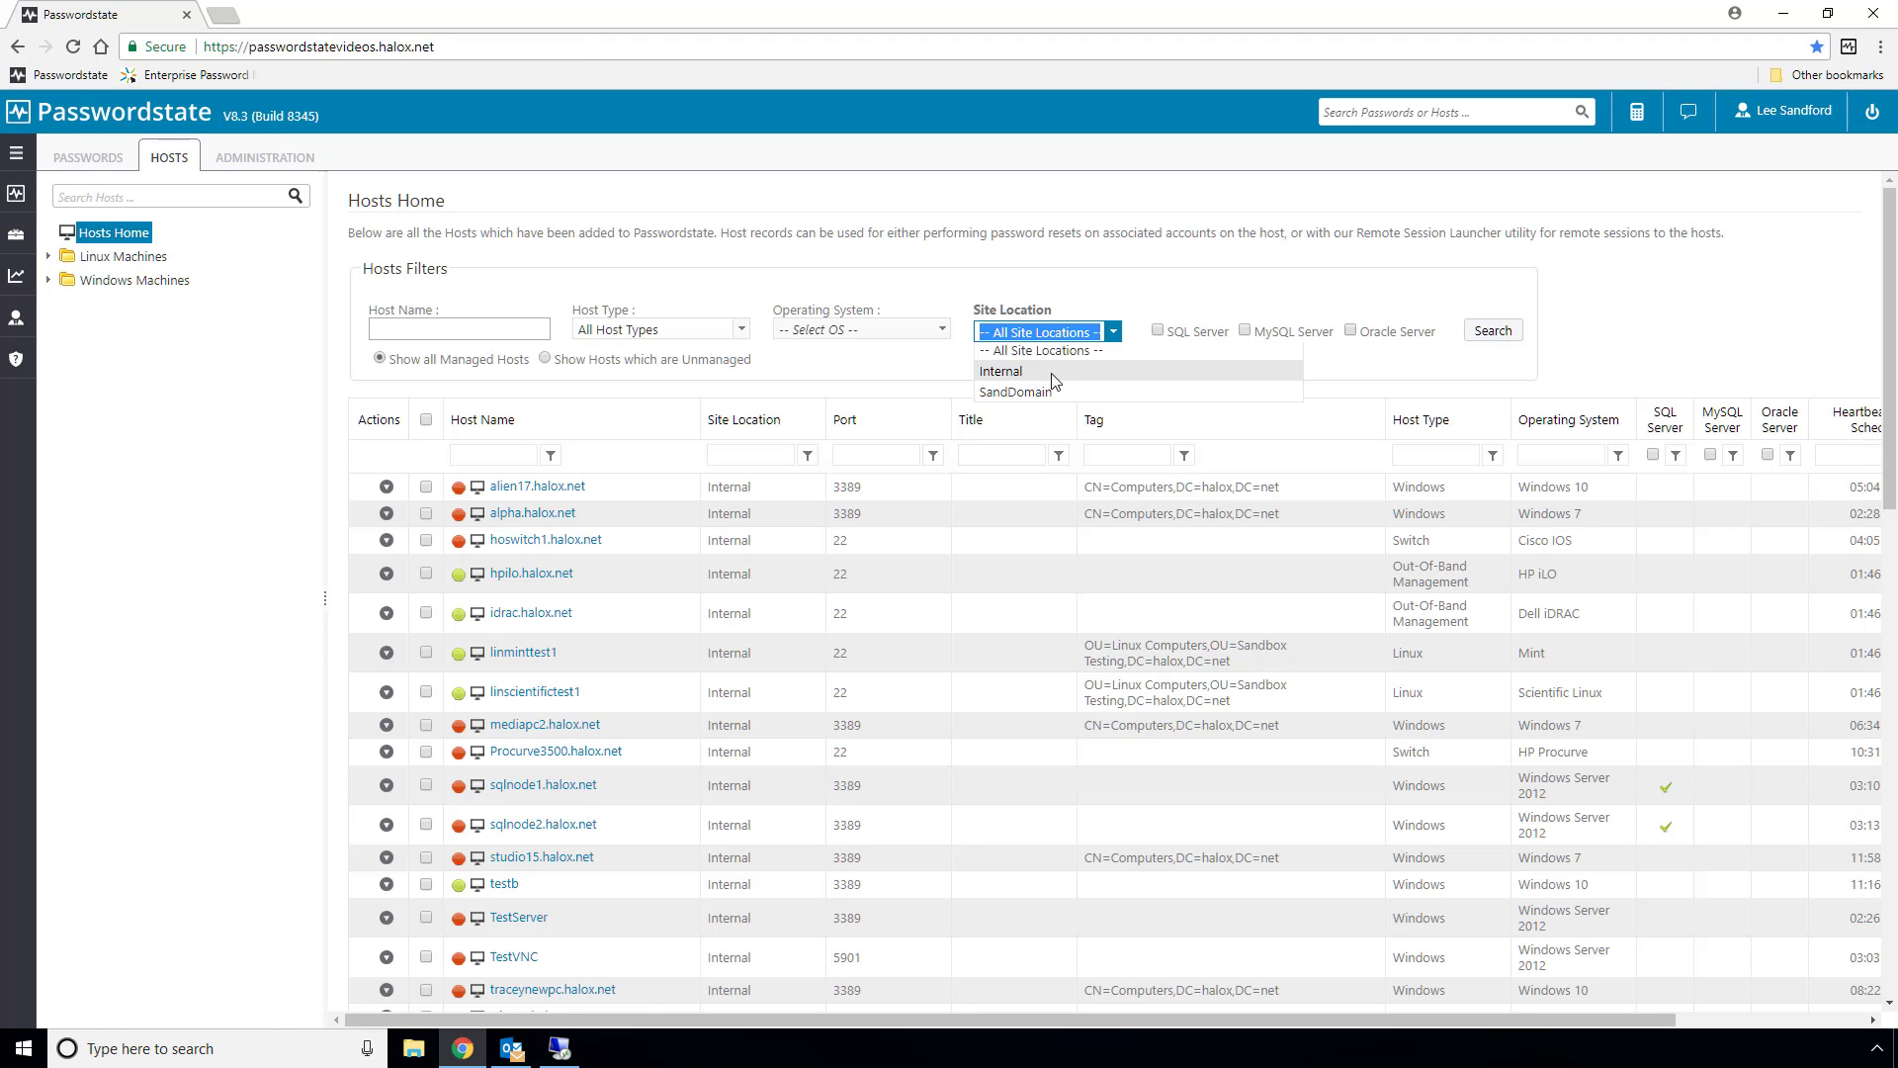
{"action": "left_click", "coordinate": [1016, 391]}
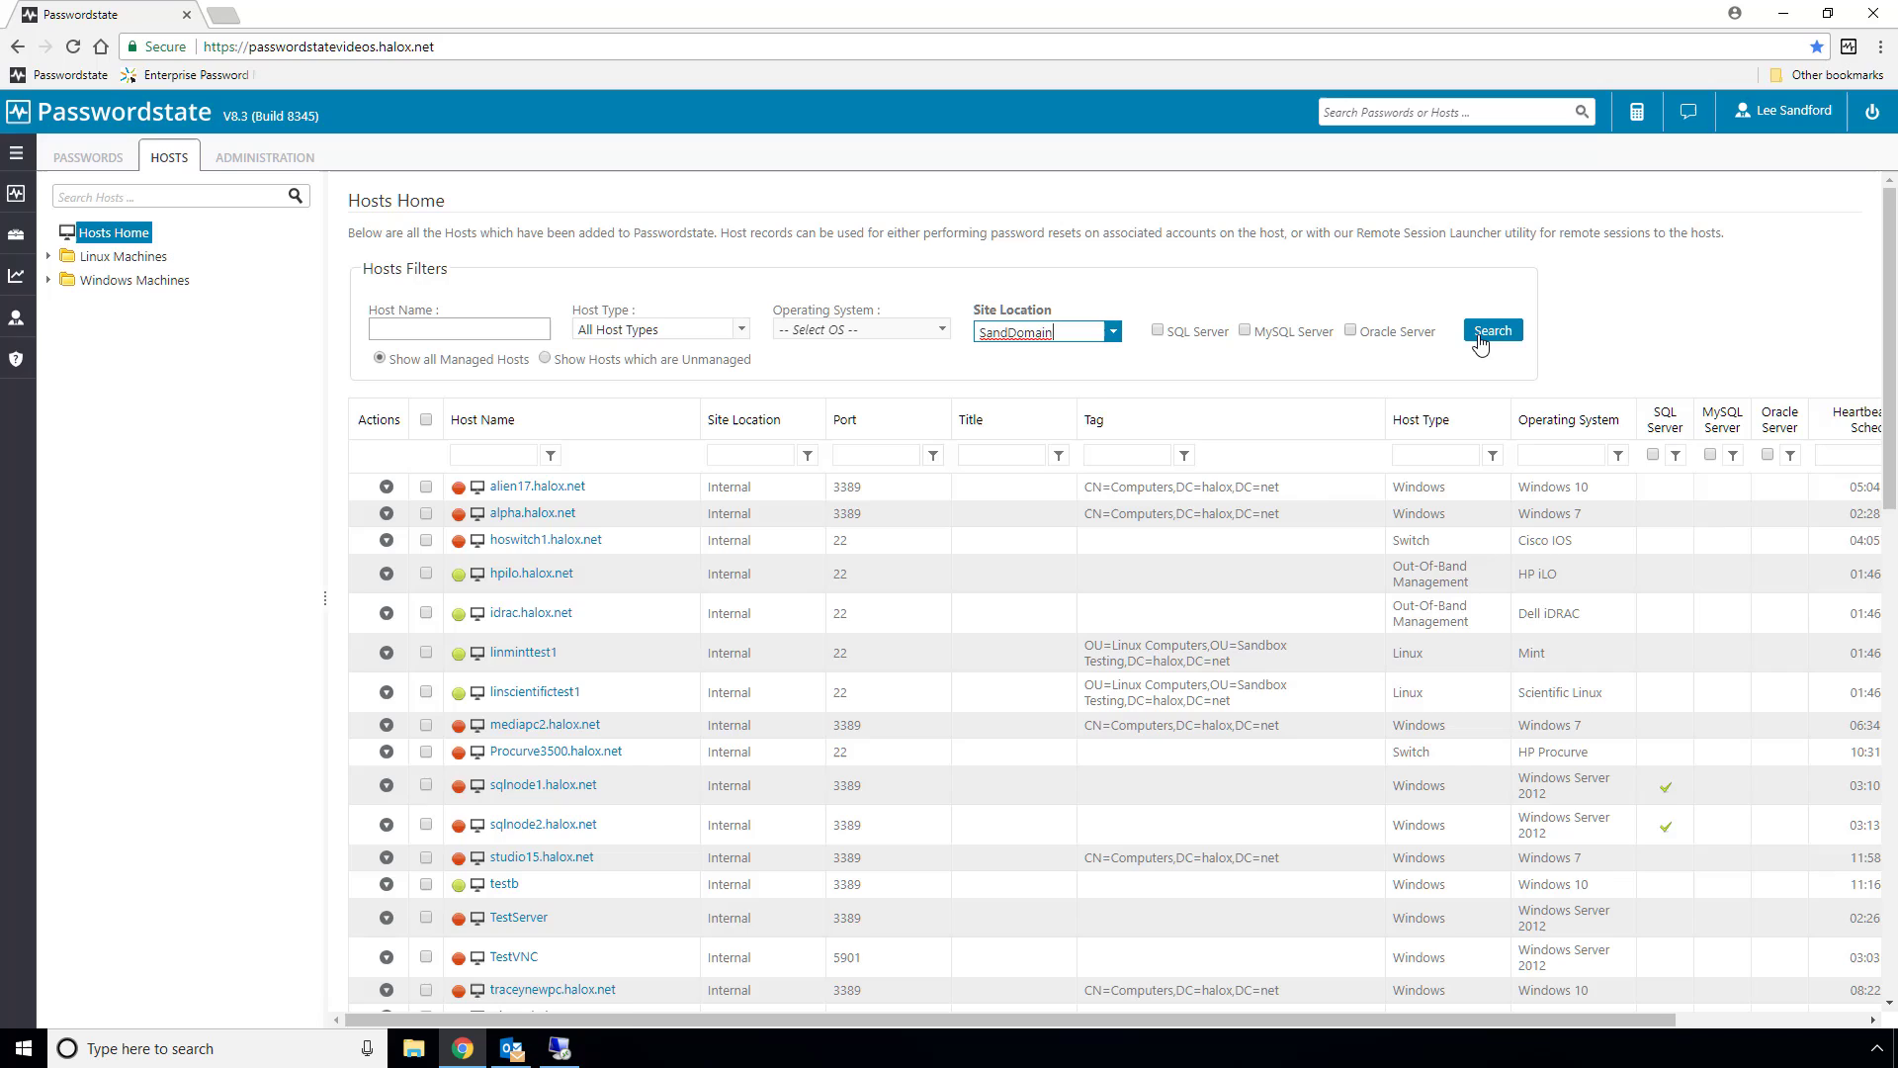
{"action": "left_click", "coordinate": [1491, 330]}
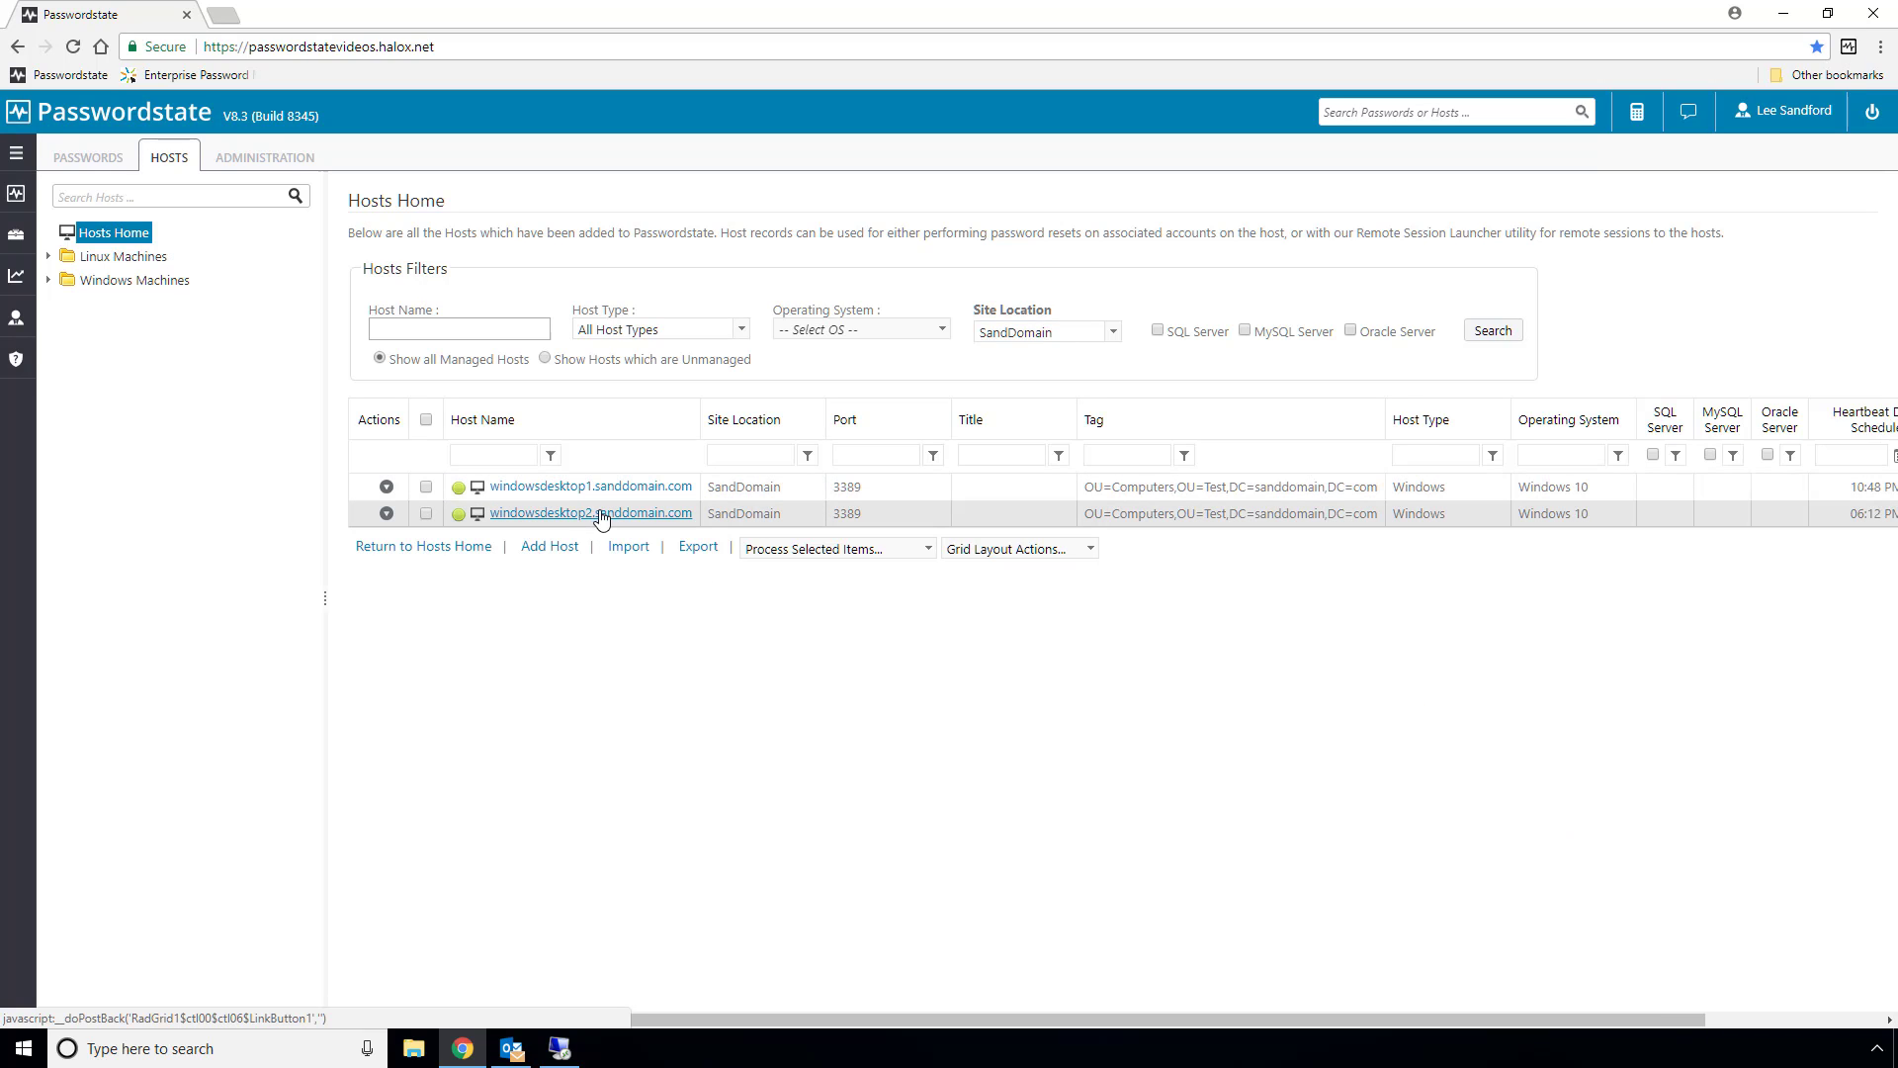
{"action": "left_click", "coordinate": [18, 241]}
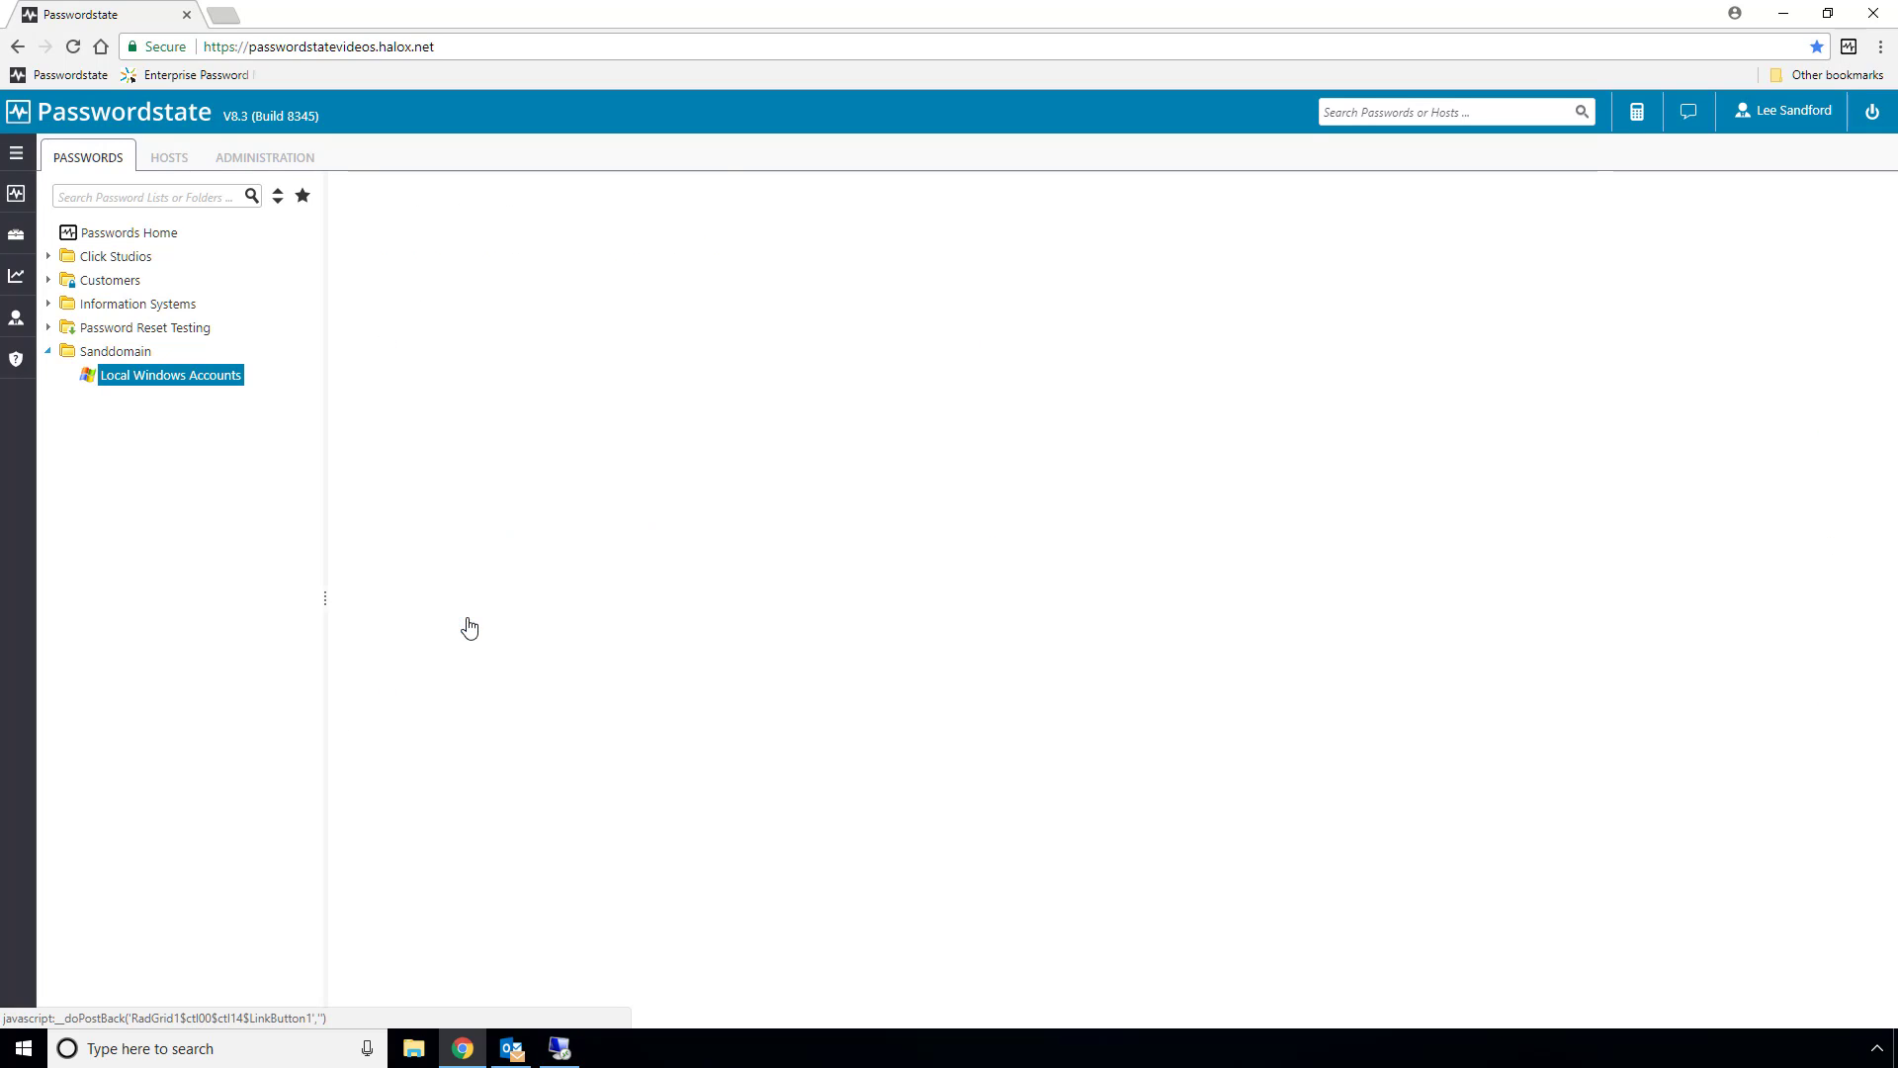
{"action": "left_click", "coordinate": [170, 374]}
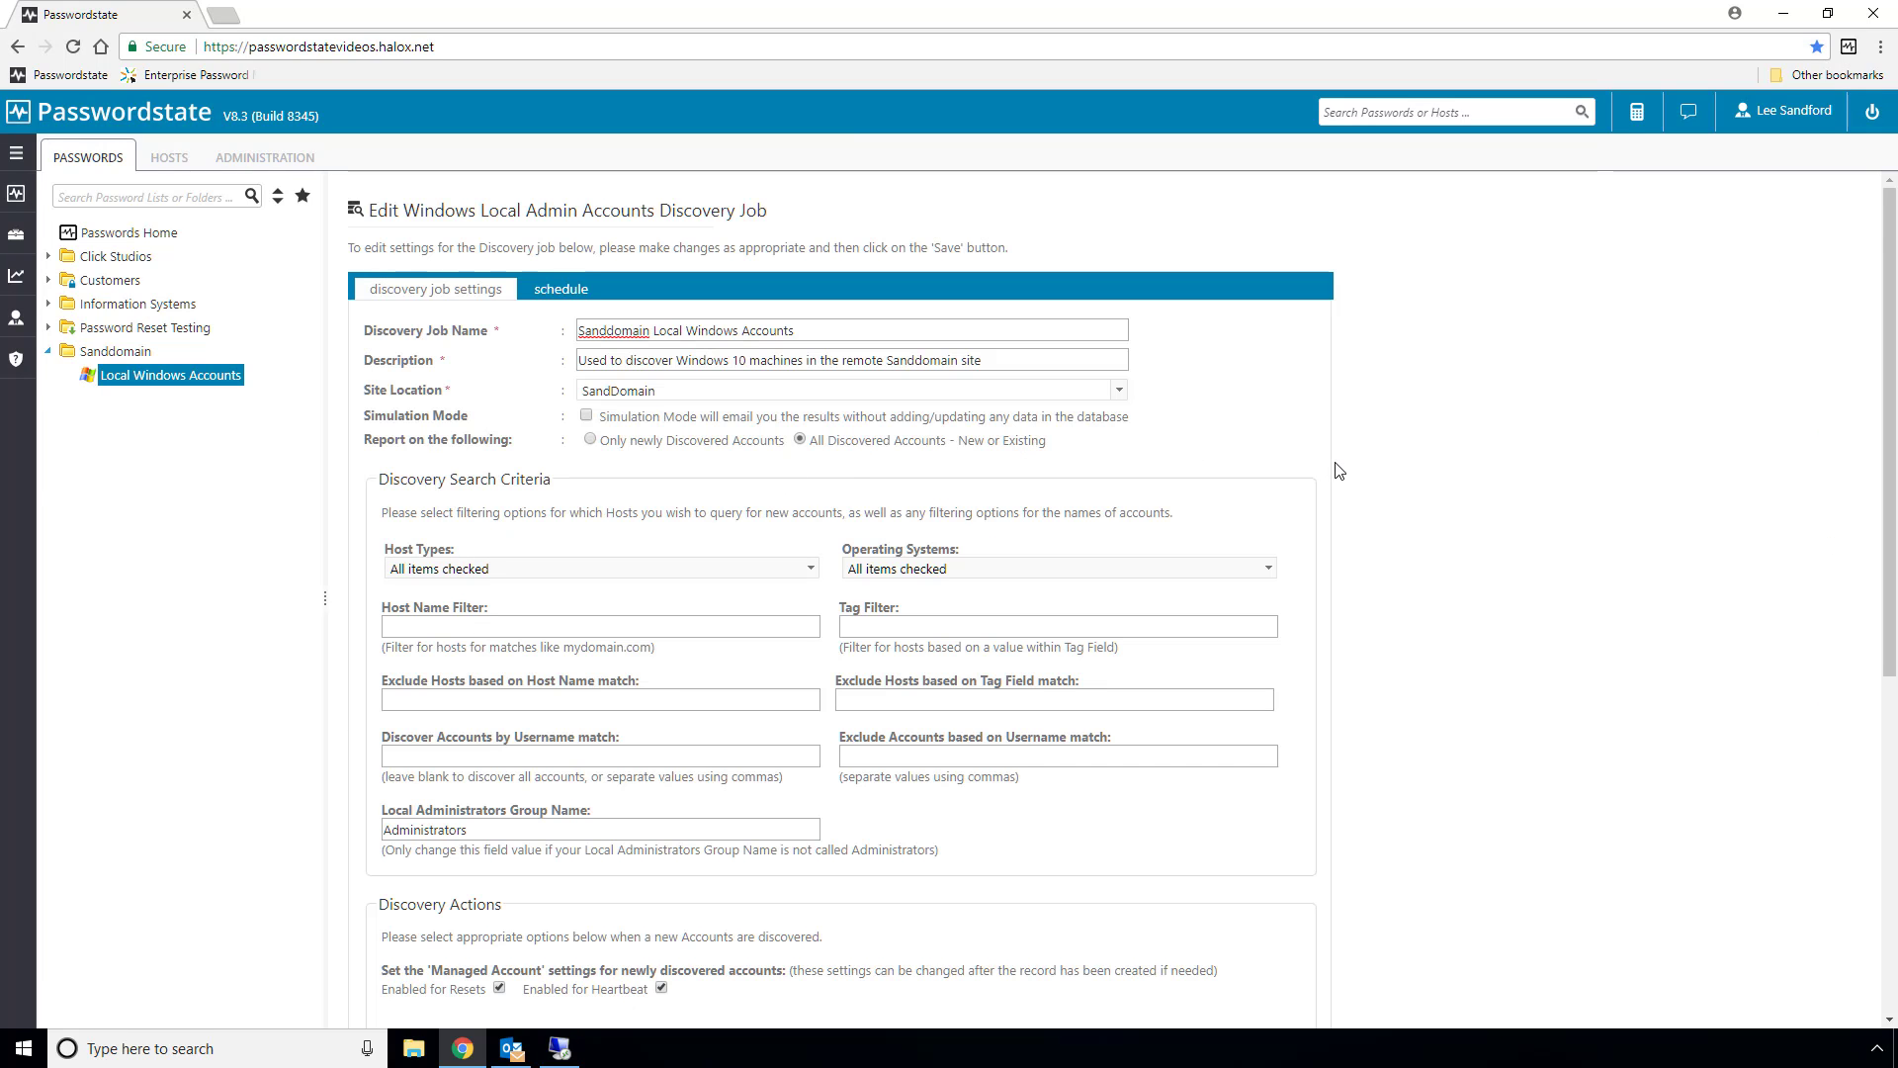
{"action": "scroll", "scroll_direction": "down", "scroll_amount": 3}
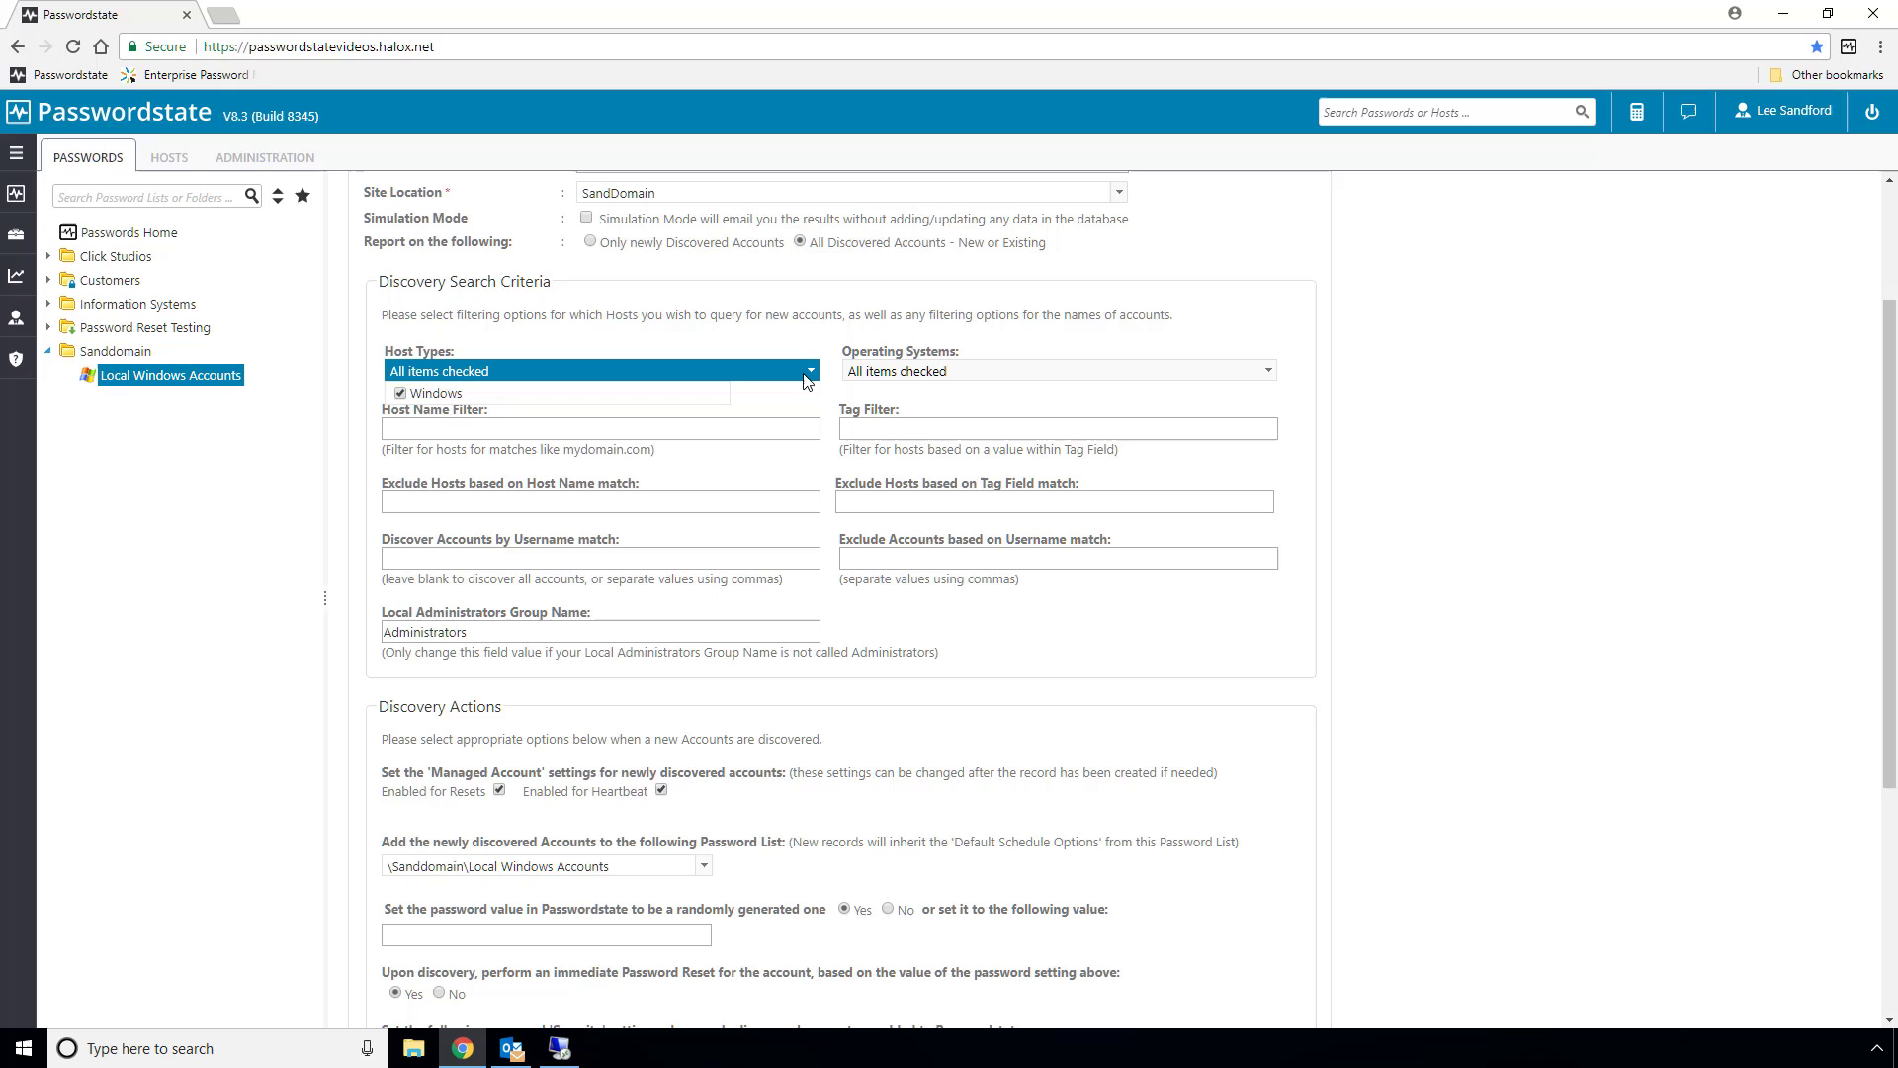
{"action": "left_click", "coordinate": [1266, 370]}
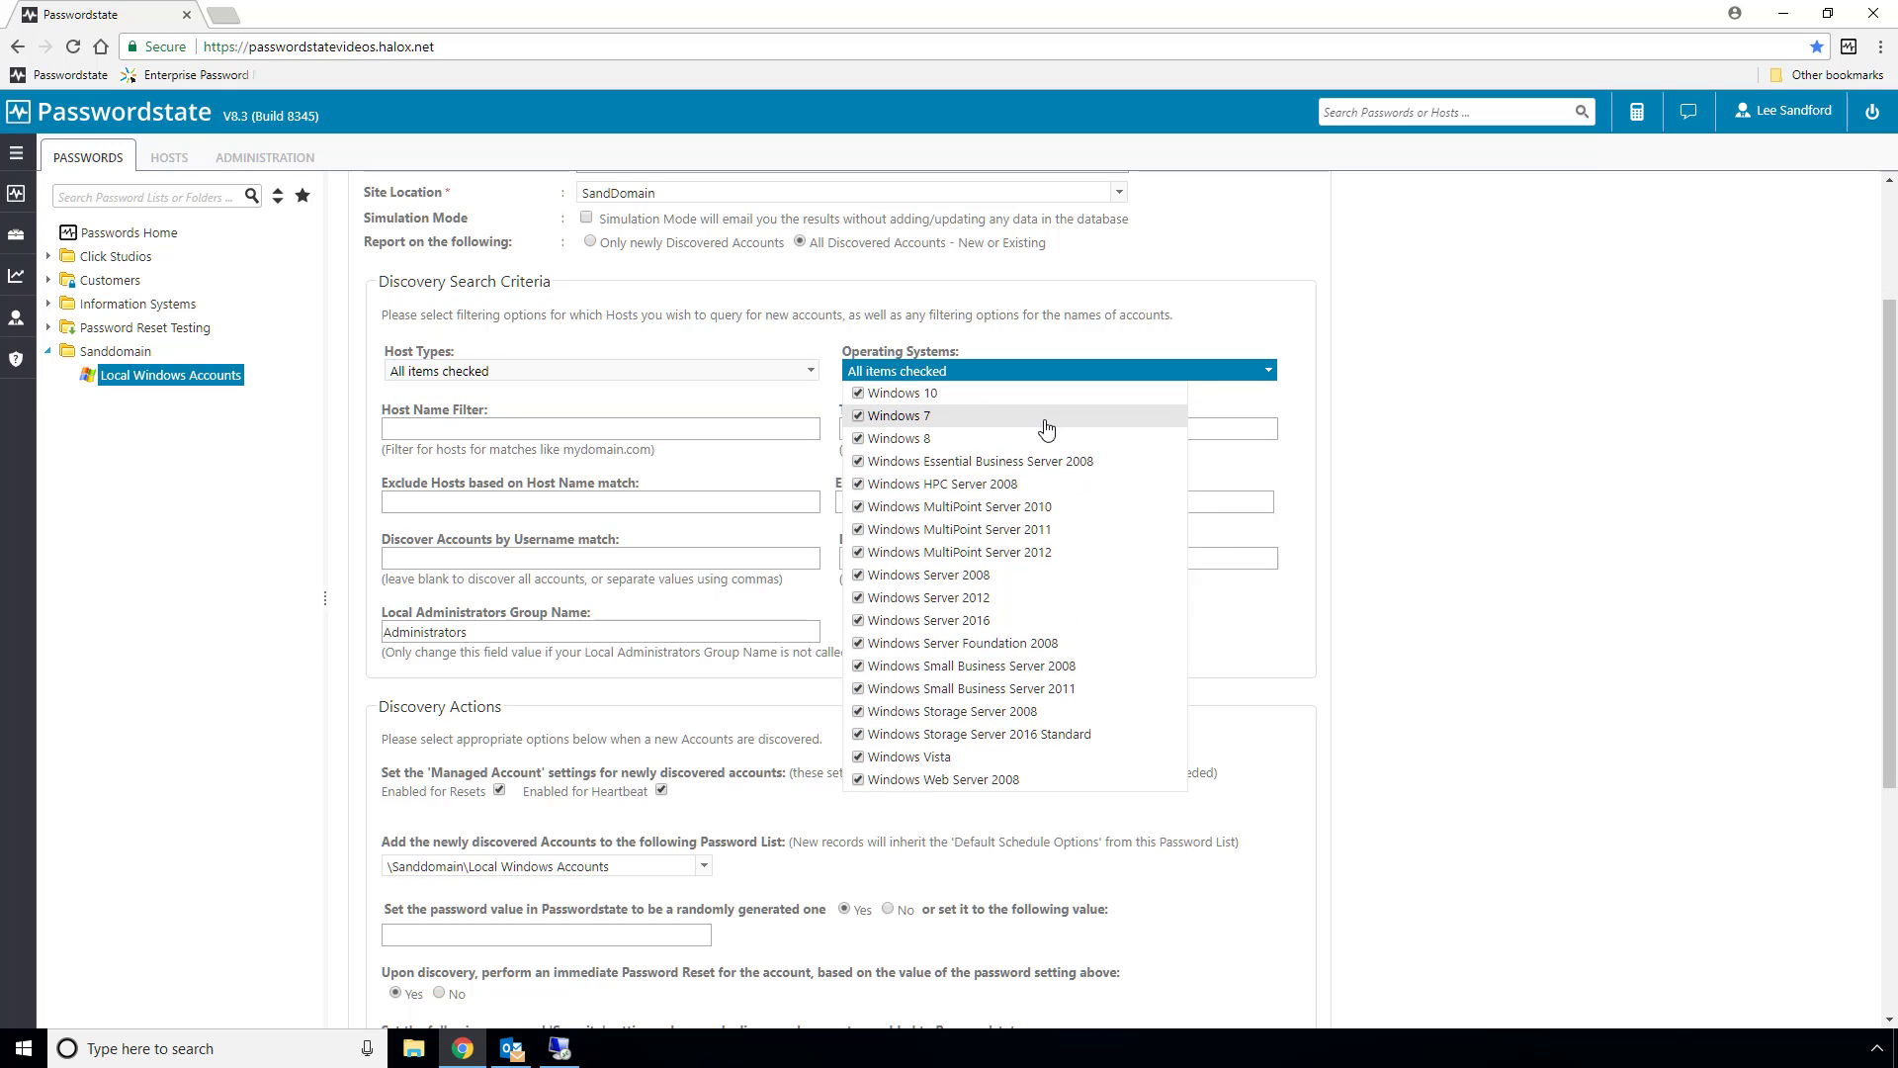
{"action": "left_click", "coordinate": [1054, 370]}
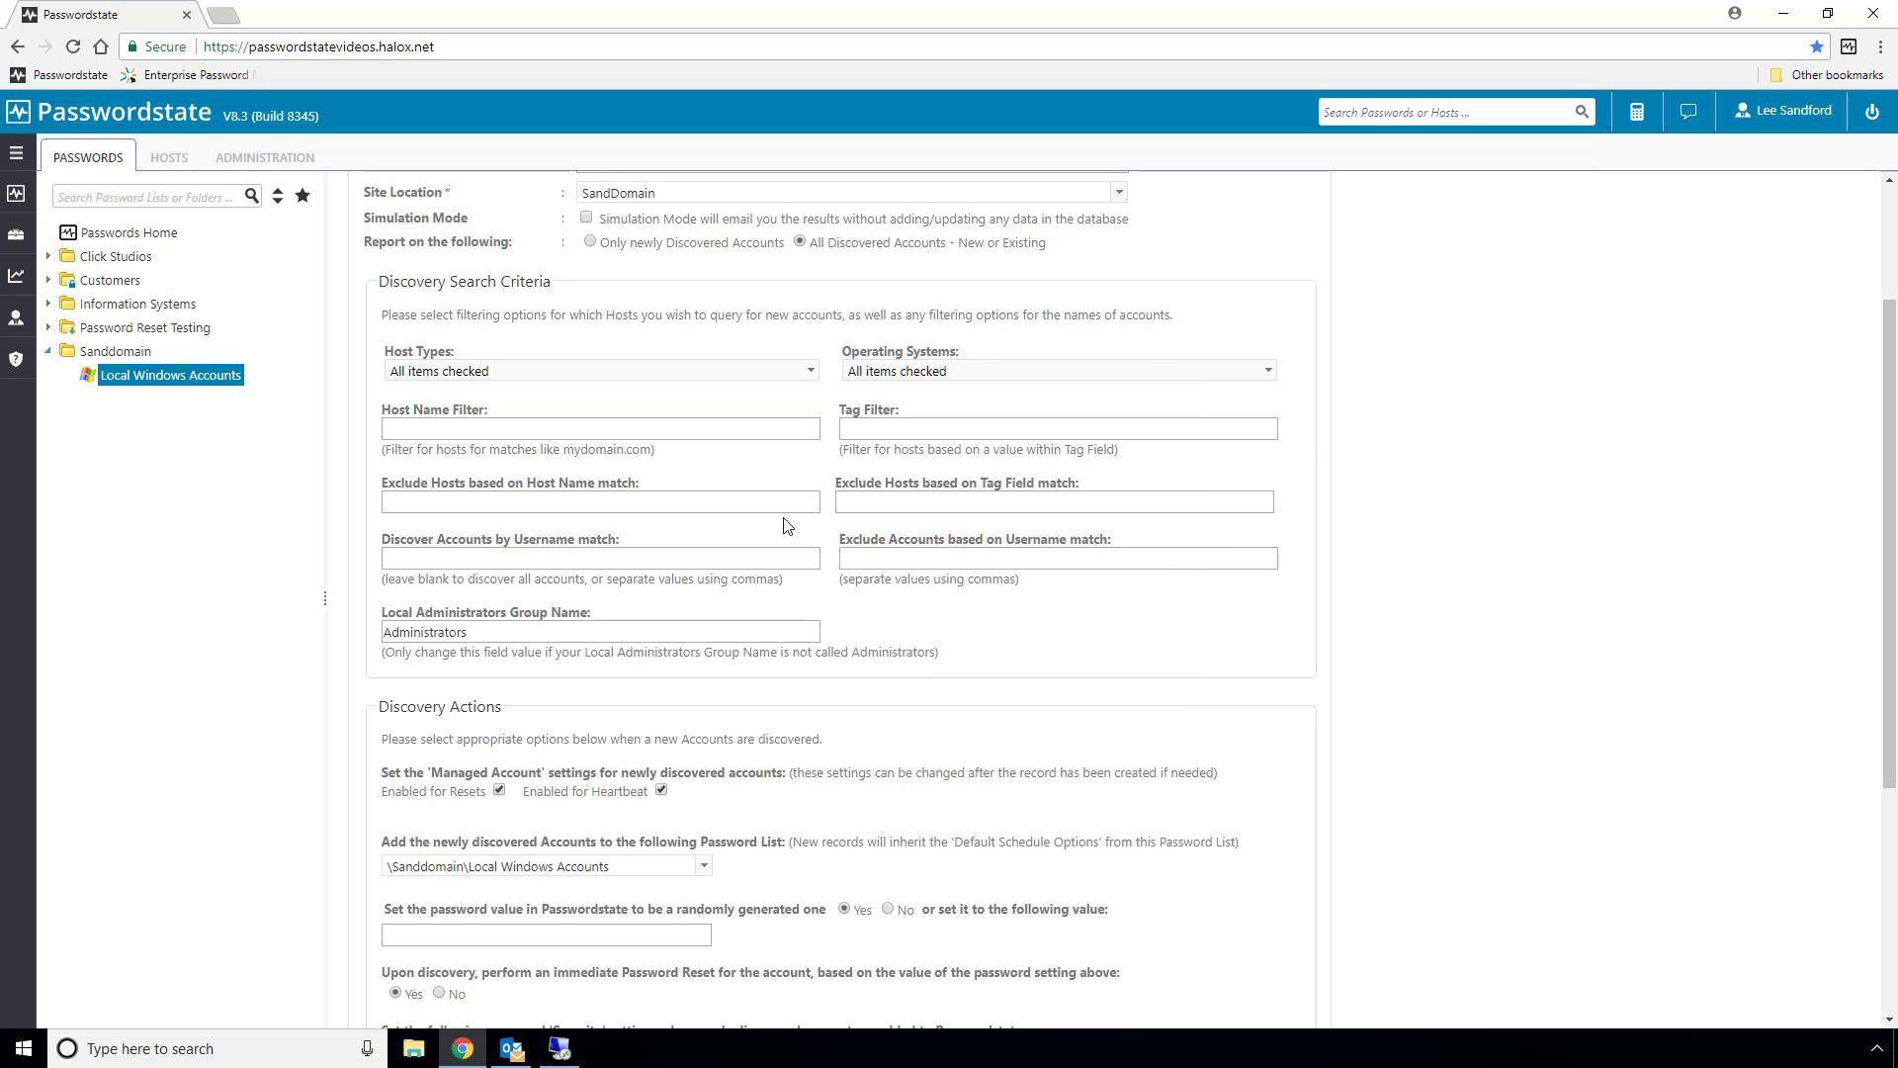
{"action": "scroll", "scroll_direction": "down", "scroll_amount": 3}
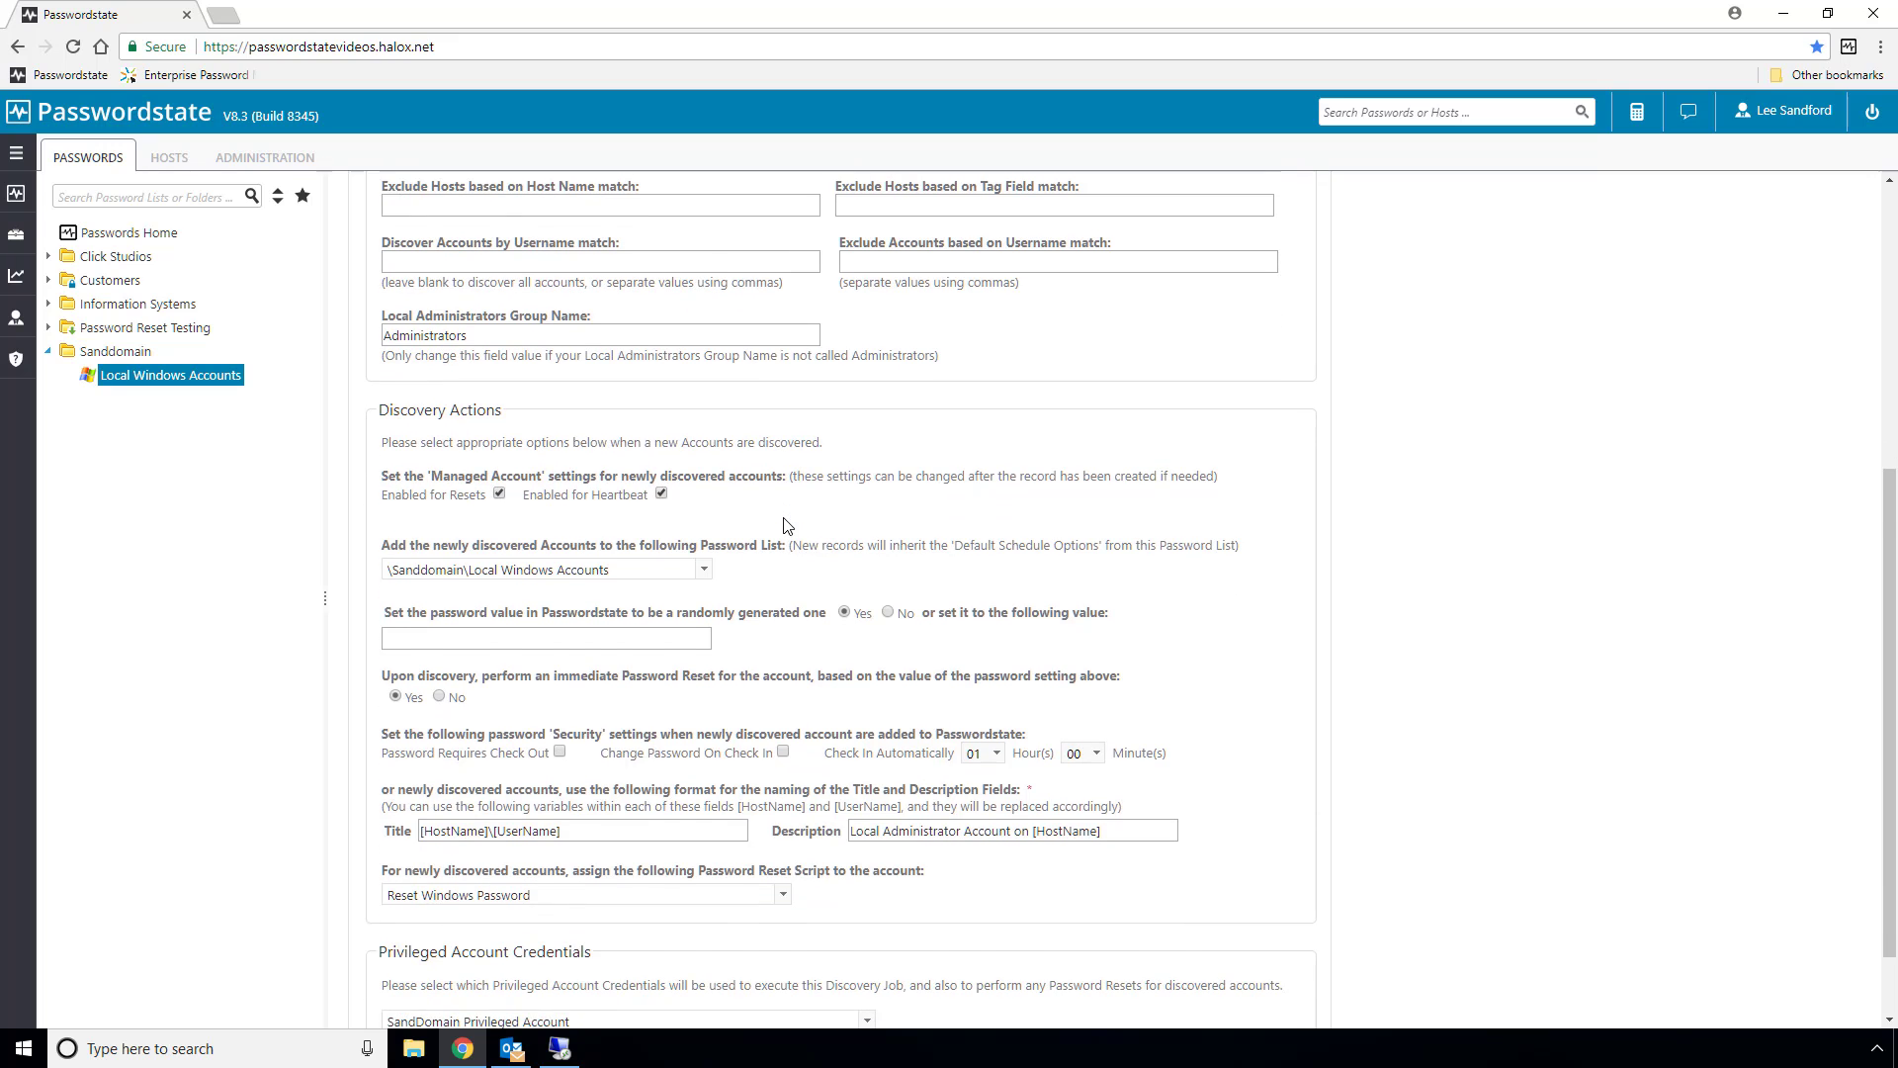
{"action": "scroll", "scroll_direction": "down", "scroll_amount": 3}
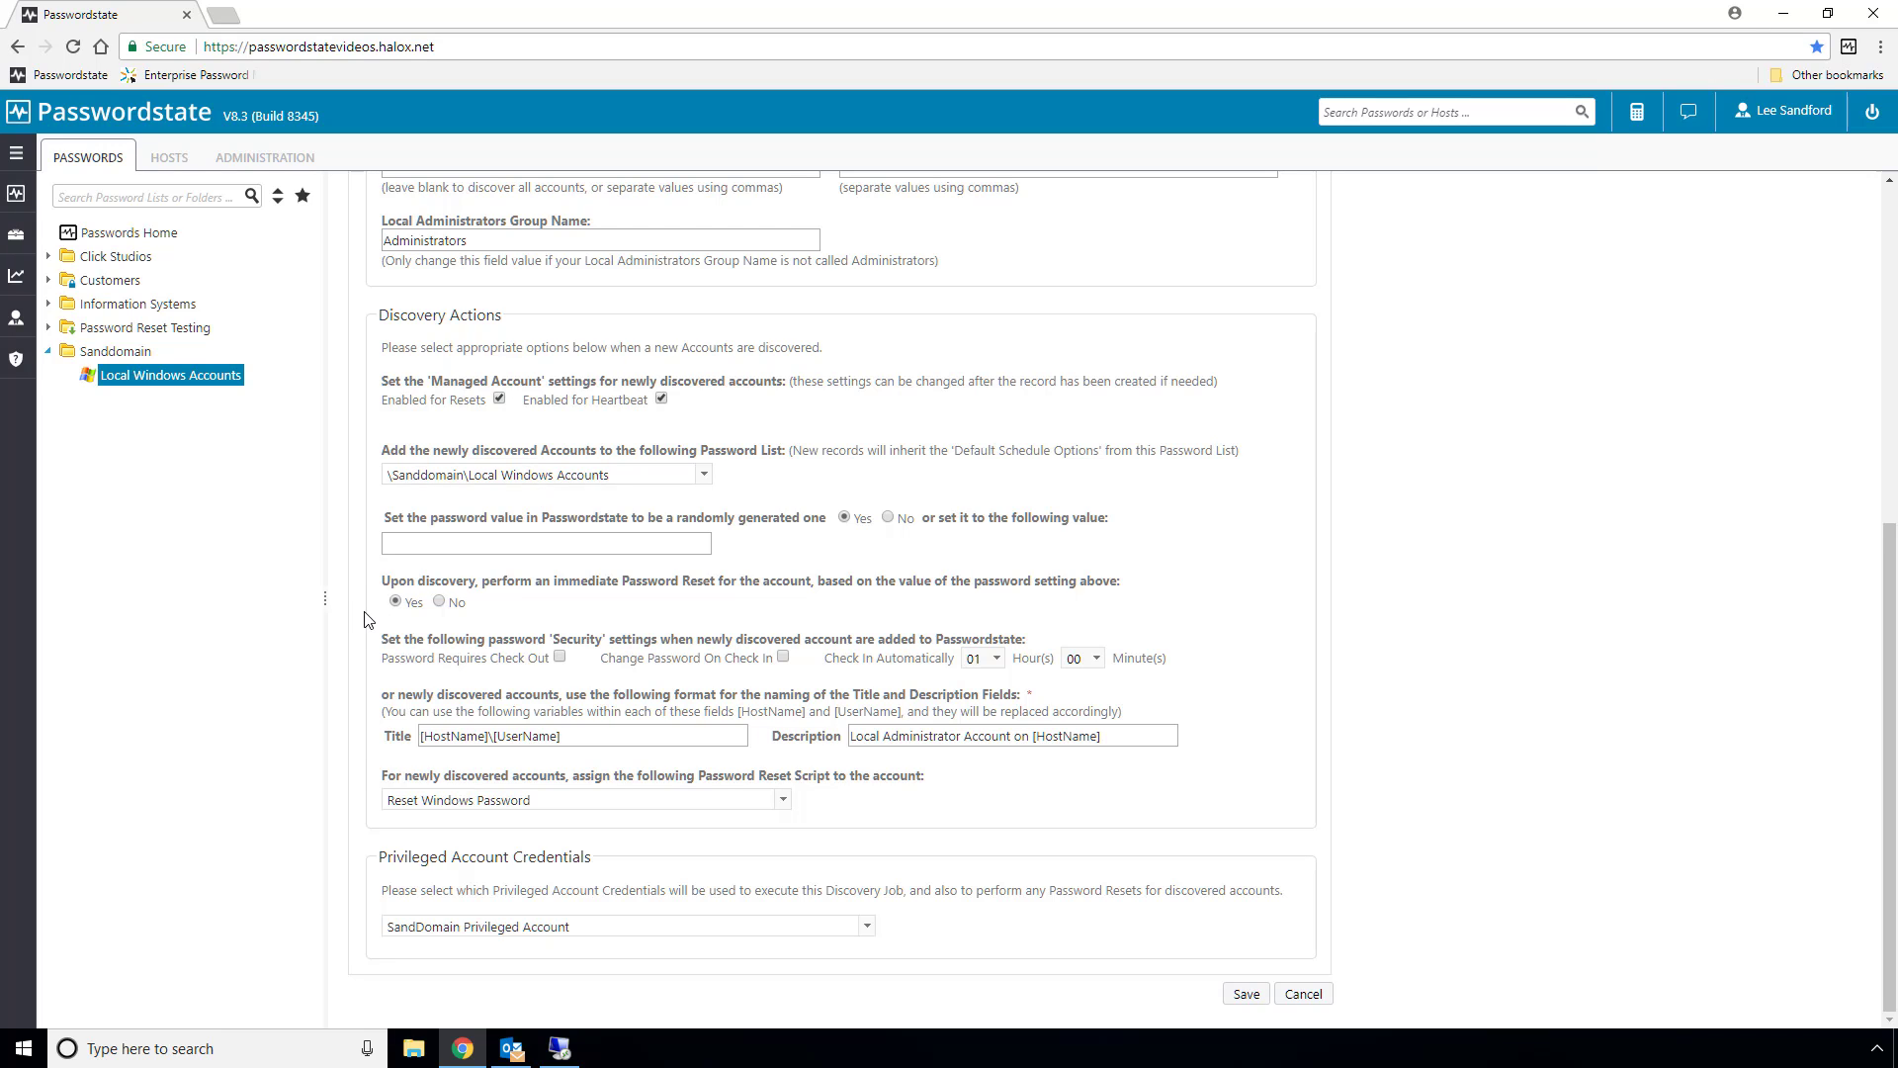
{"action": "mouse_move", "coordinate": [628, 692]}
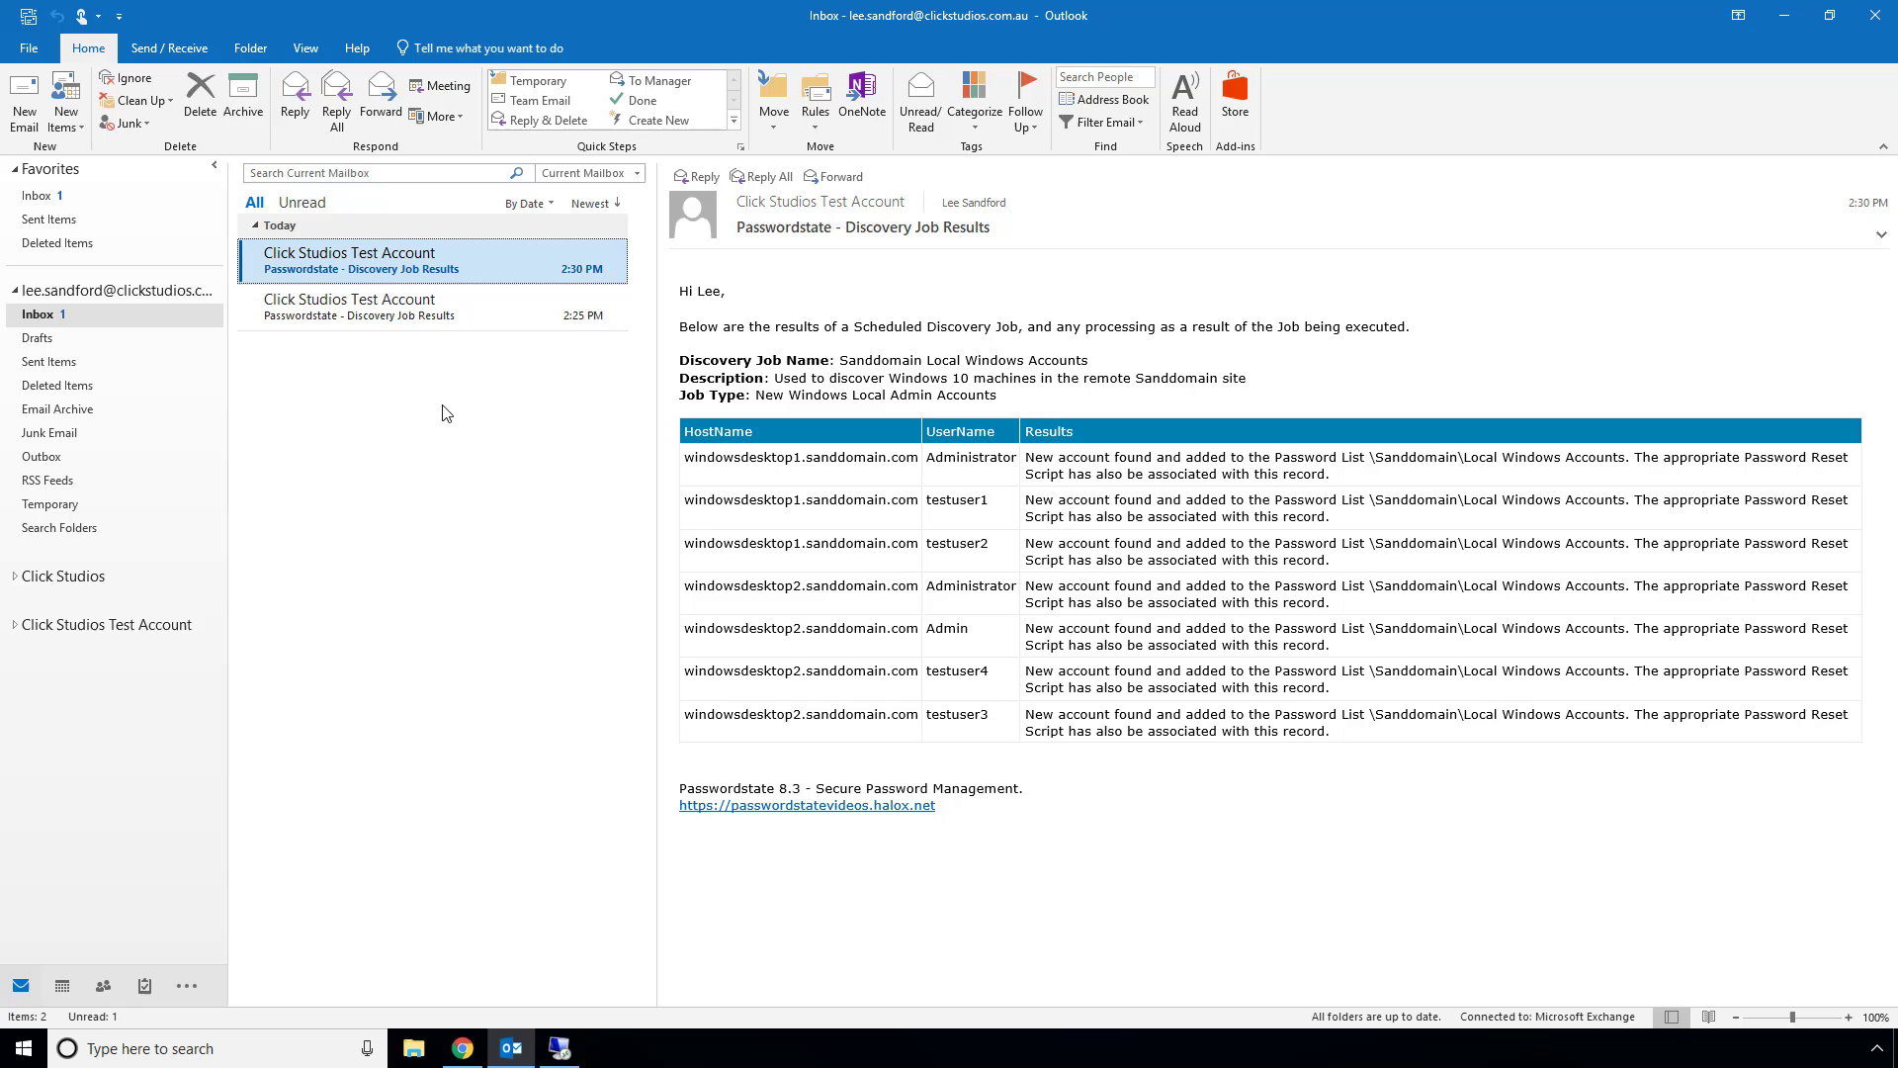
{"action": "mouse_move", "coordinate": [520, 370]}
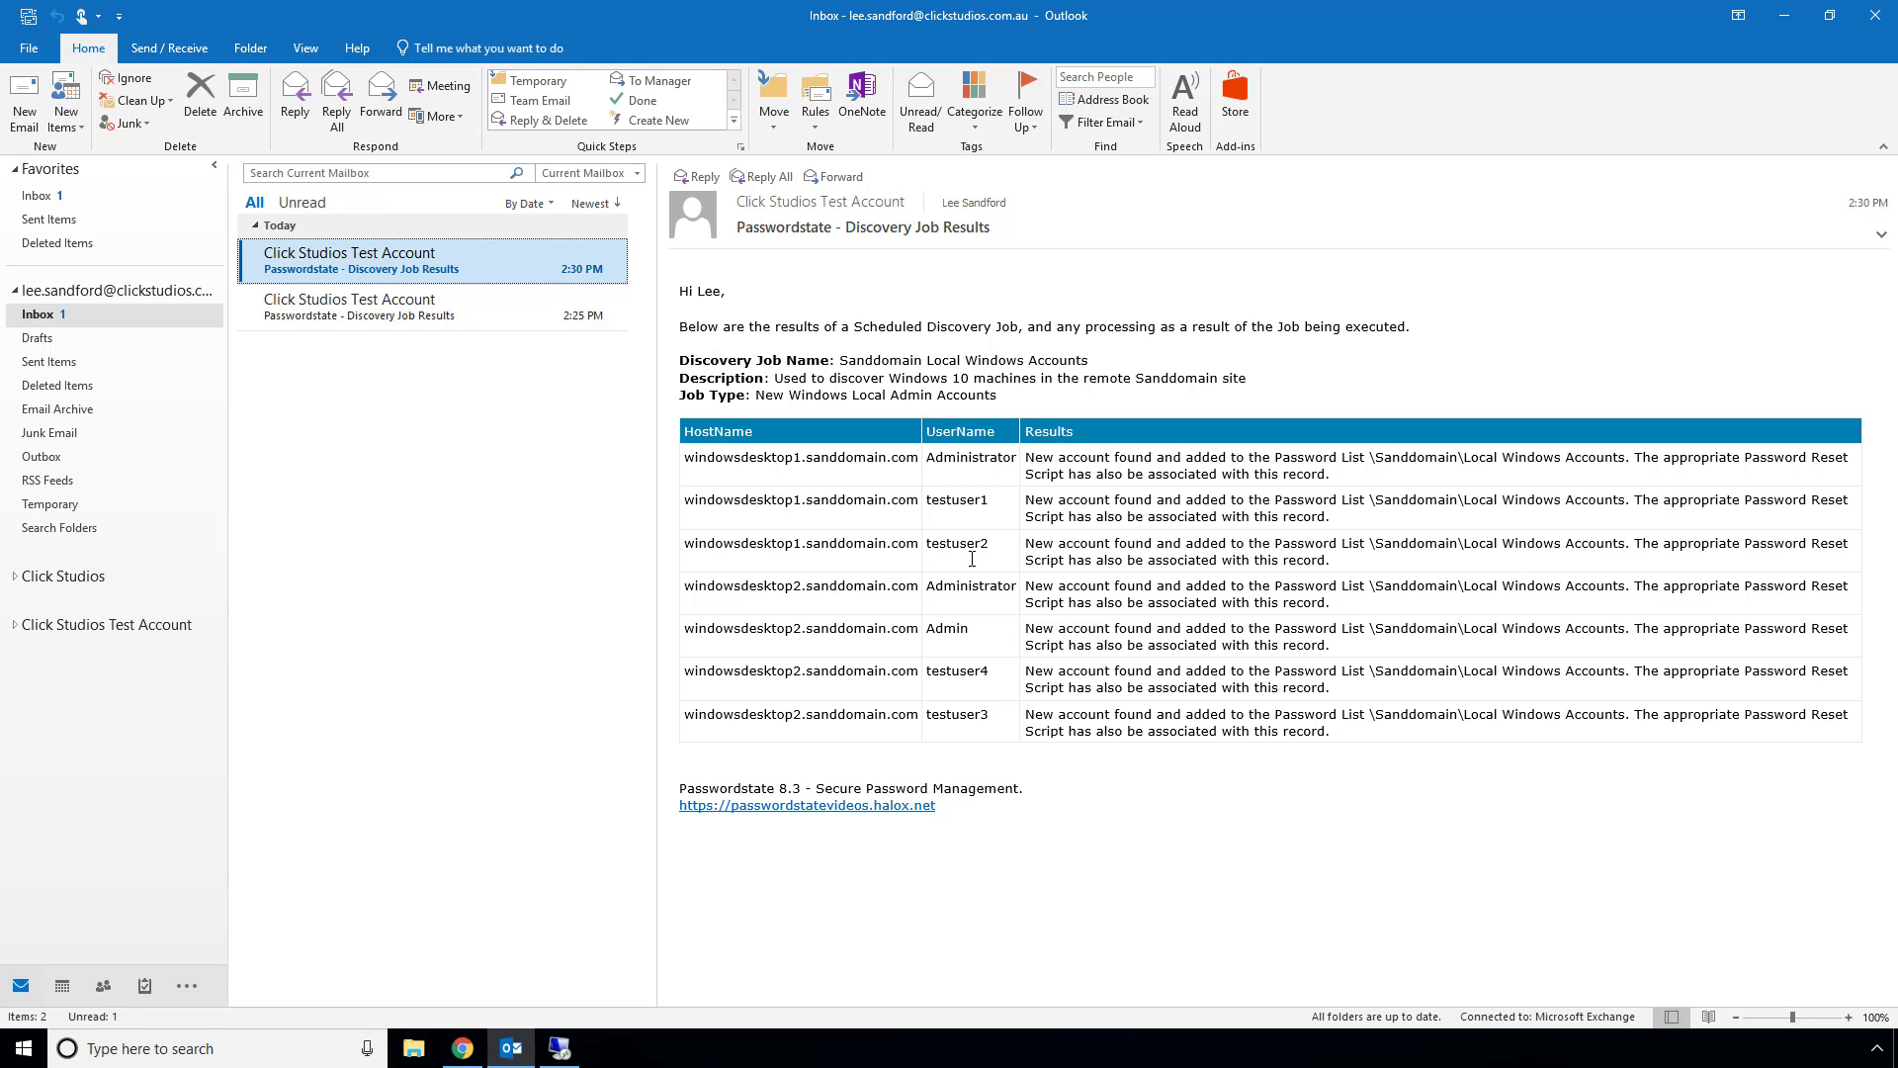
{"action": "mouse_move", "coordinate": [542, 991]}
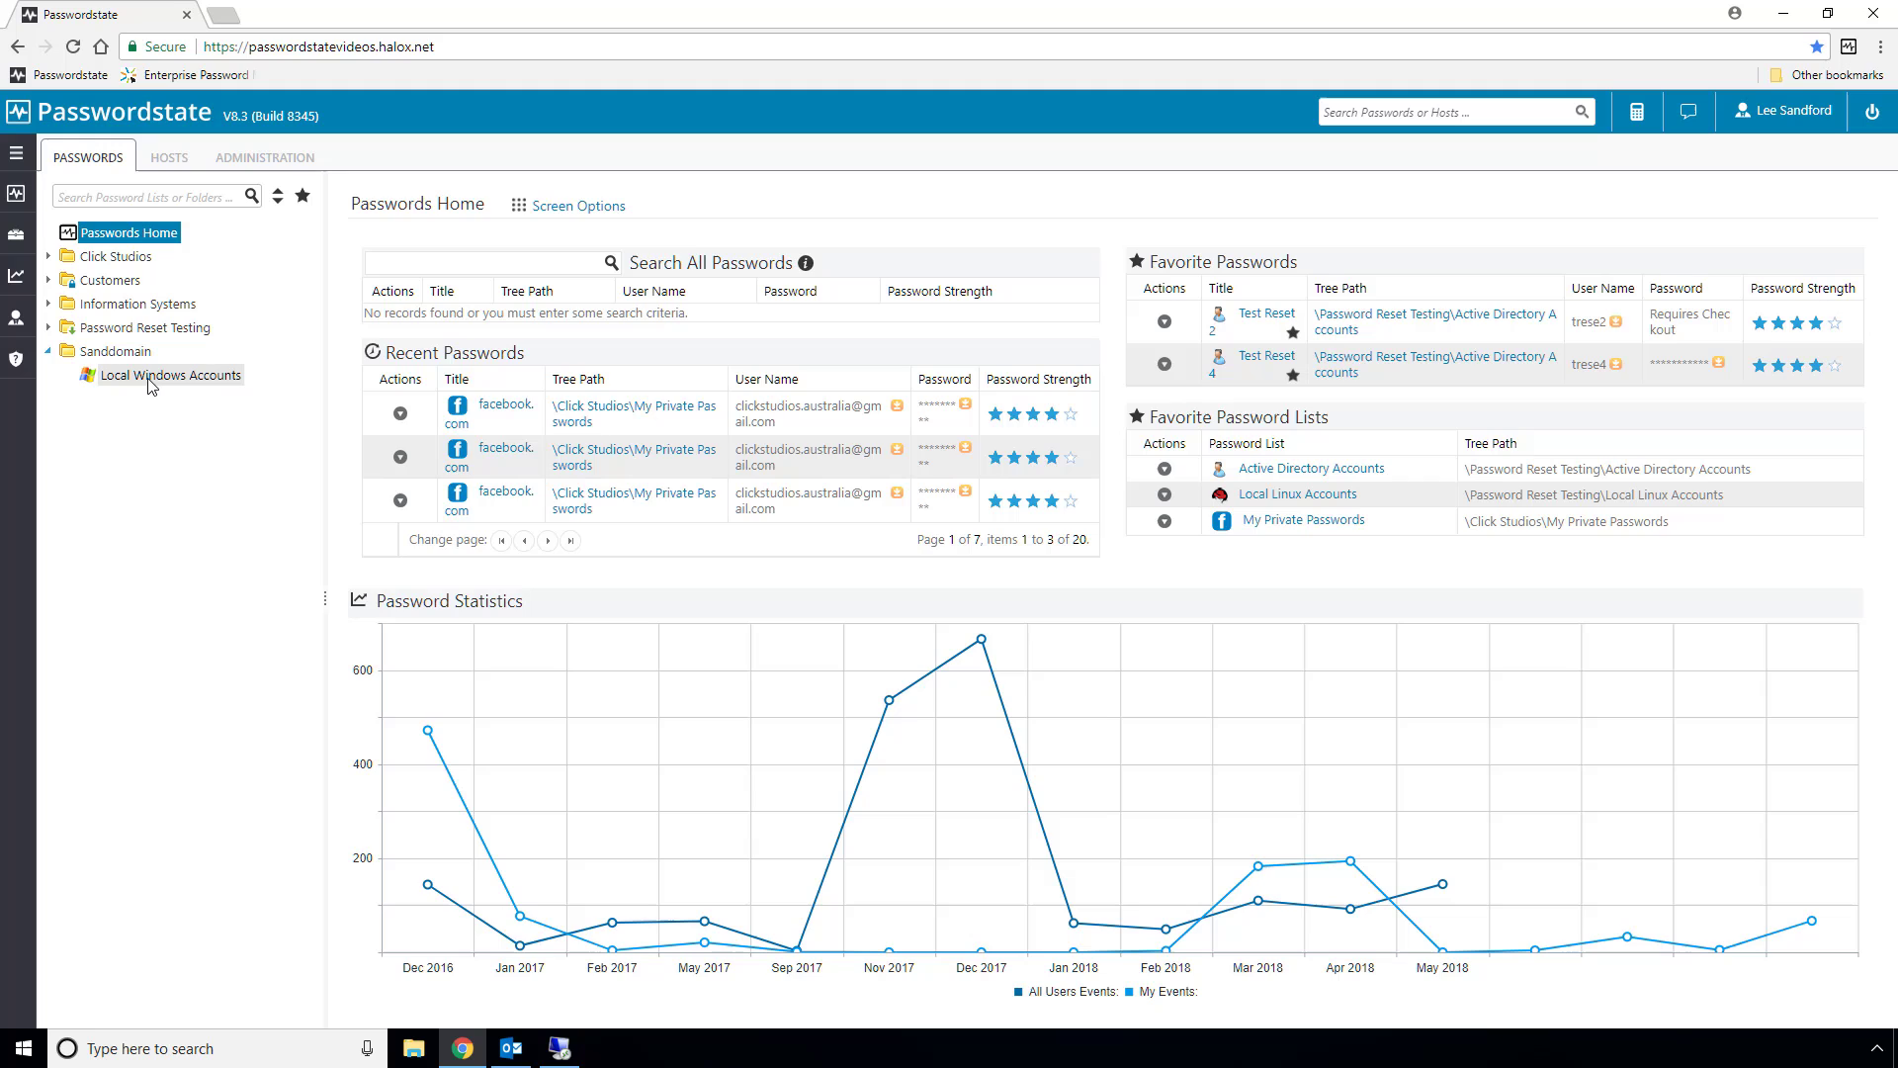
View the Local Windows Accounts grid of seven discovered accounts, then switch to Hosts
{"action": "left_click", "coordinate": [172, 374]}
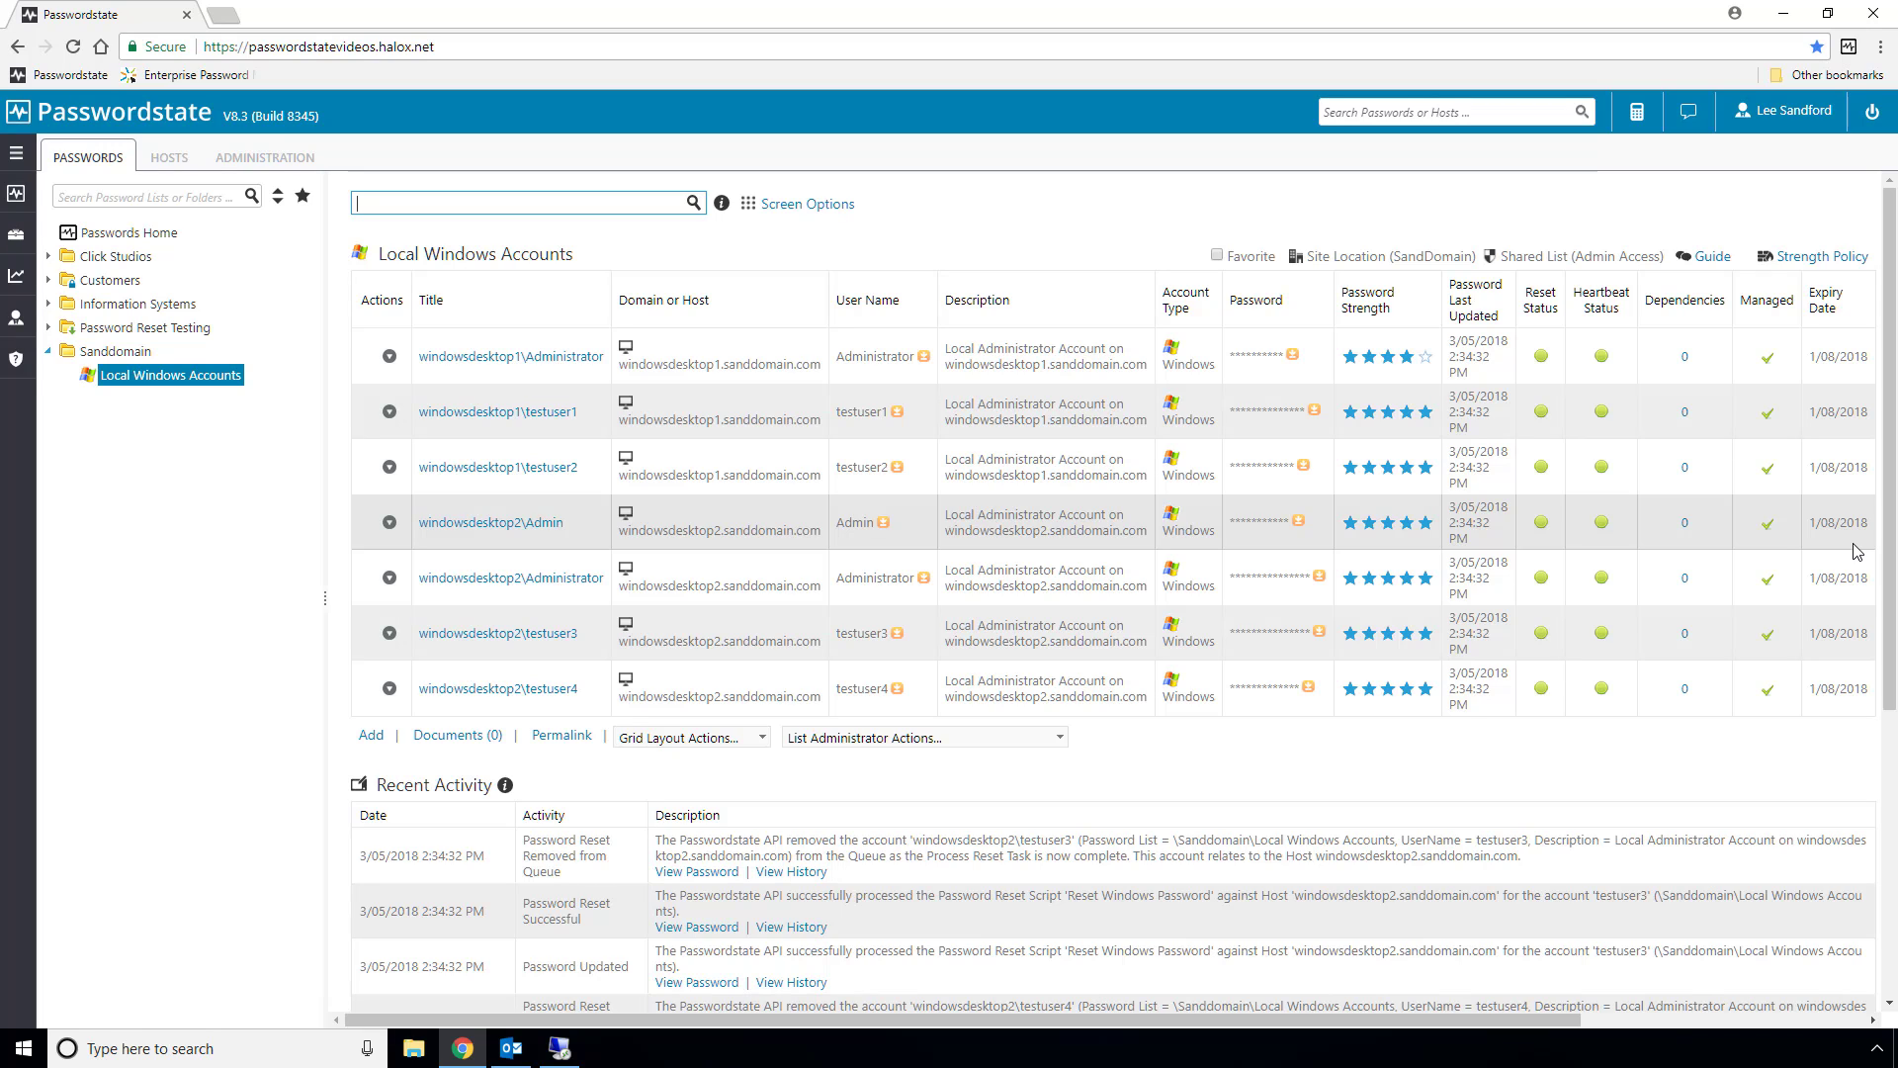
{"action": "mouse_move", "coordinate": [443, 174]}
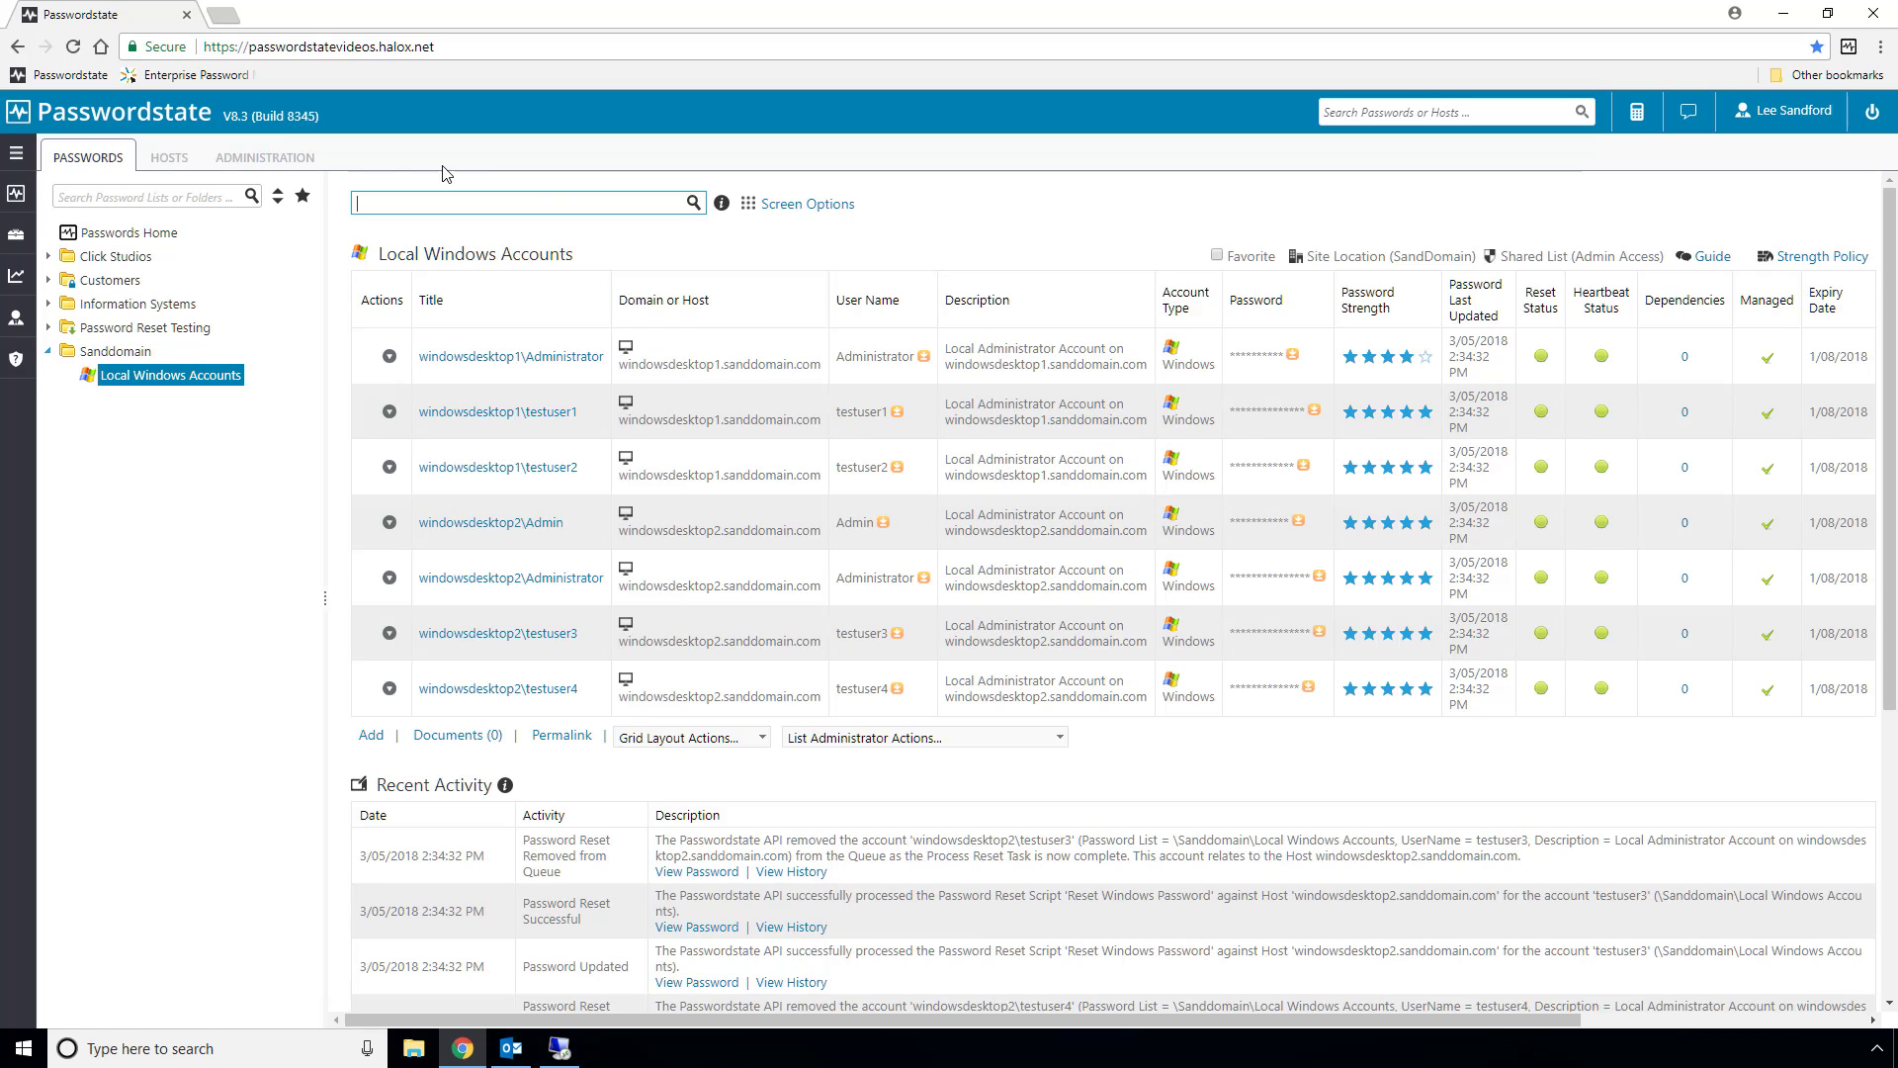
{"action": "left_click", "coordinate": [168, 158]}
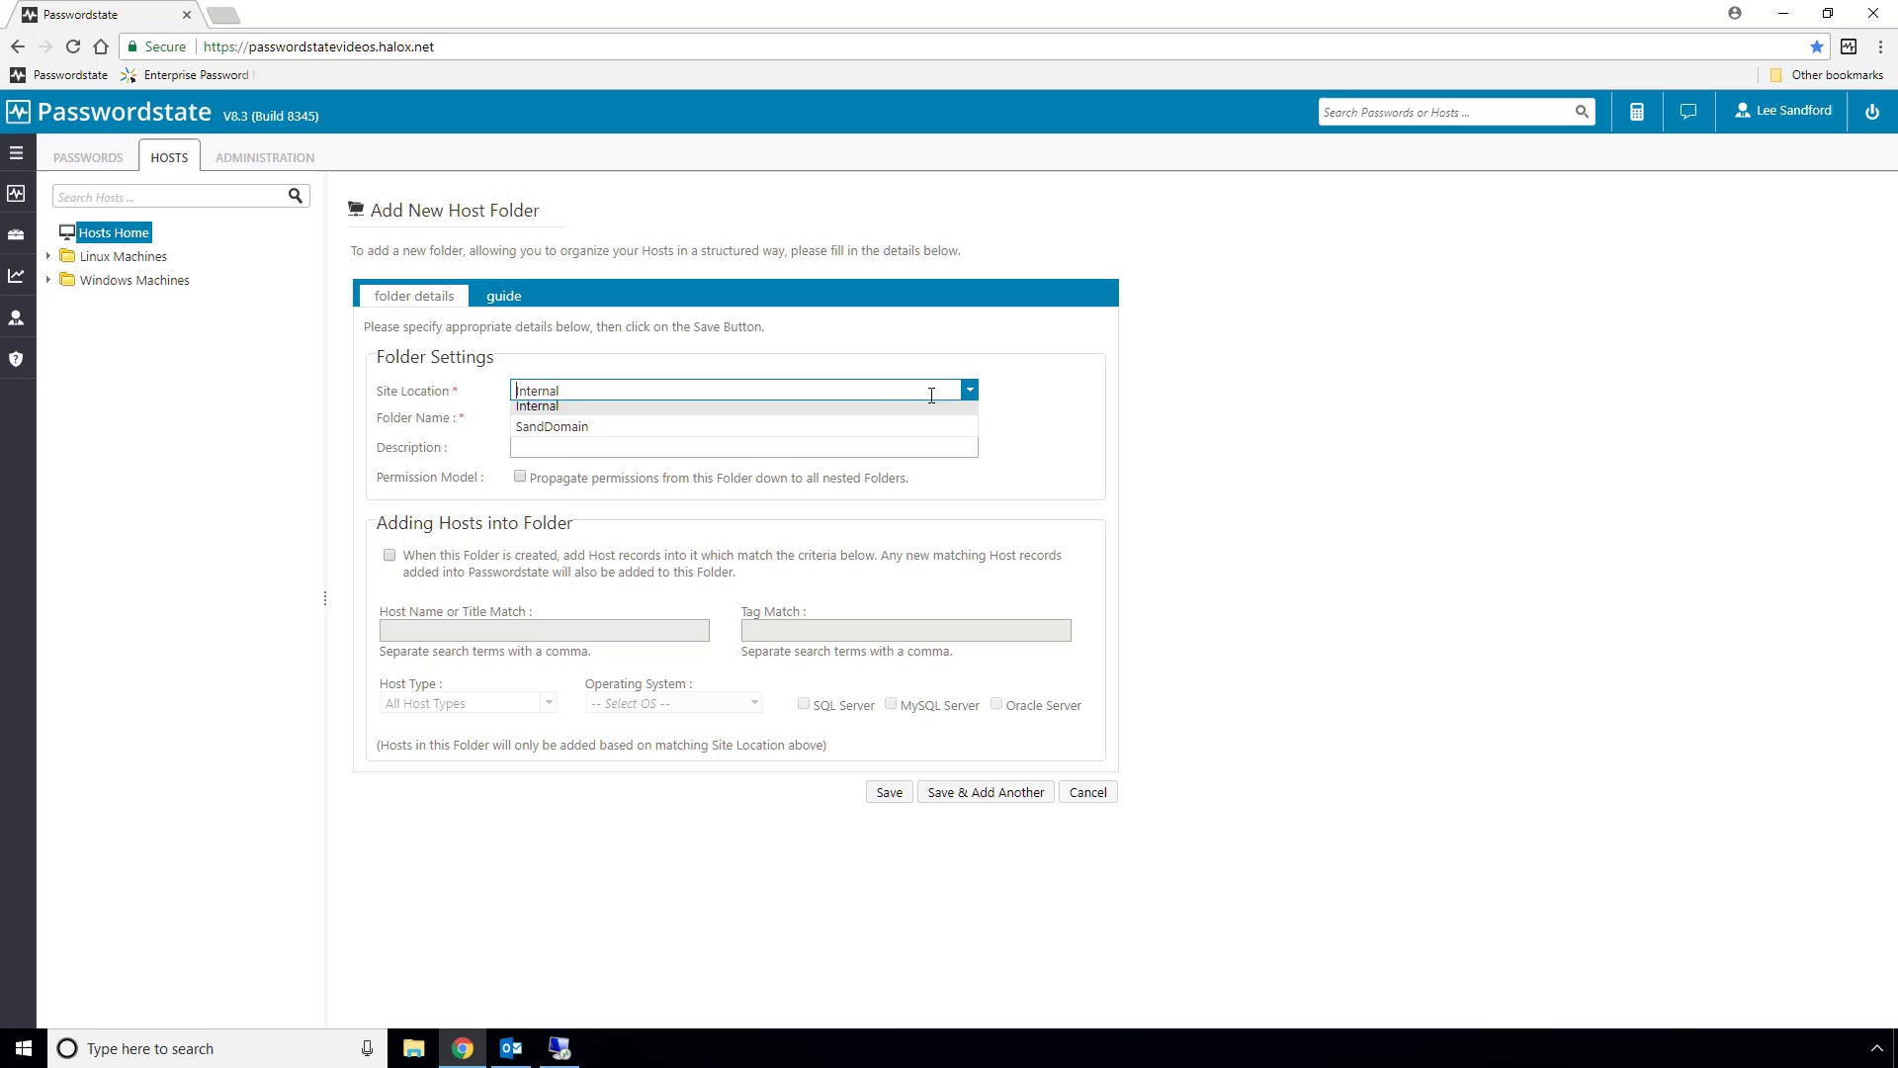
Save a new host folder 'Sanddomain Machines' with Site Location SandDomain
{"action": "left_click", "coordinate": [551, 427]}
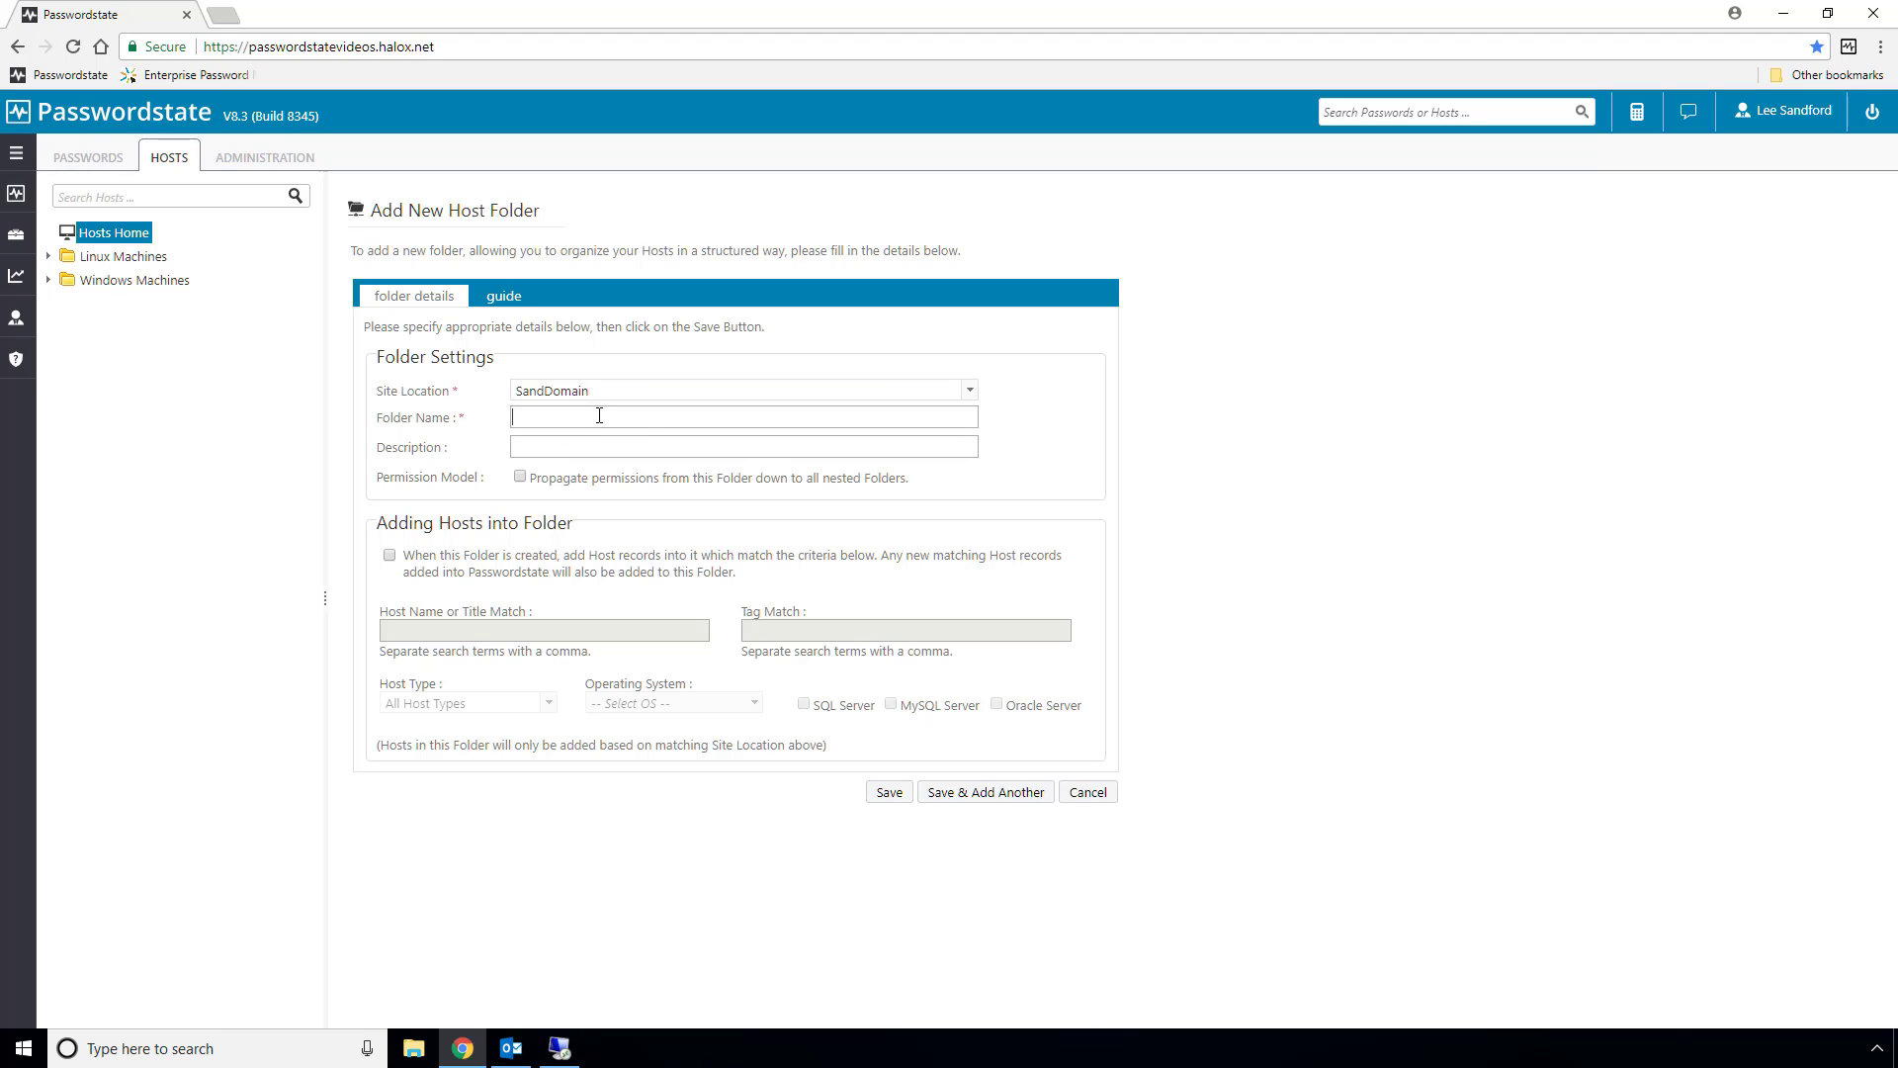
{"action": "type", "text": "Sanddomain Machines"}
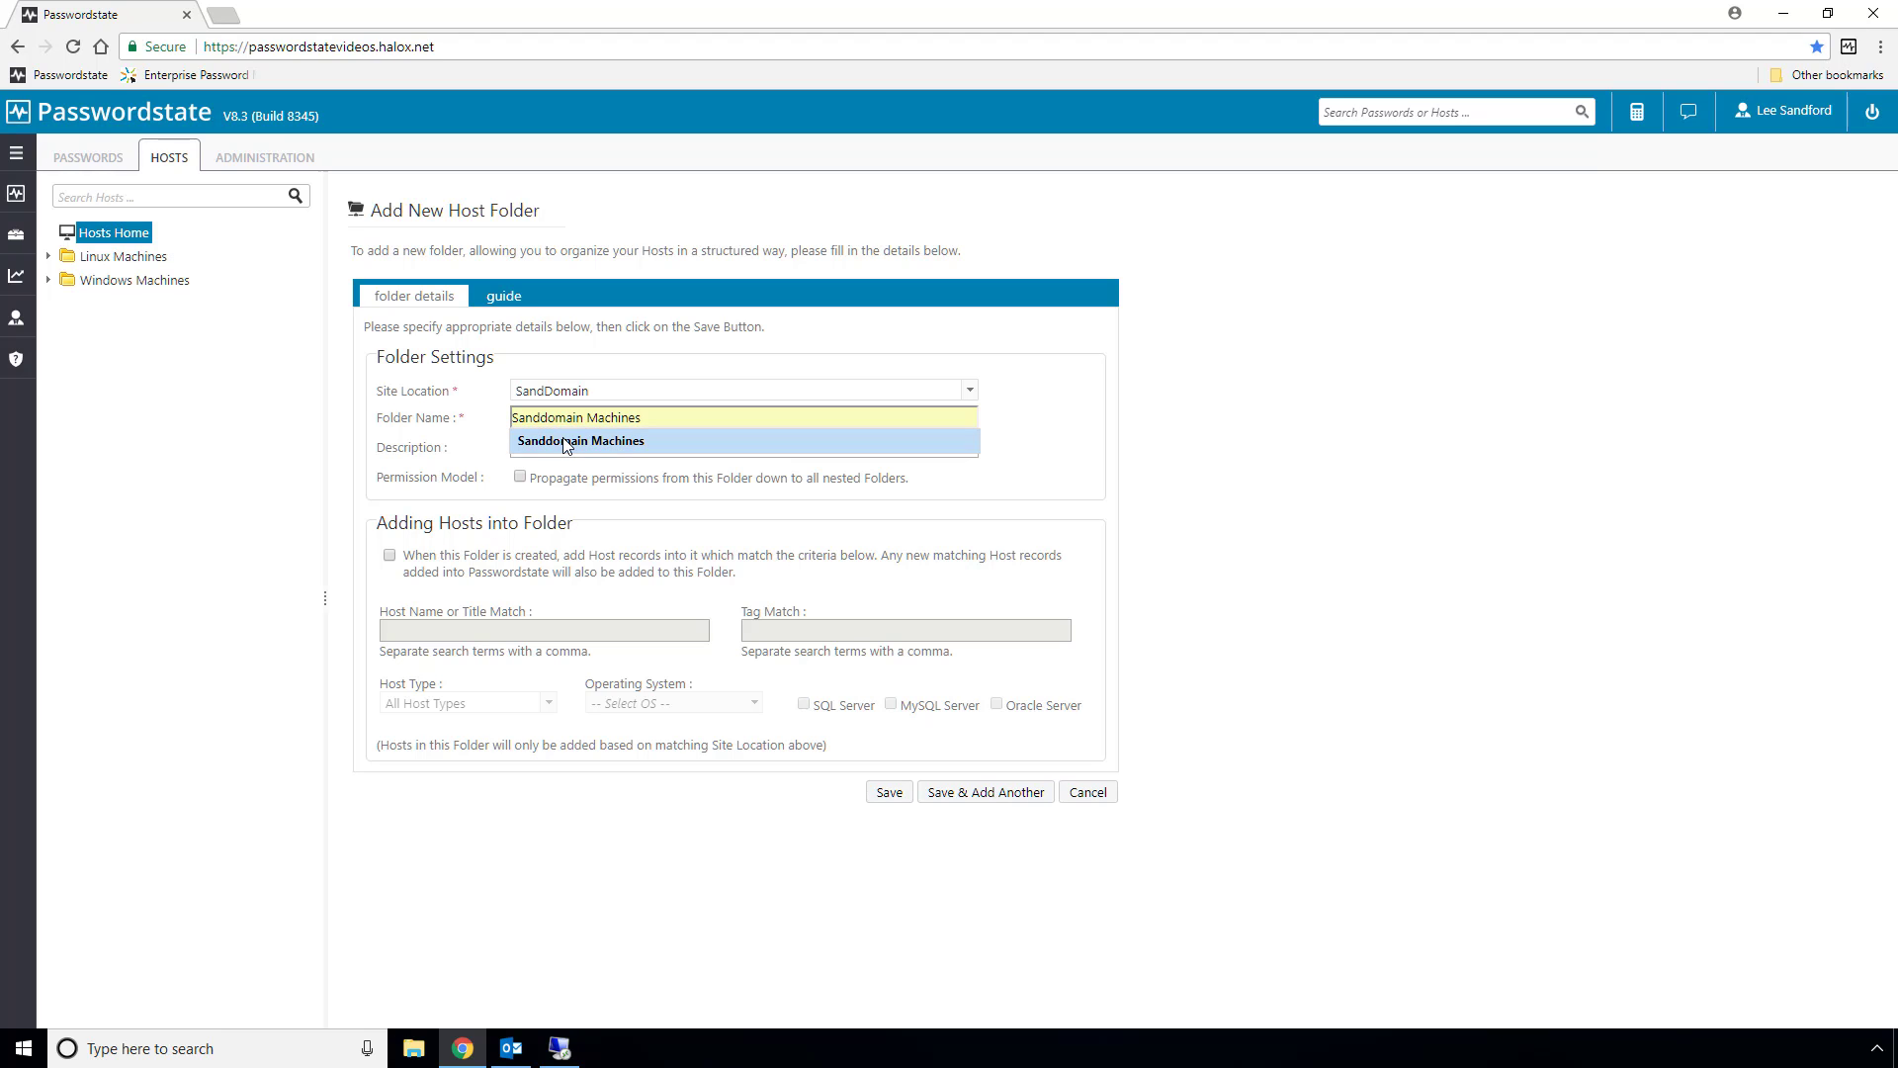
{"action": "left_click", "coordinate": [581, 441]}
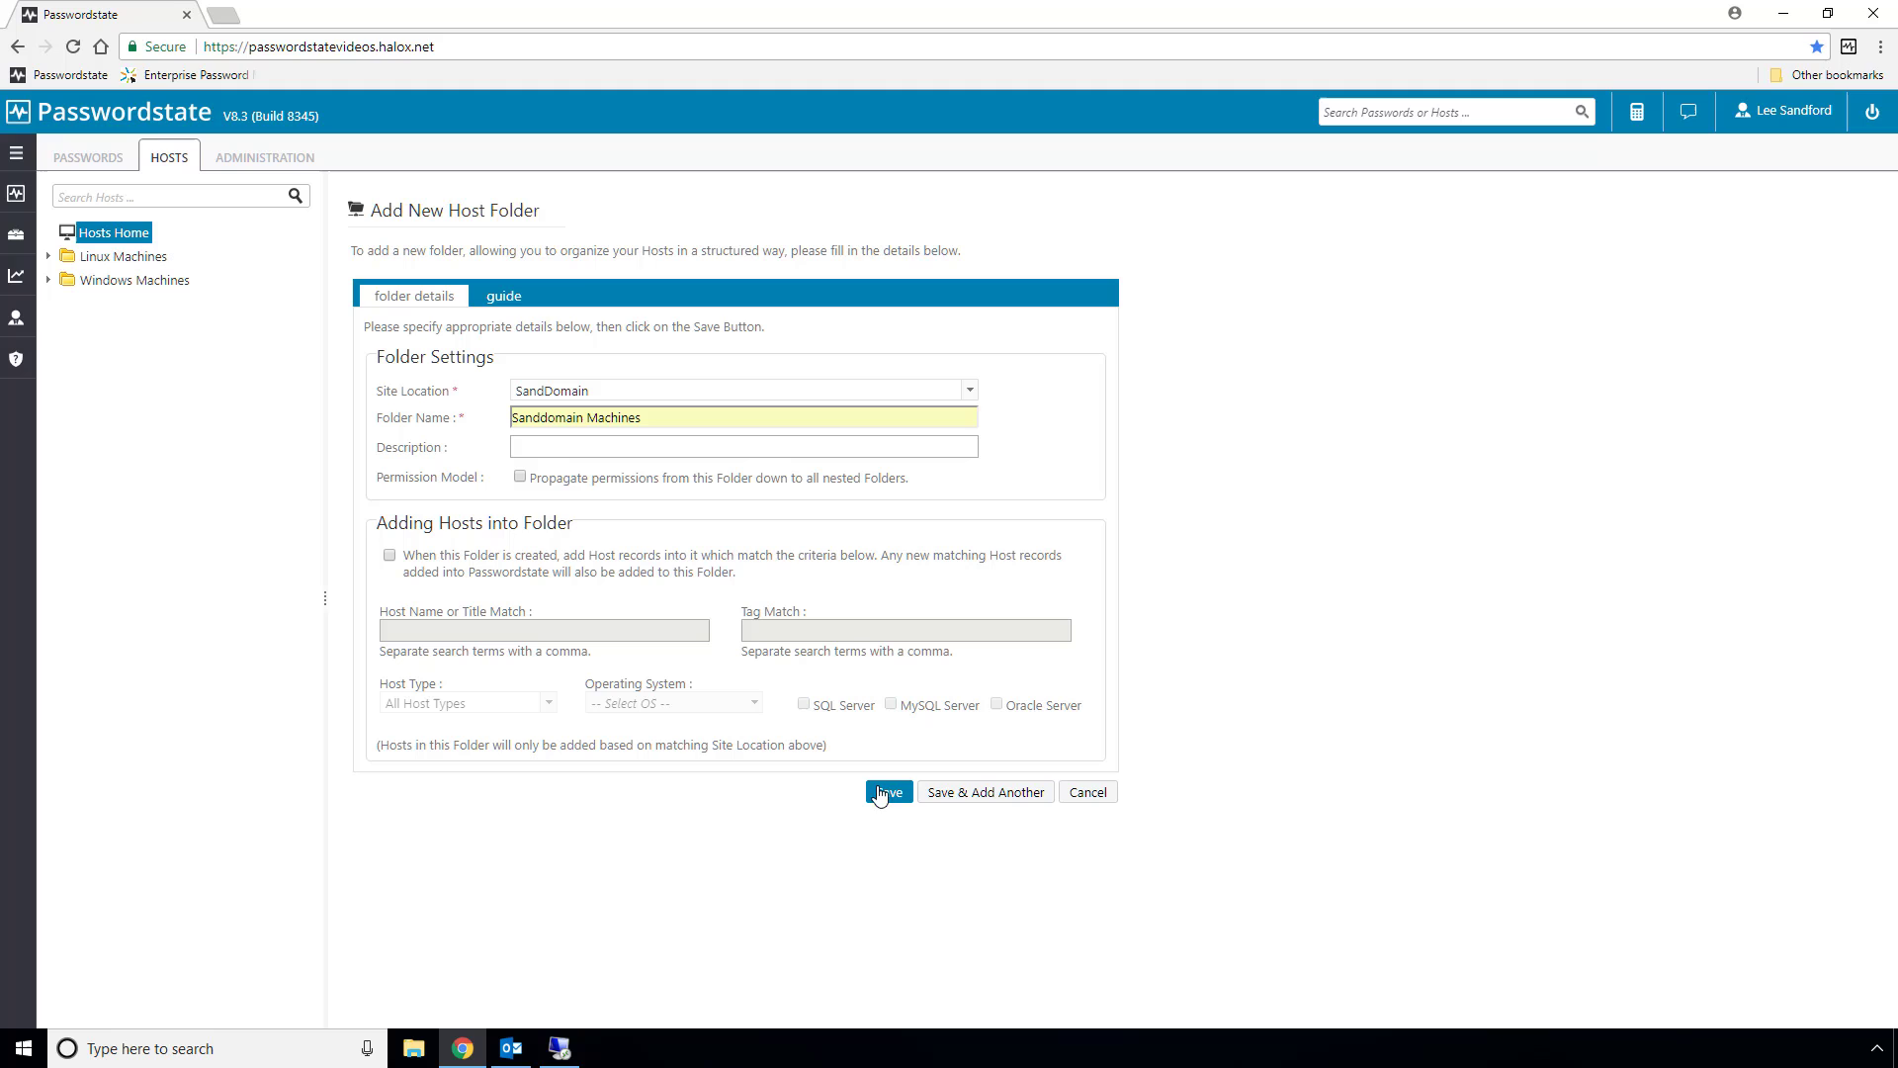
{"action": "left_click", "coordinate": [888, 791]}
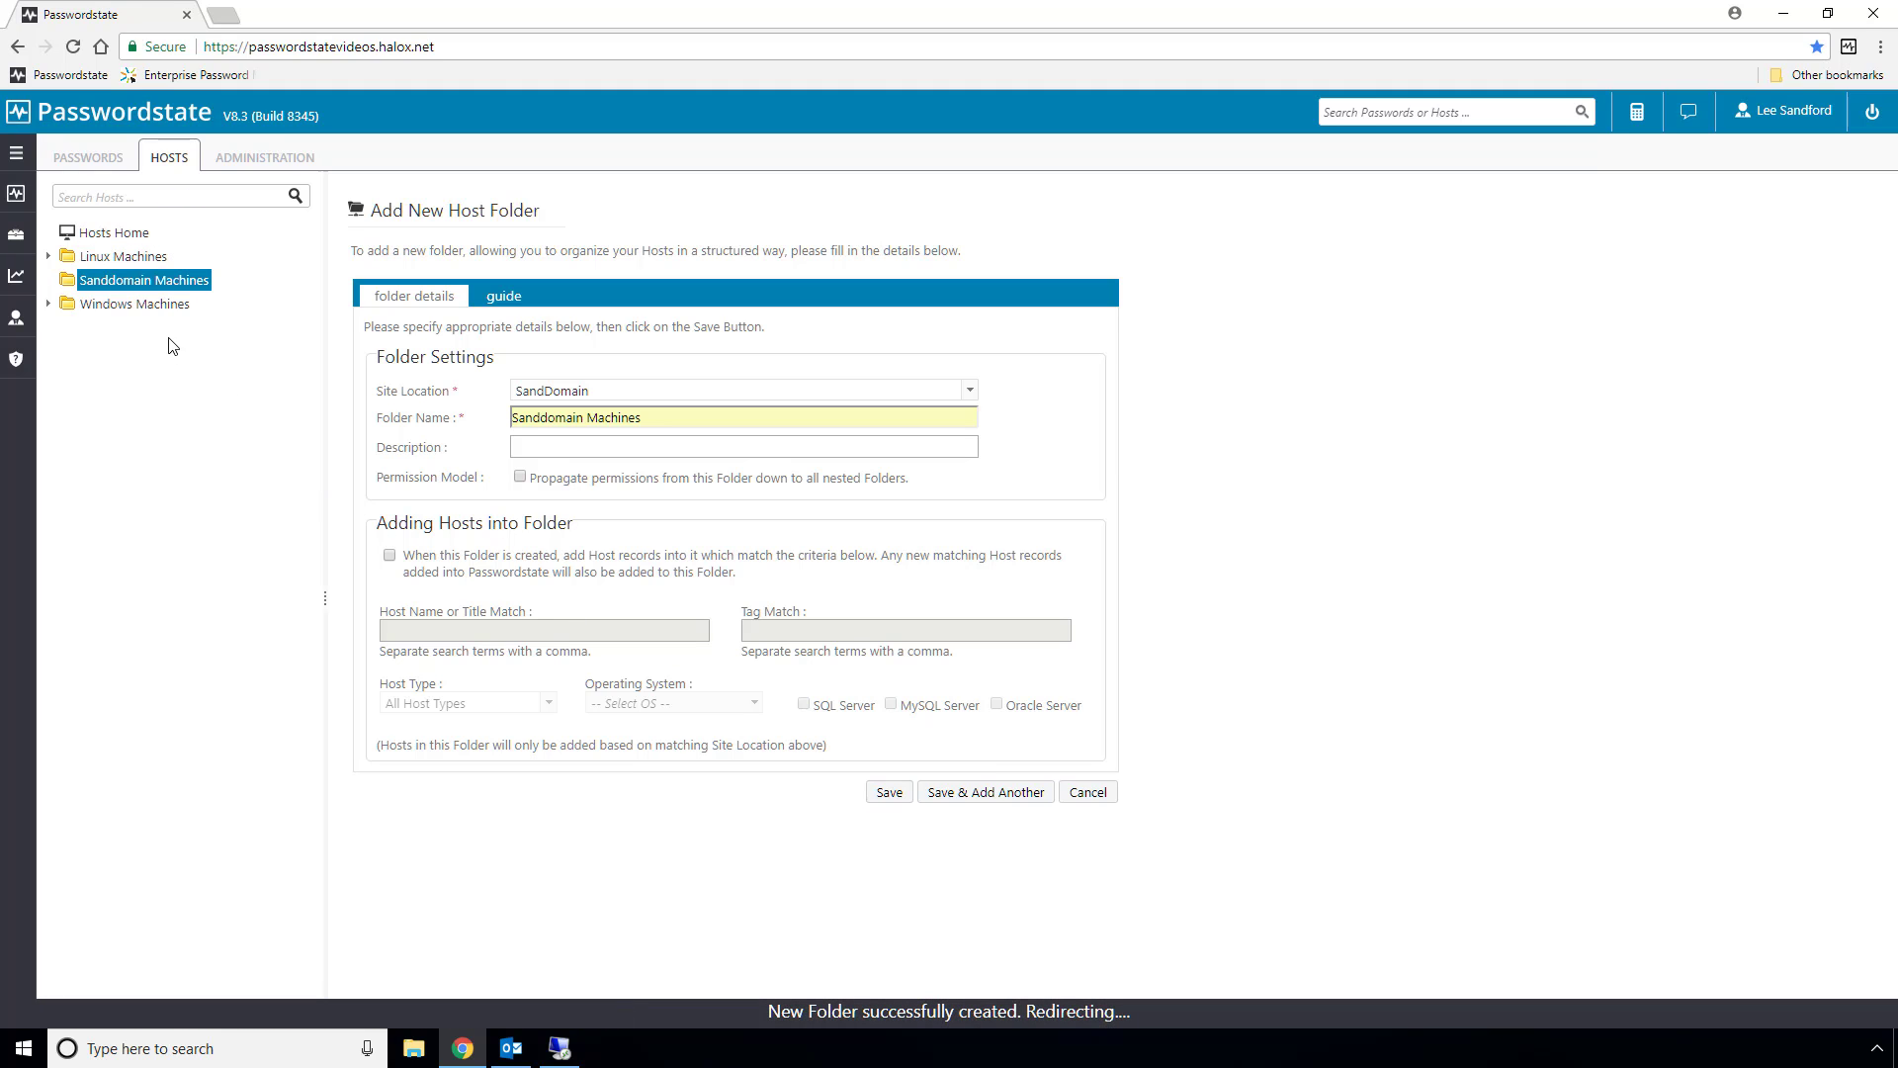
Add windowsdesktop1 and windowsdesktop2 to the Sanddomain Machines folder via Add Hosts to Folder
{"action": "right_click", "coordinate": [142, 279]}
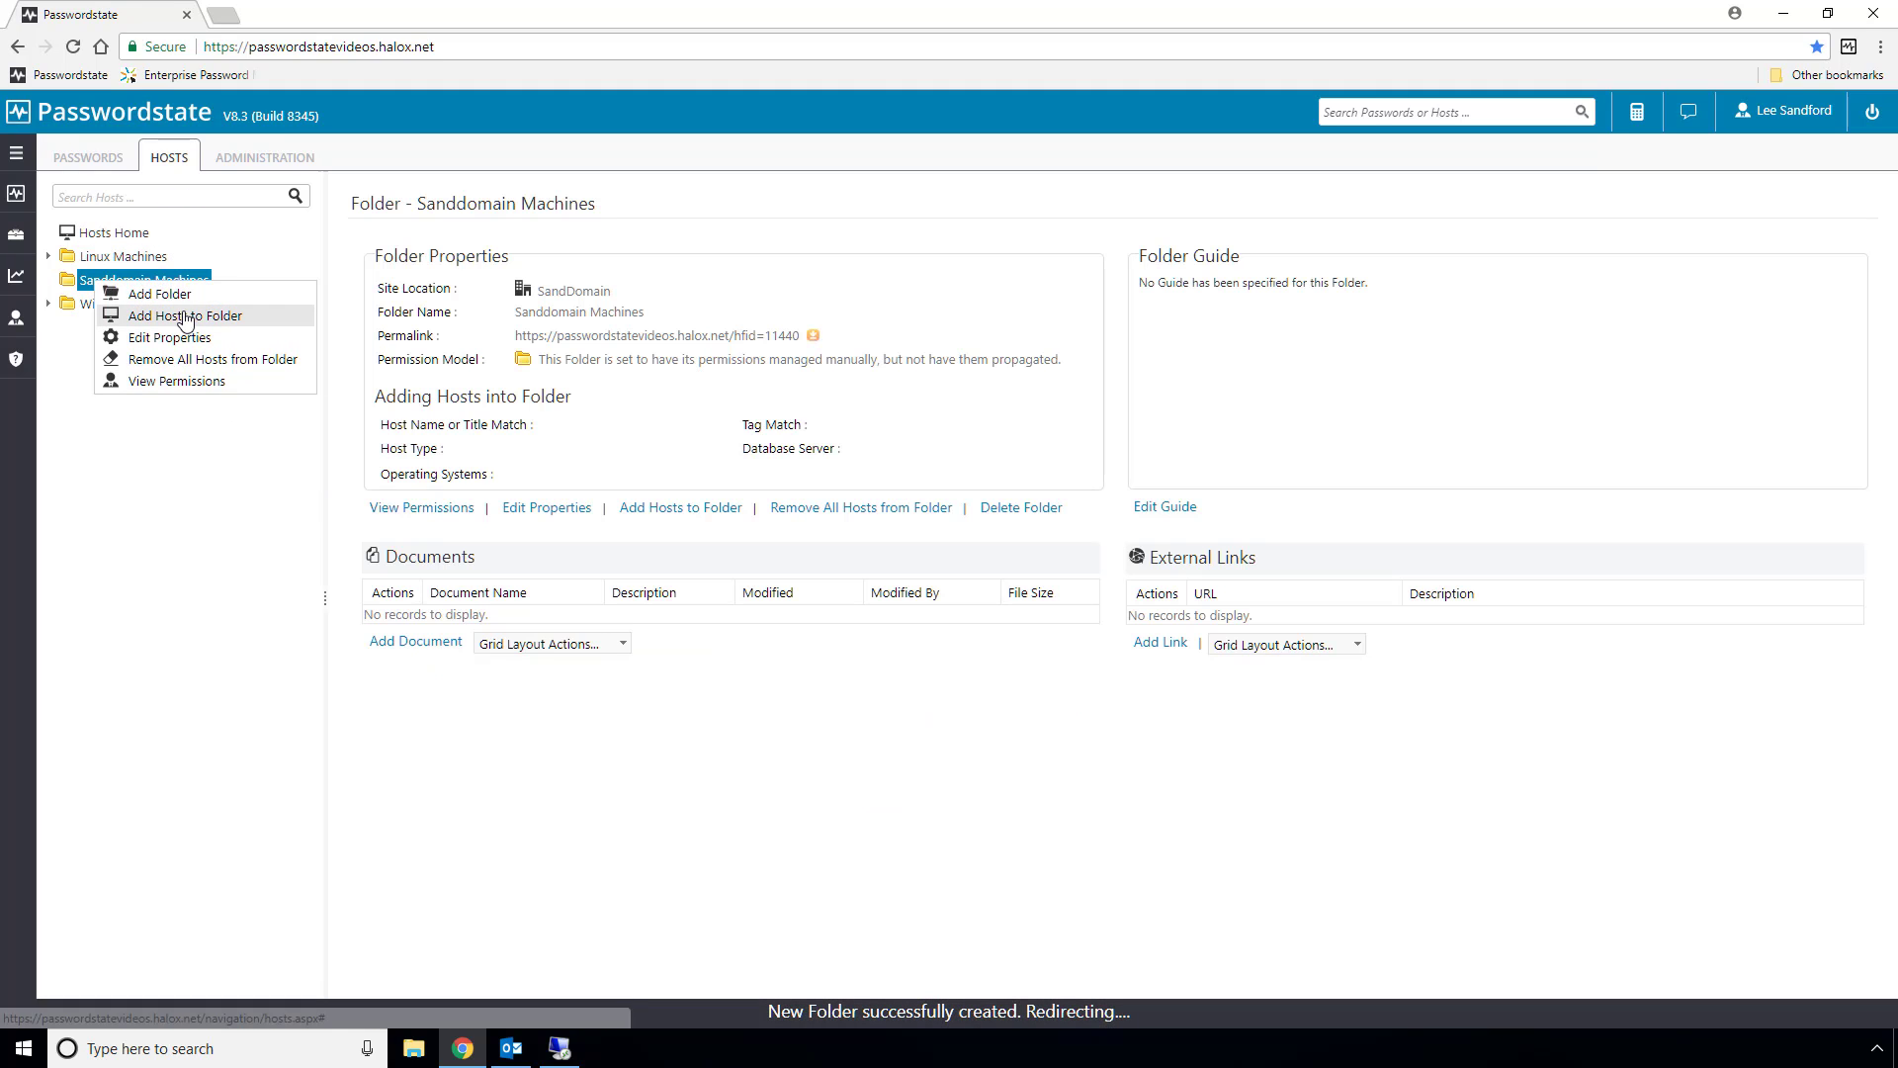
{"action": "left_click", "coordinate": [185, 316]}
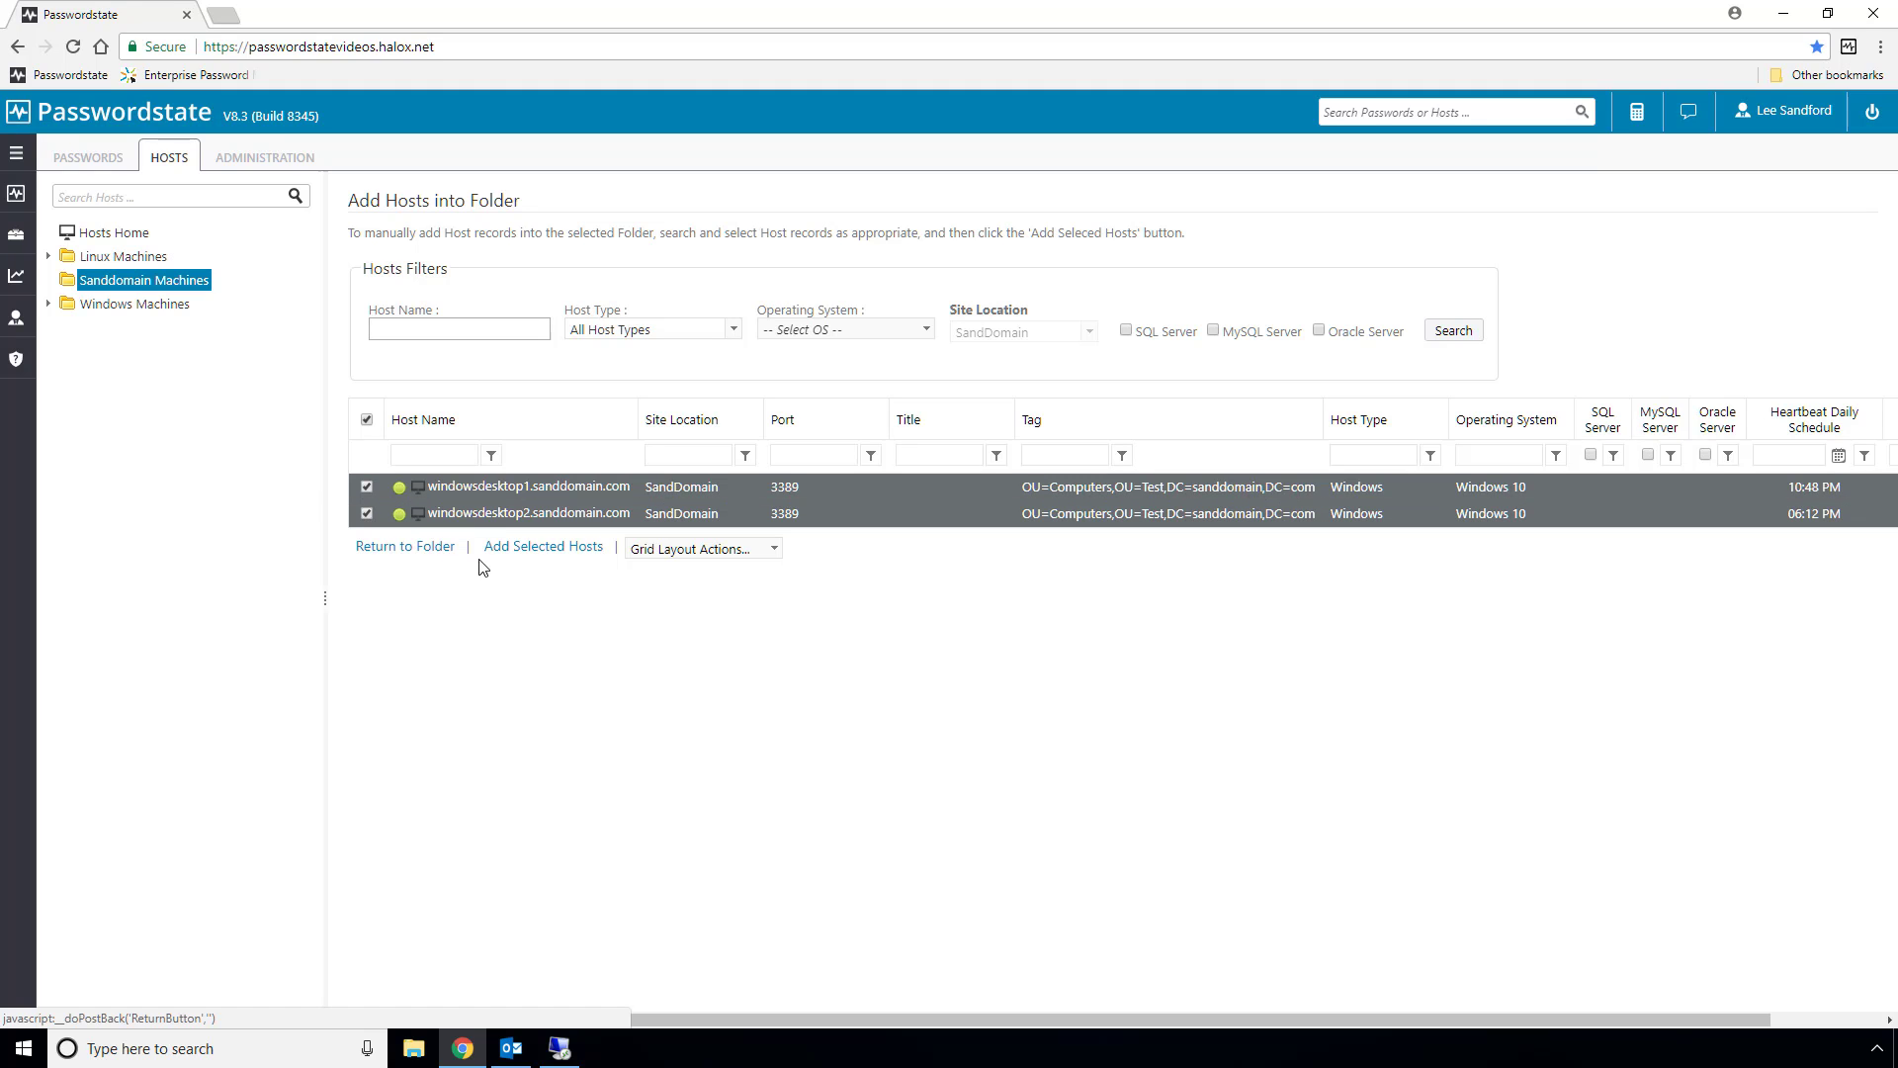
{"action": "left_click", "coordinate": [403, 546]}
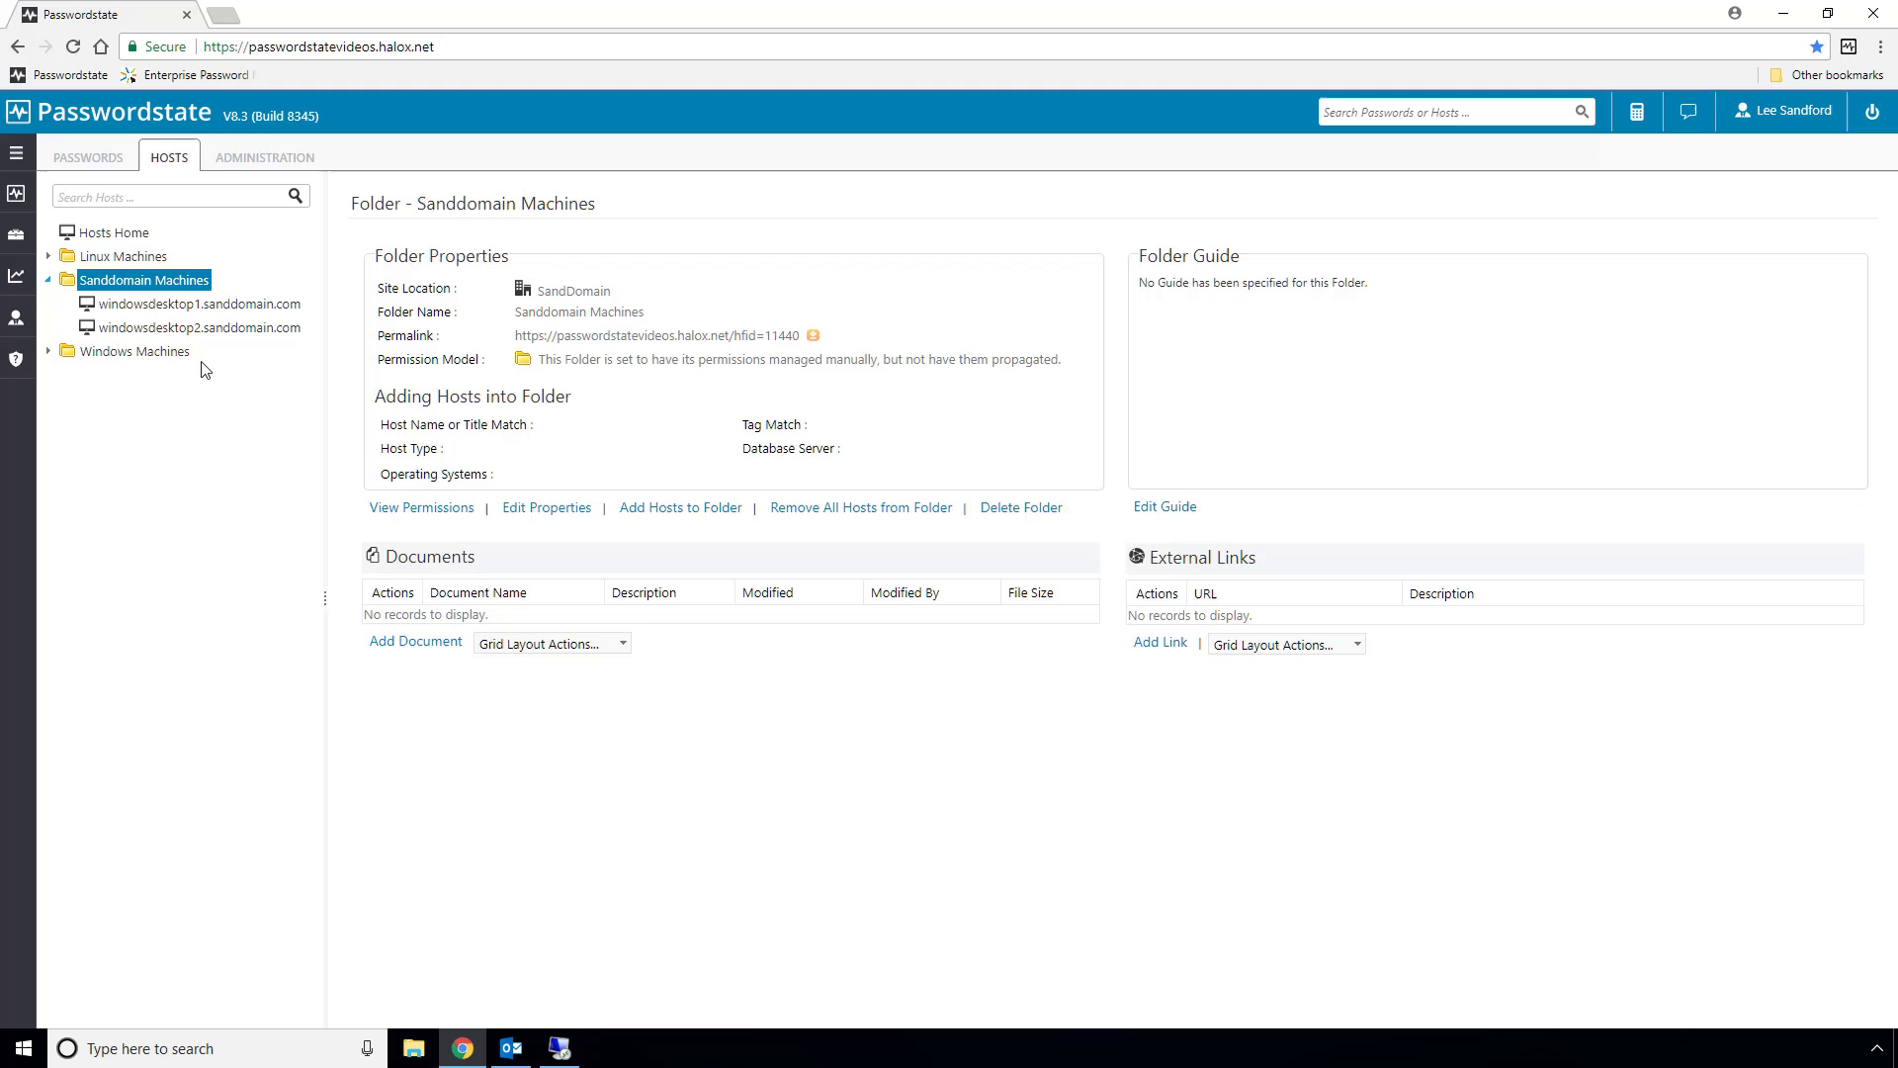
Launch an in-browser RDP session to windowsdesktop1.sanddomain.com using the testuser1 linked credential
{"action": "left_click", "coordinate": [197, 305]}
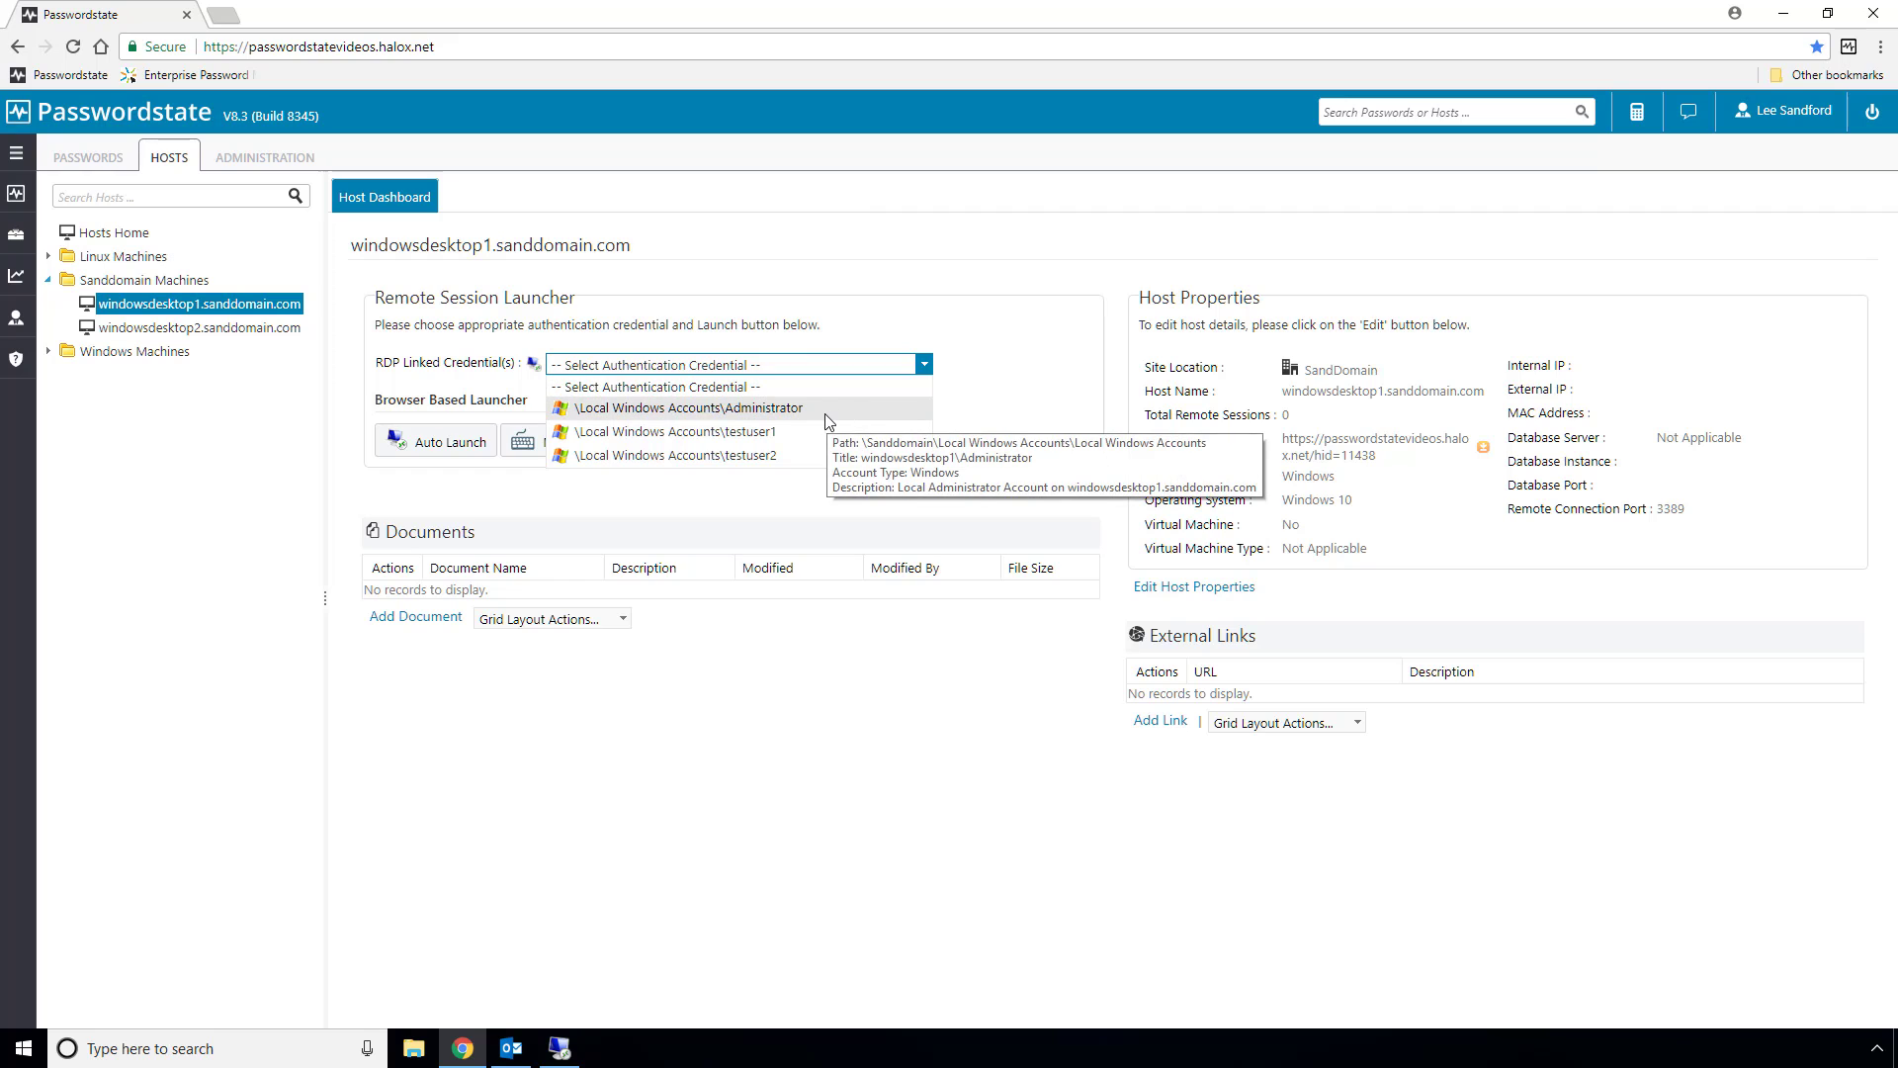
{"action": "left_click", "coordinate": [677, 431]}
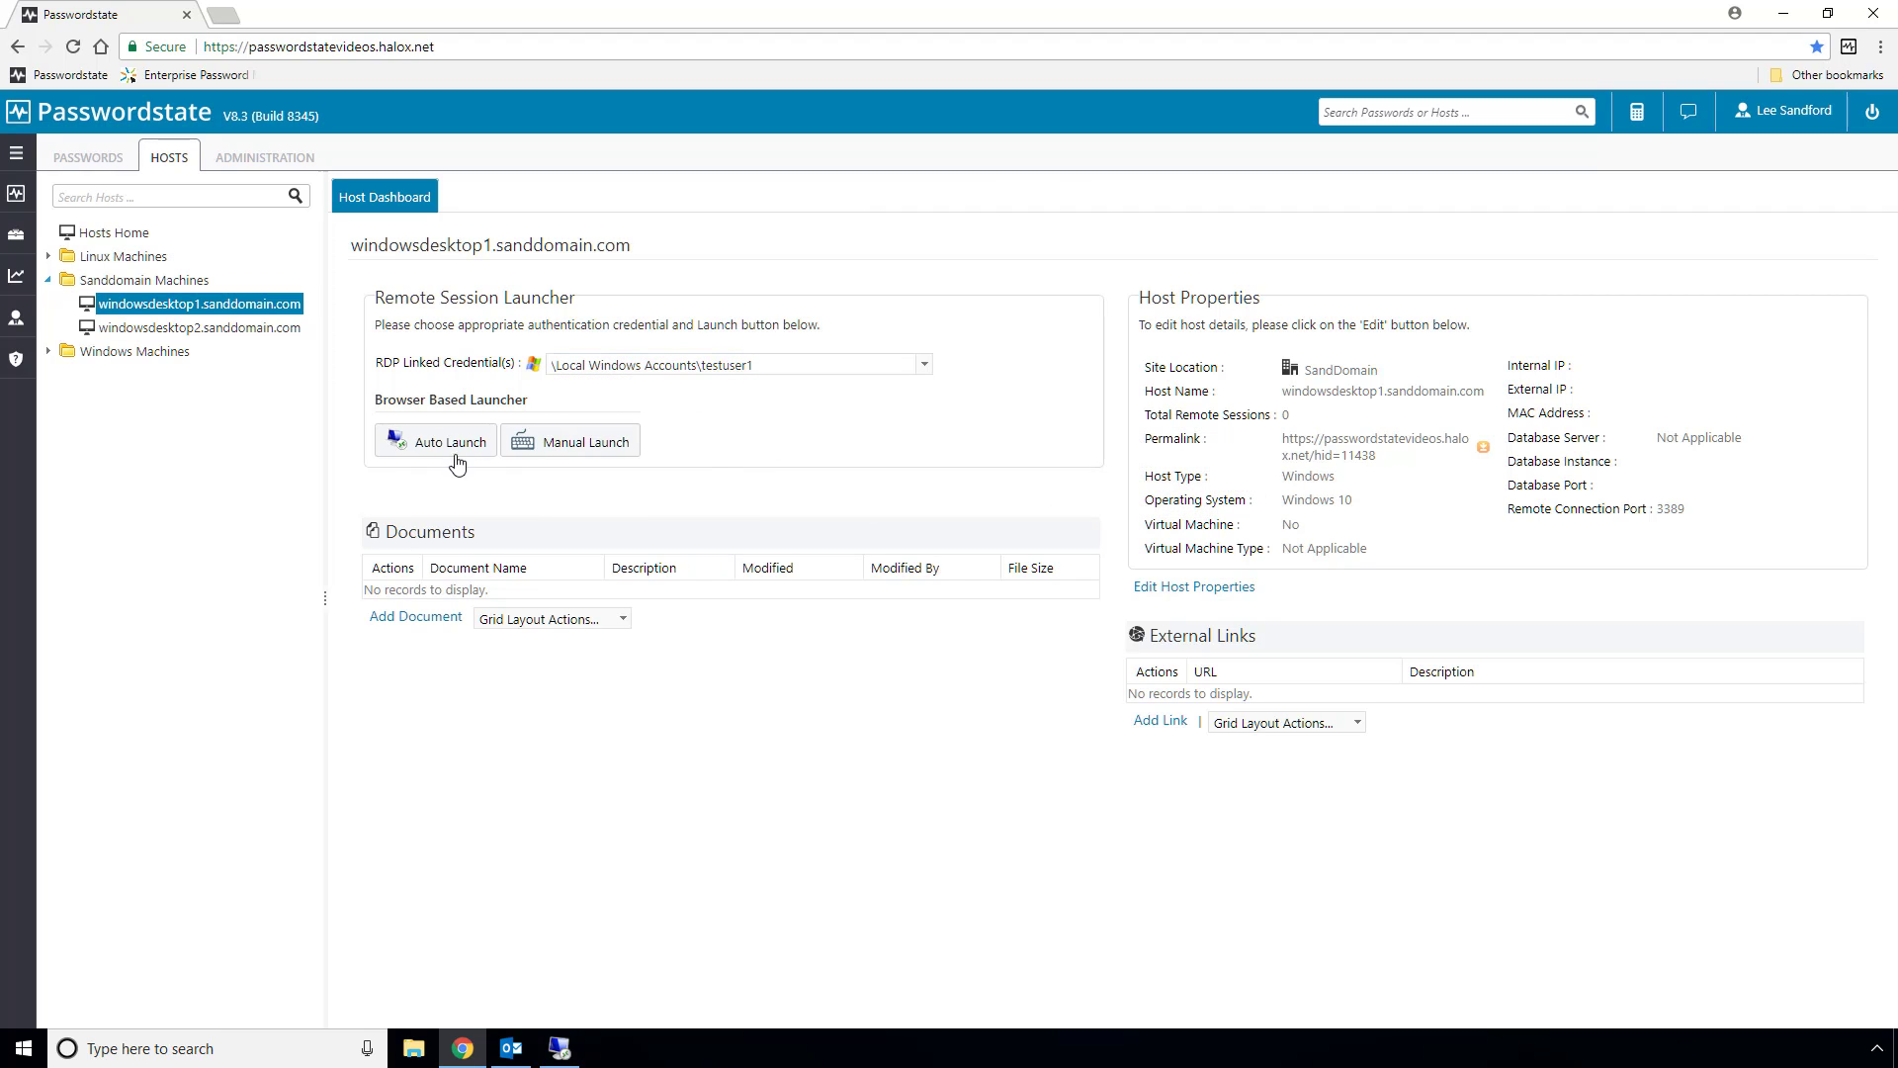
{"action": "left_click", "coordinate": [435, 439]}
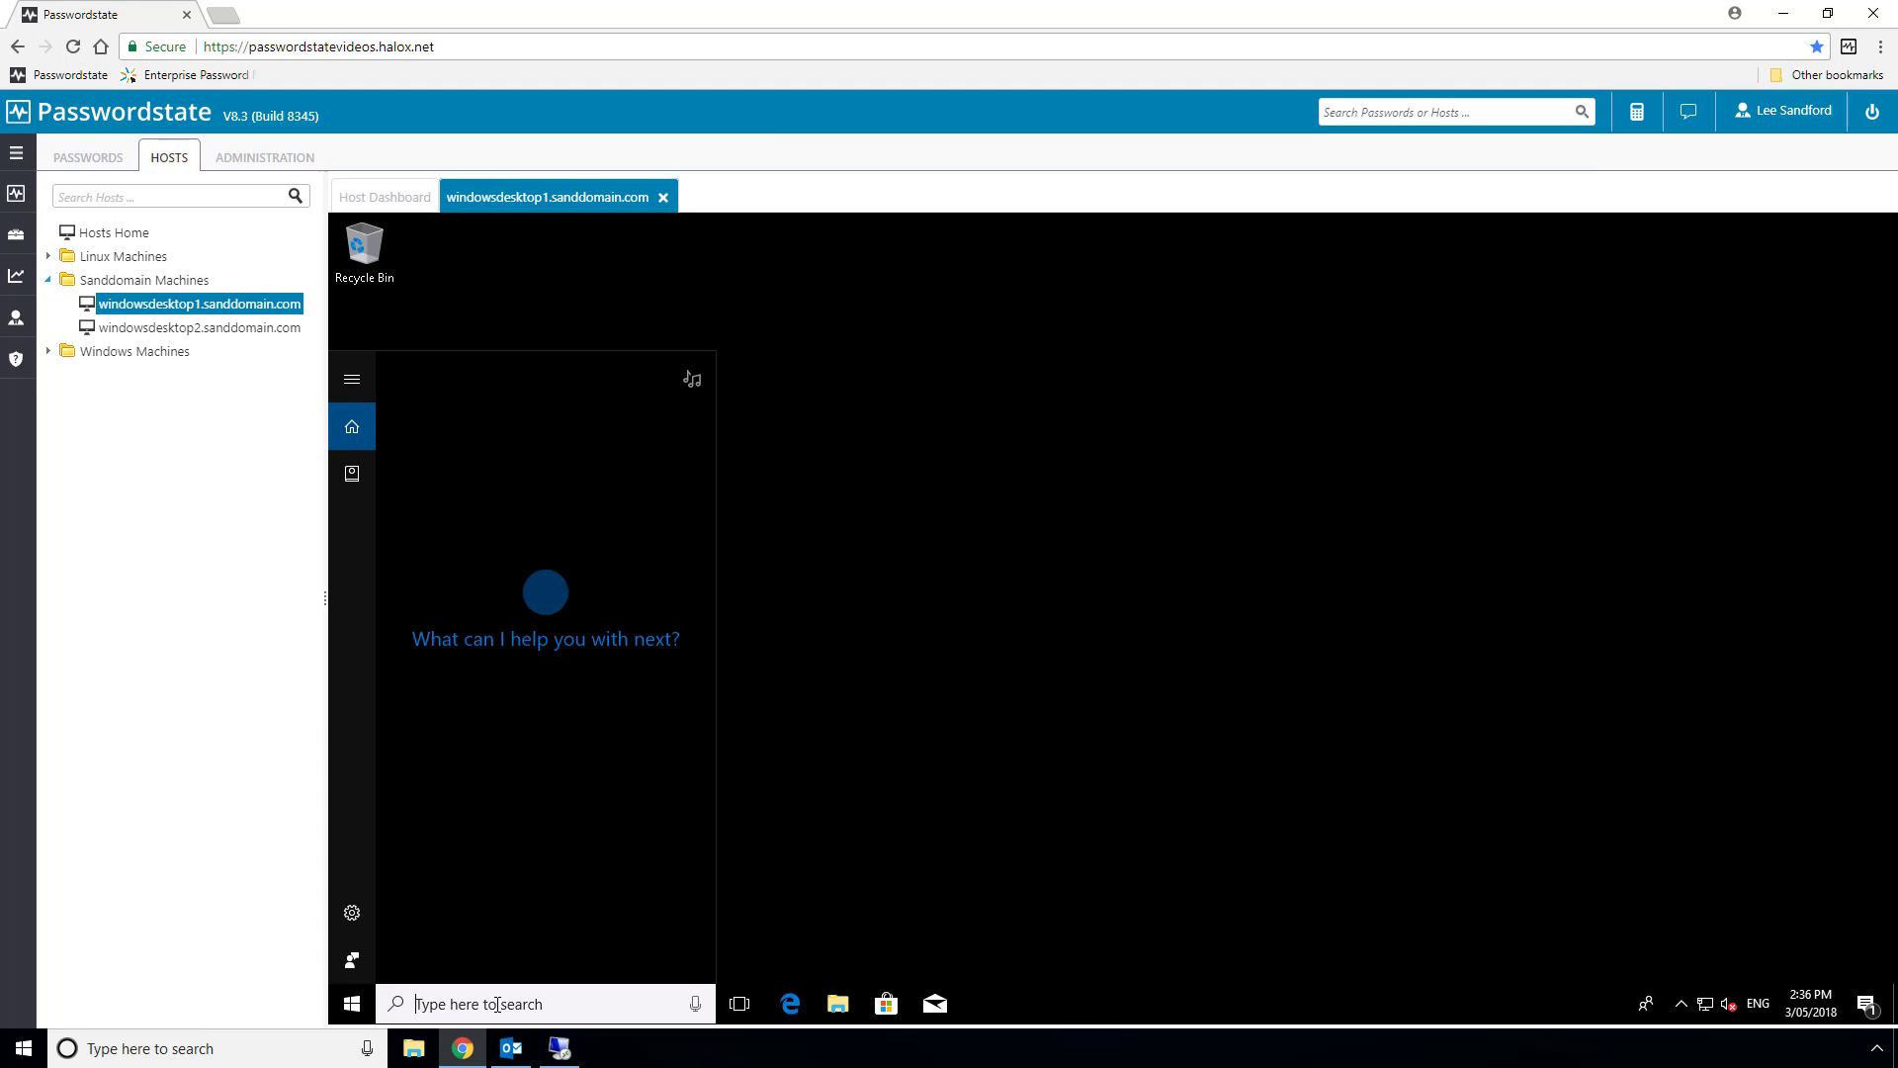
Write 'hello youtubers :)' in Notepad on the remote desktop and close it
{"action": "type", "text": "notepad"}
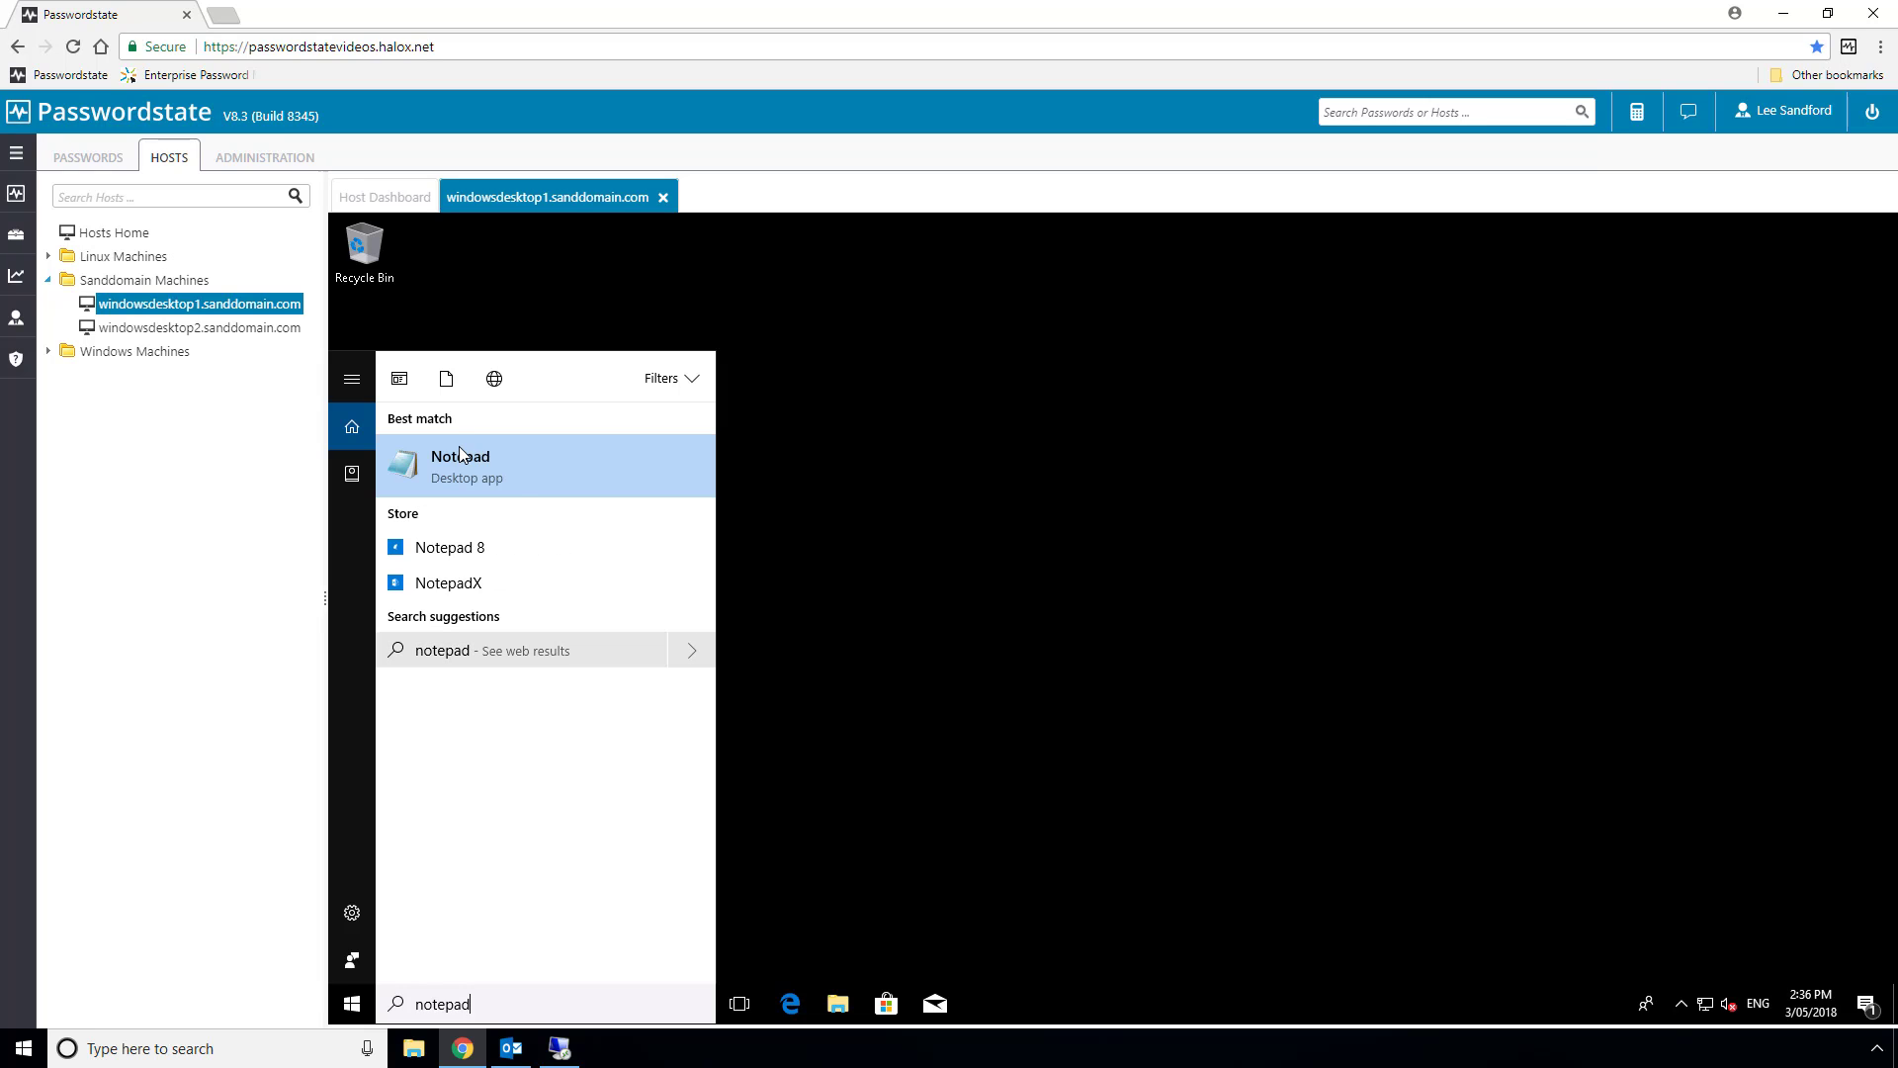
{"action": "left_click", "coordinate": [491, 473]}
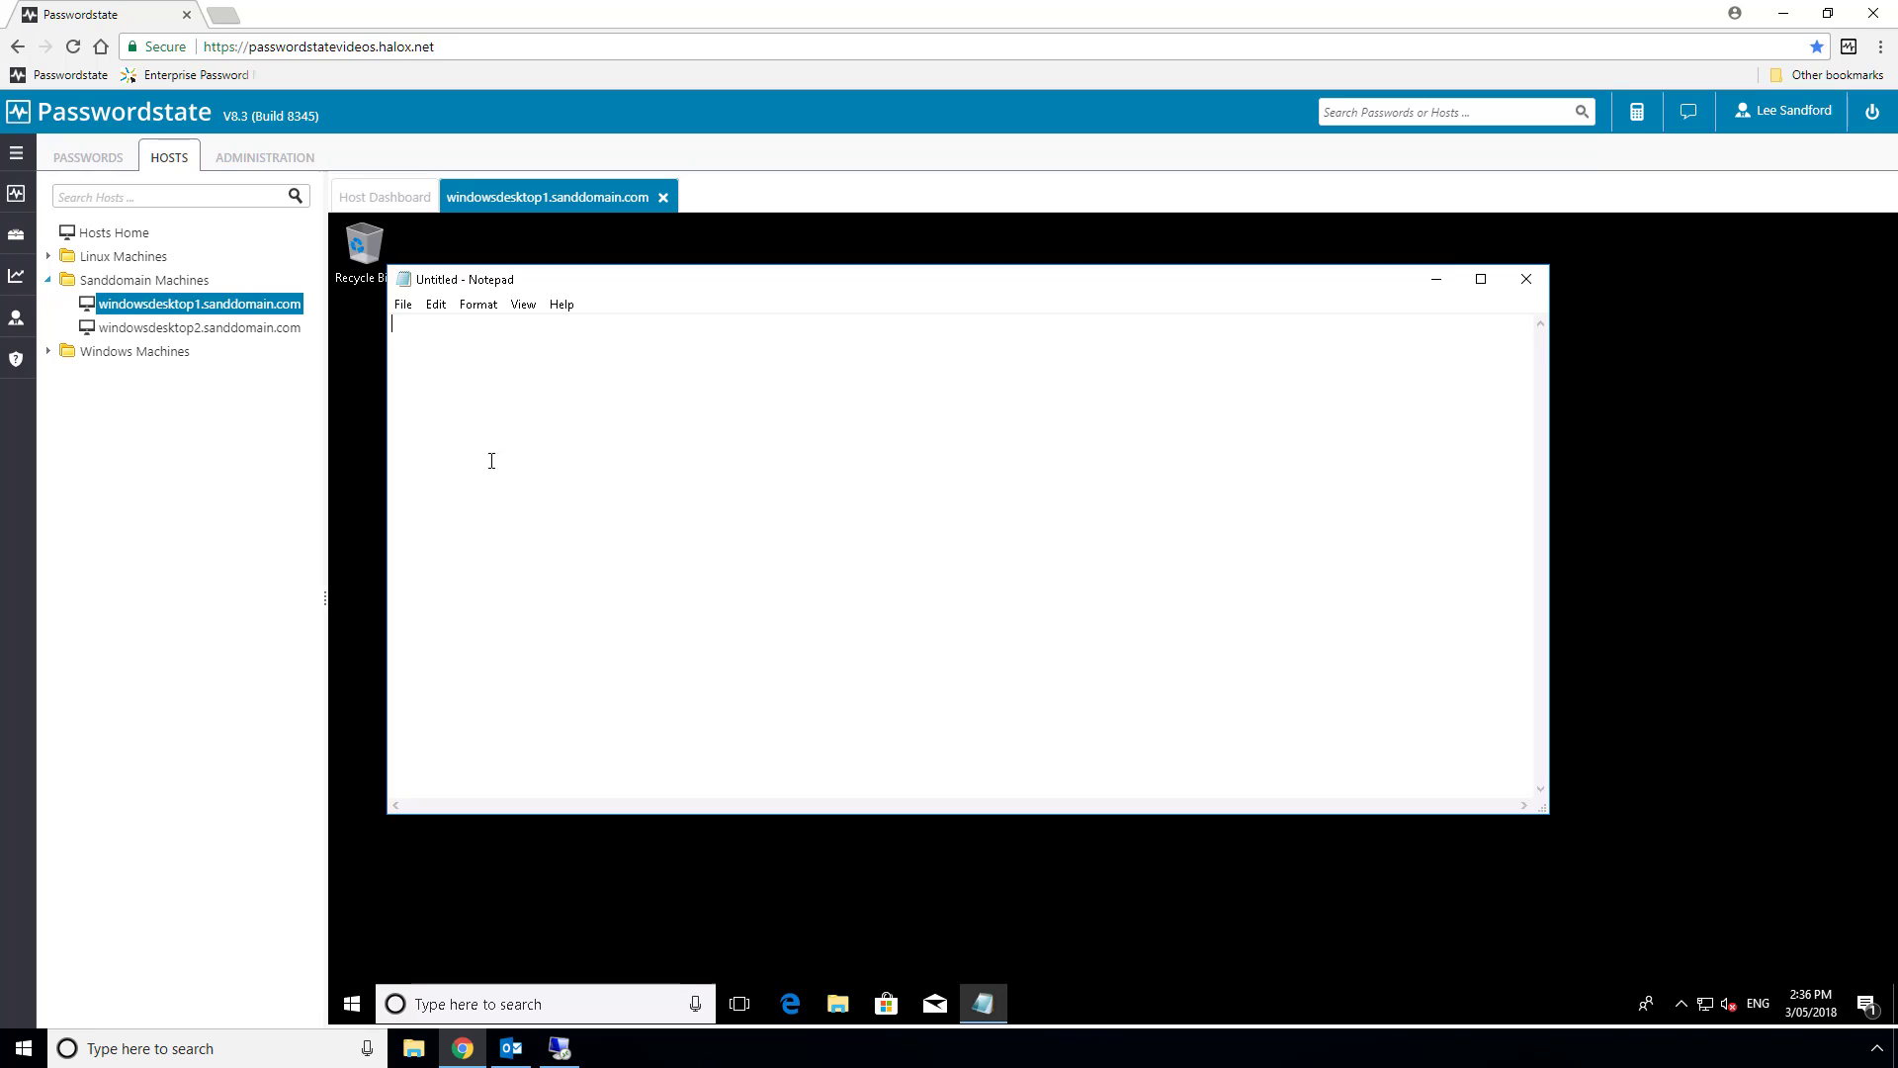
{"action": "type", "text": "hello"}
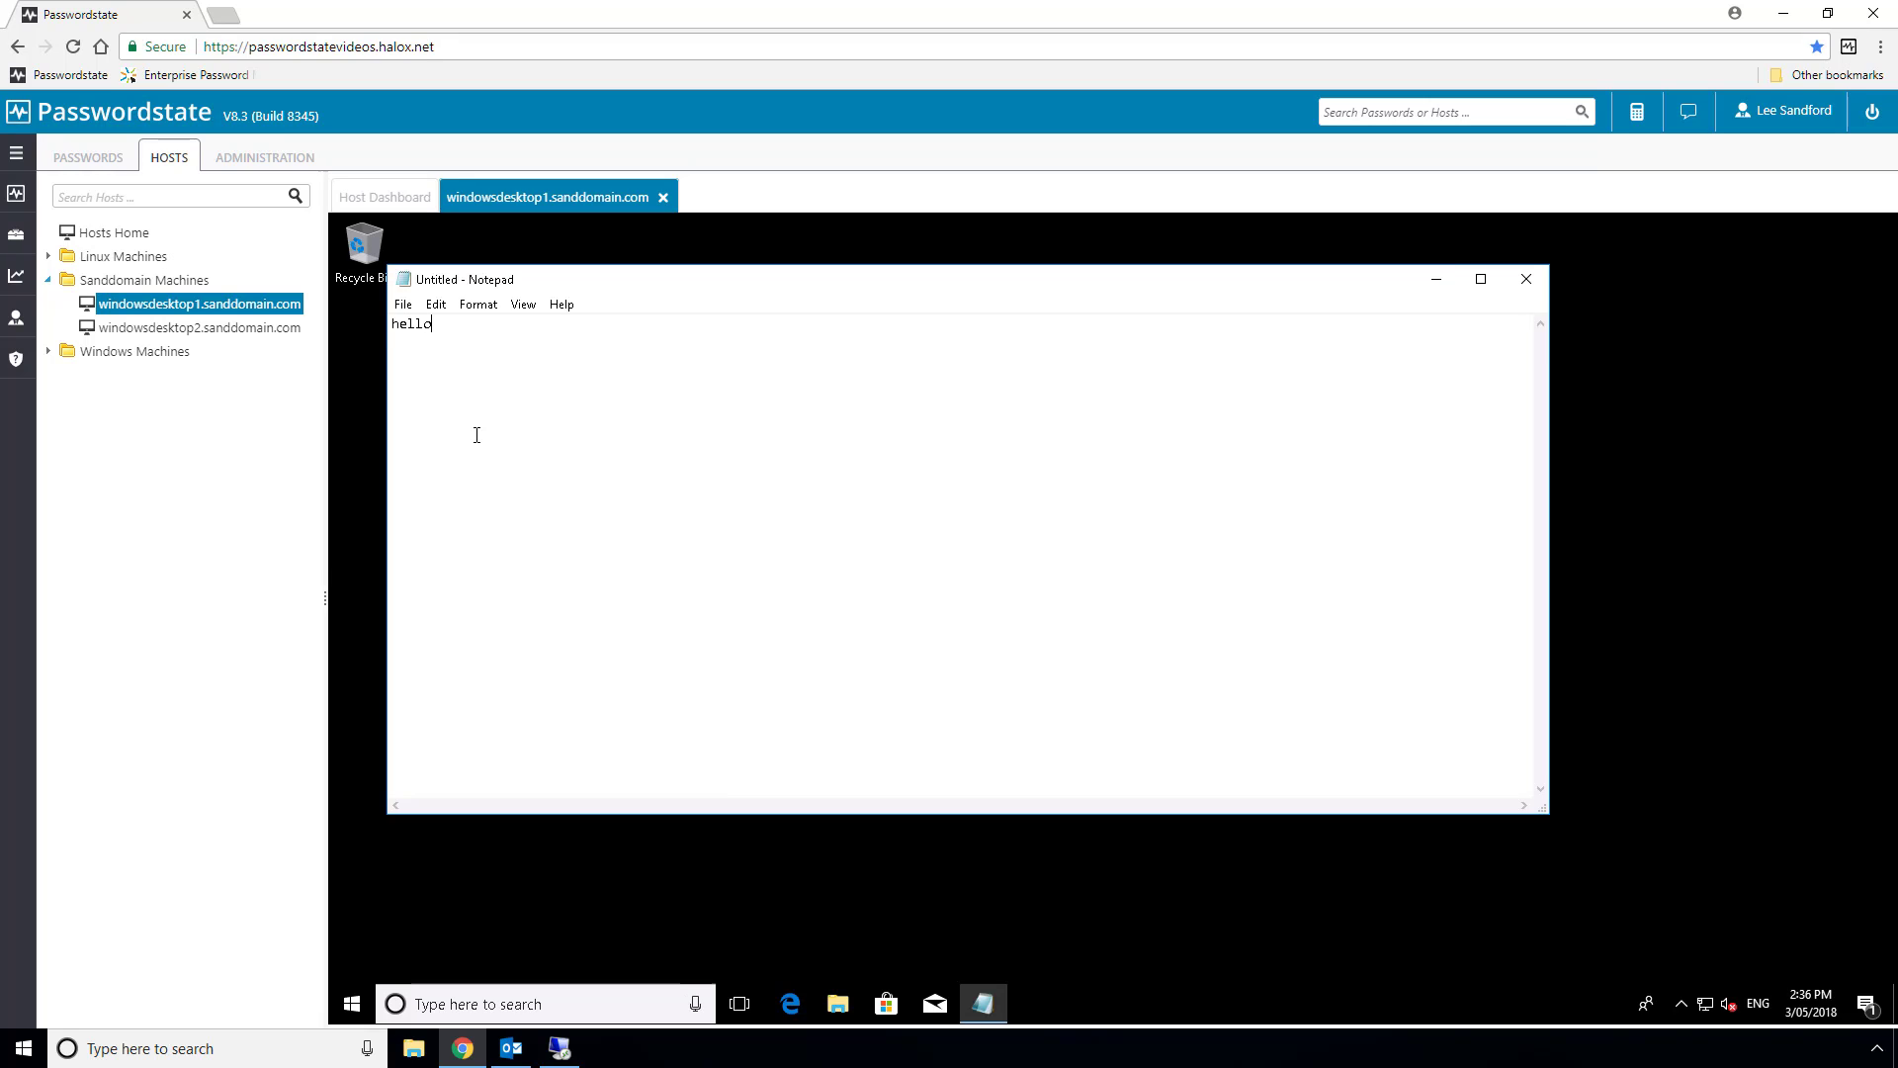
{"action": "type", "text": "youtubers"}
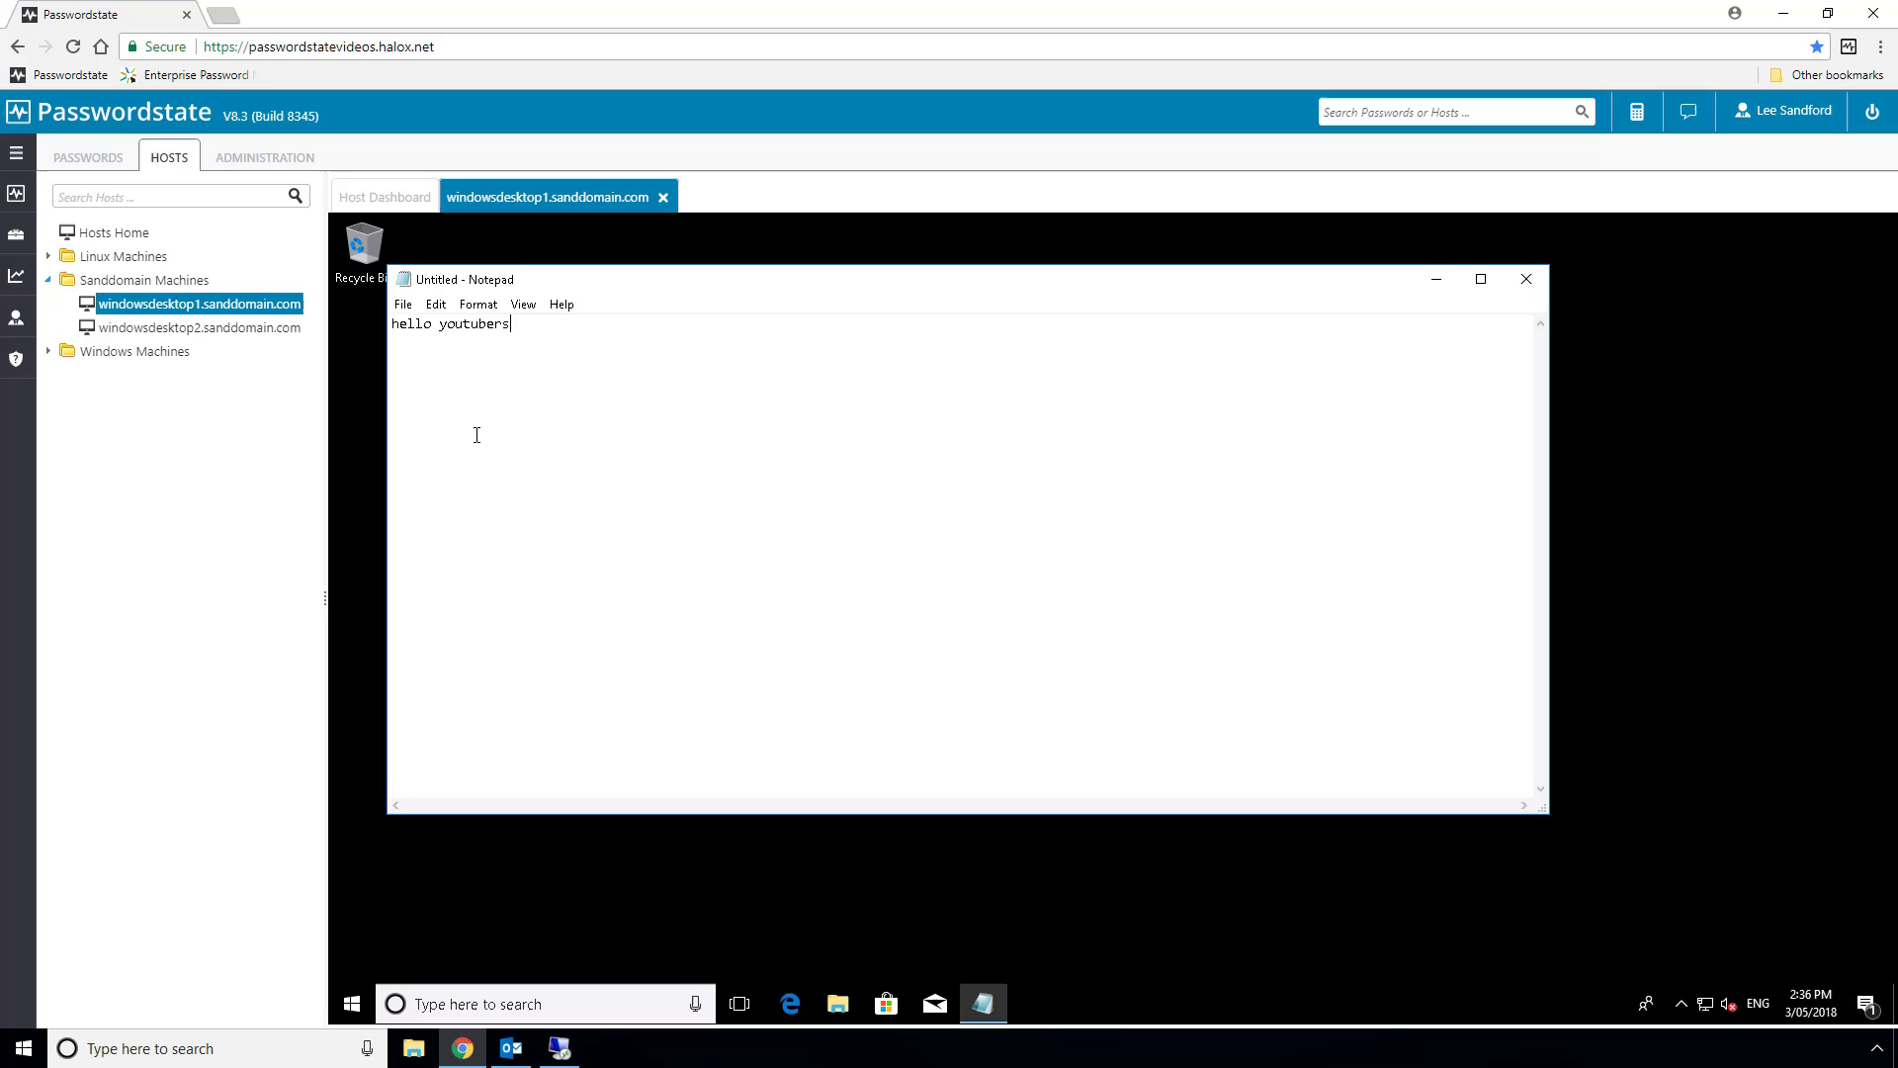
{"action": "type", "text": ":)"}
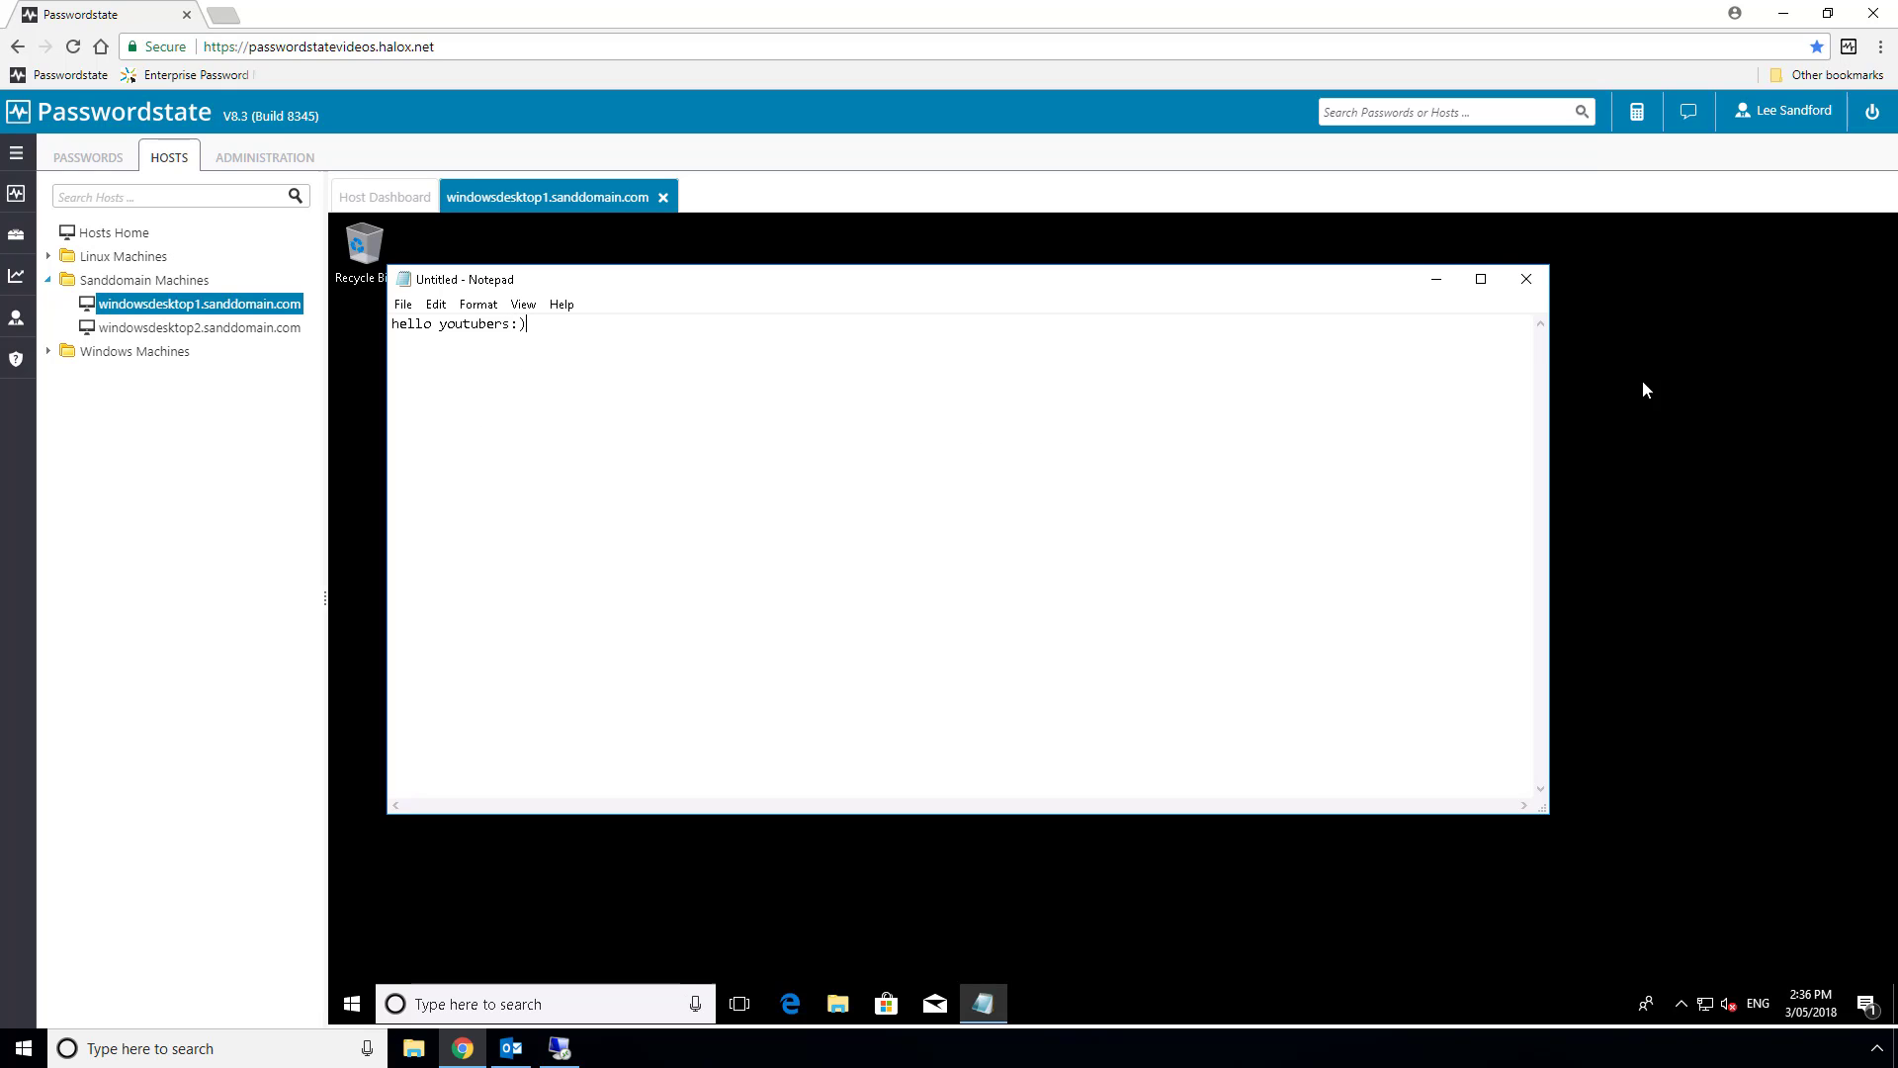
{"action": "left_click", "coordinate": [1524, 279]}
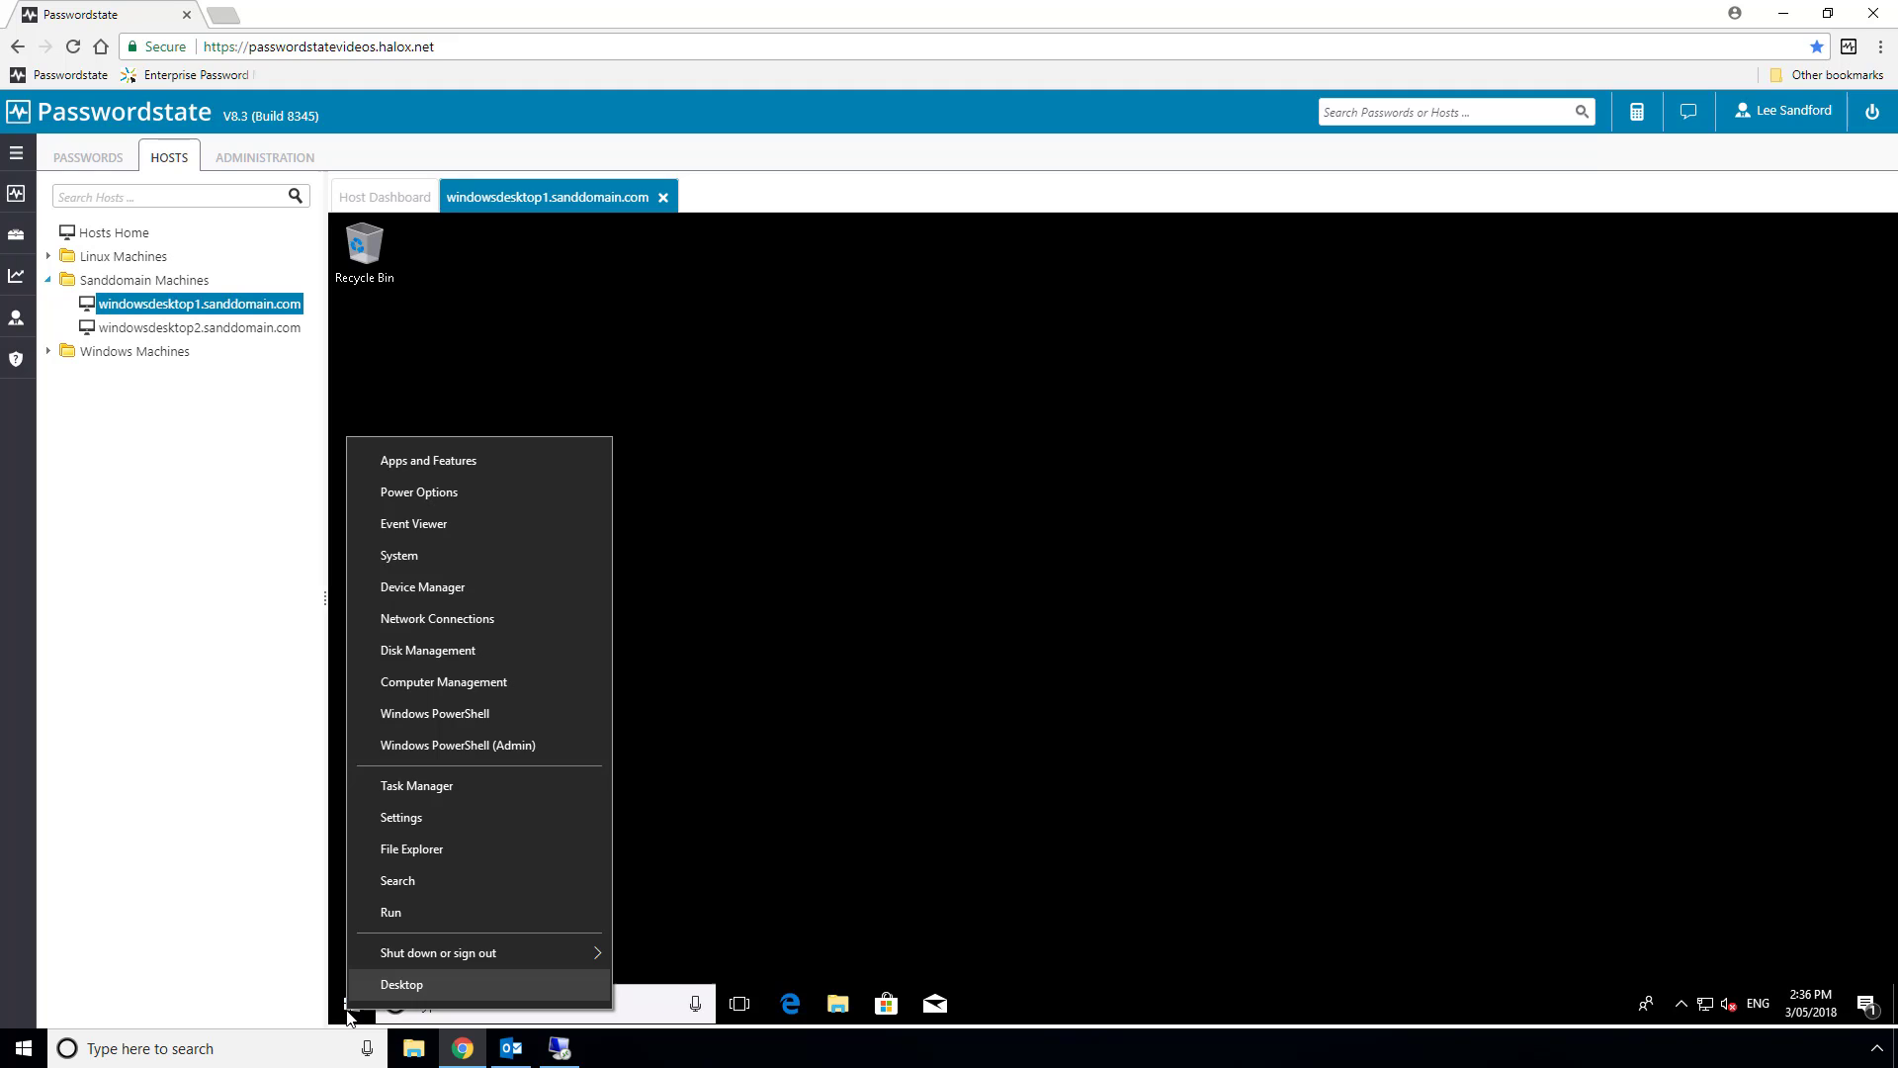
{"action": "mouse_move", "coordinate": [439, 951]}
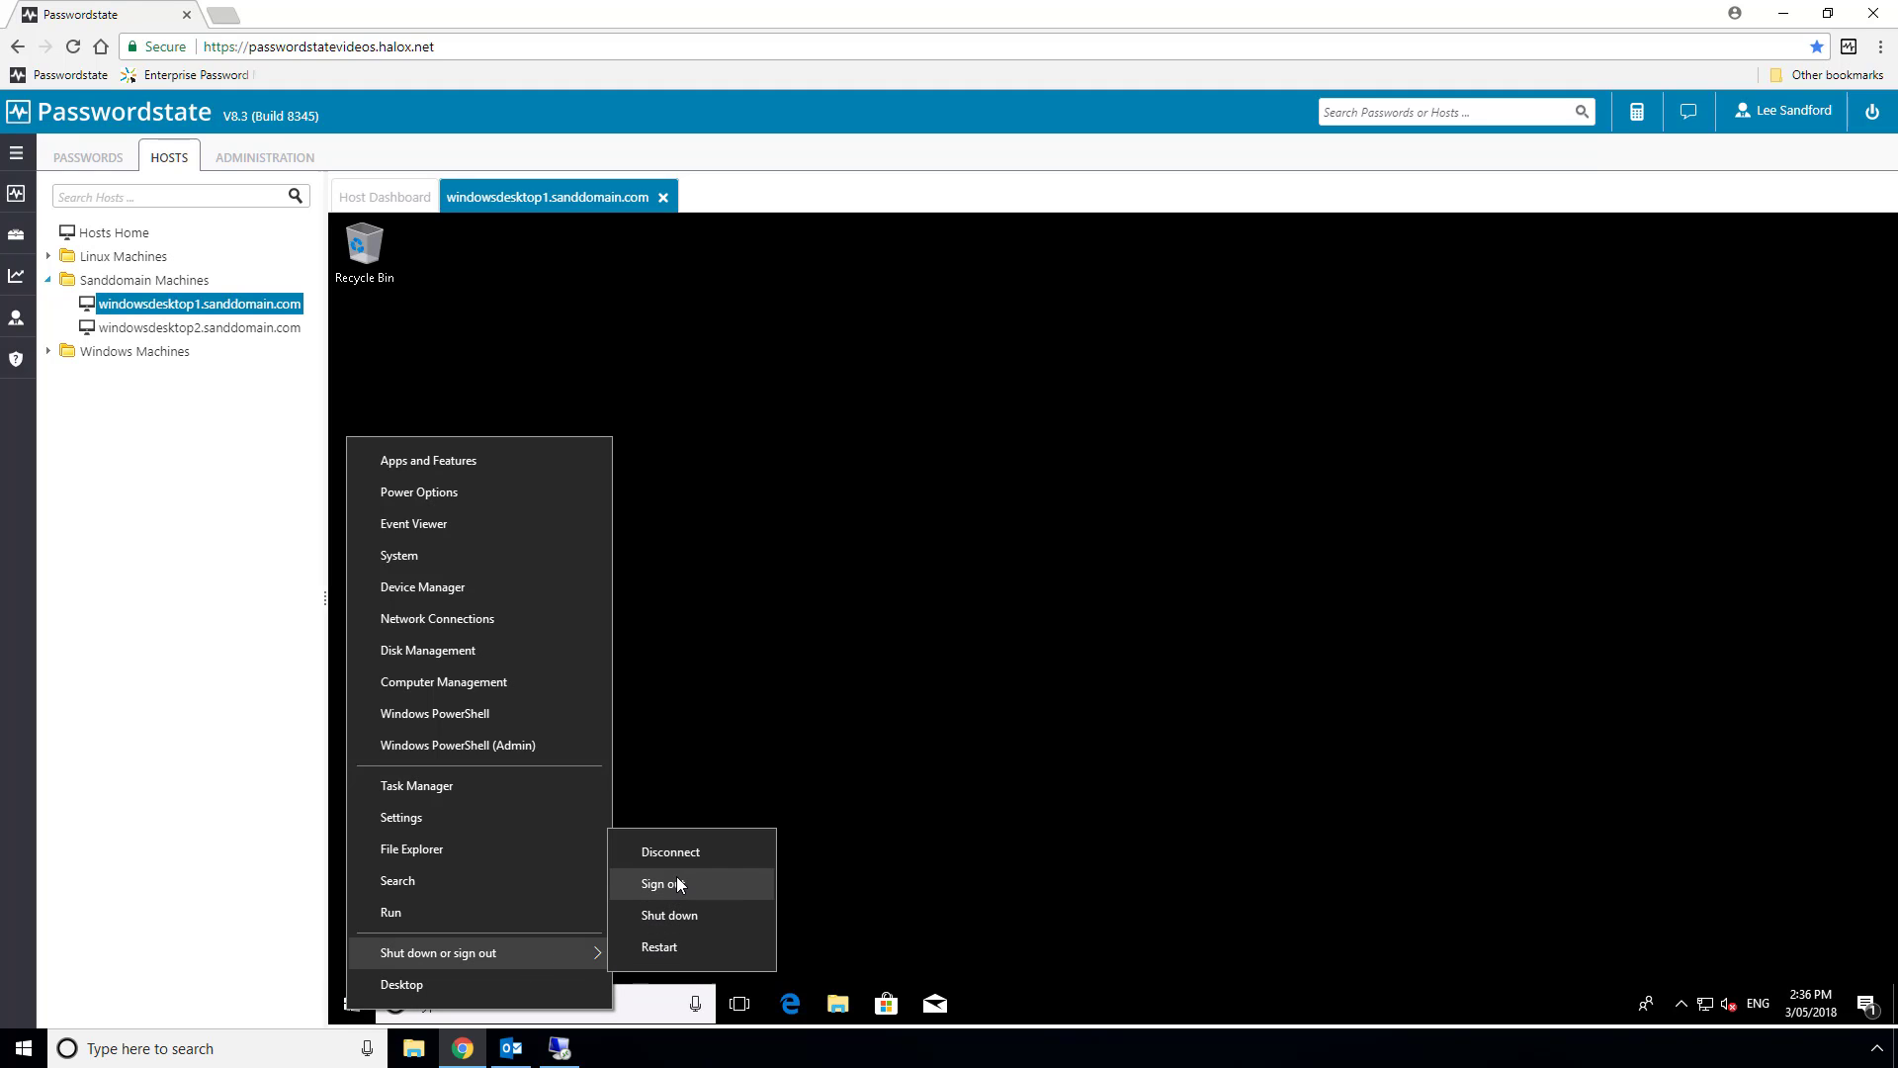
Sign out of the remote Windows session, returning to the host dashboard
{"action": "left_click", "coordinate": [661, 884]}
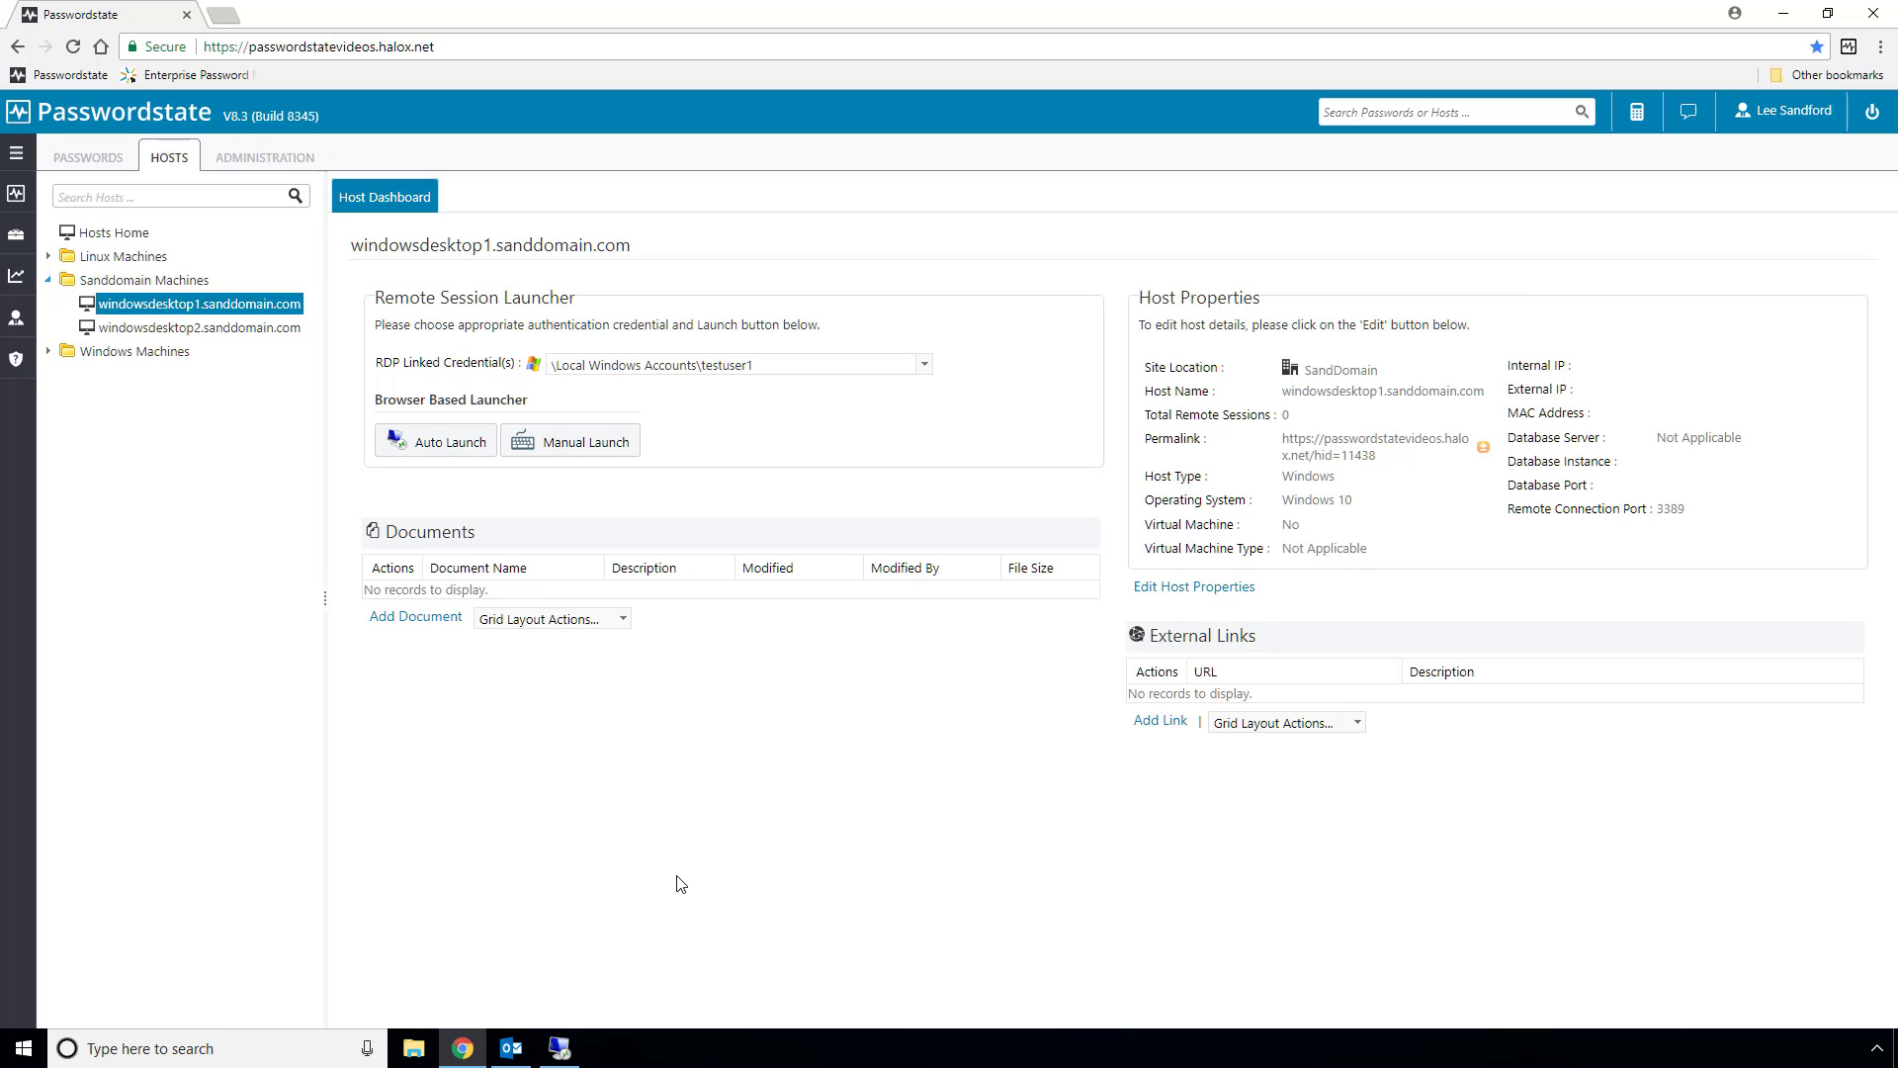
{"action": "mouse_move", "coordinate": [278, 185]}
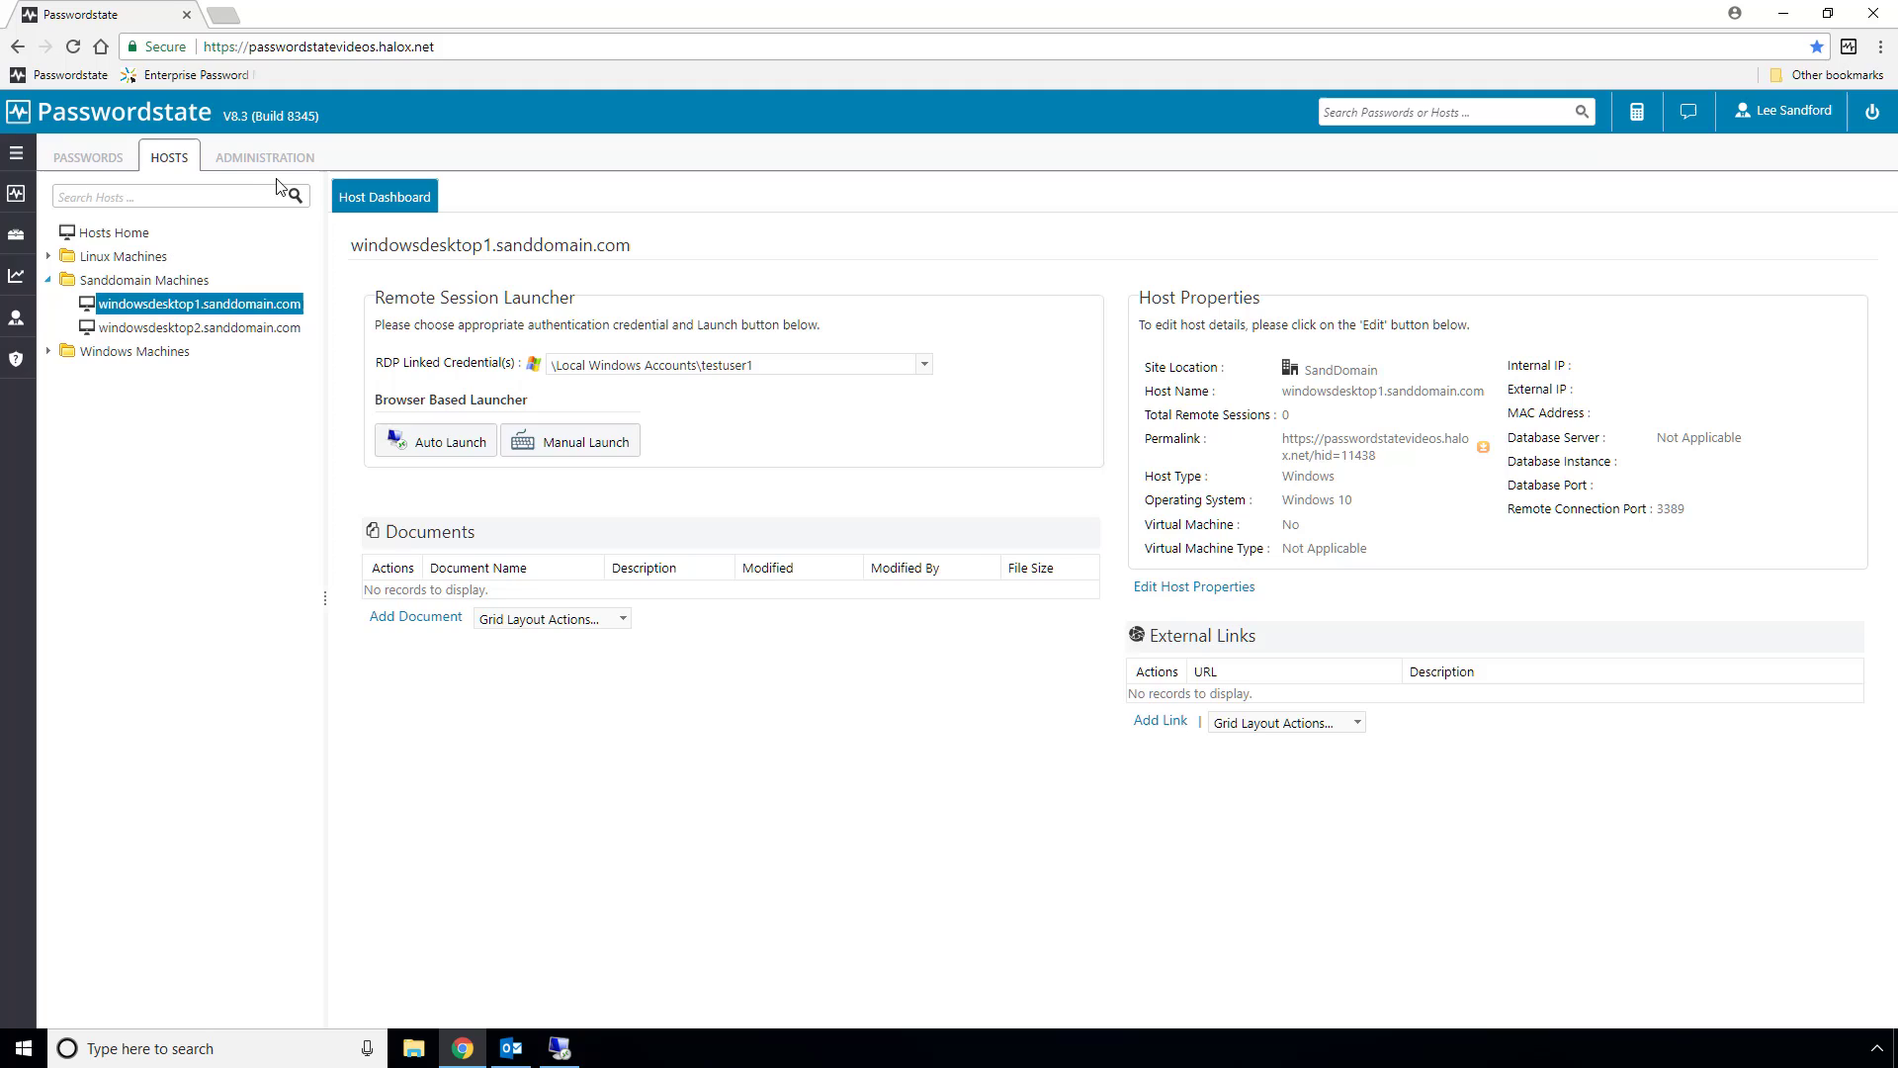
Reach Bulk Password Resets via Administration > Password Lists > Perform Bulk Processing
{"action": "left_click", "coordinate": [265, 157]}
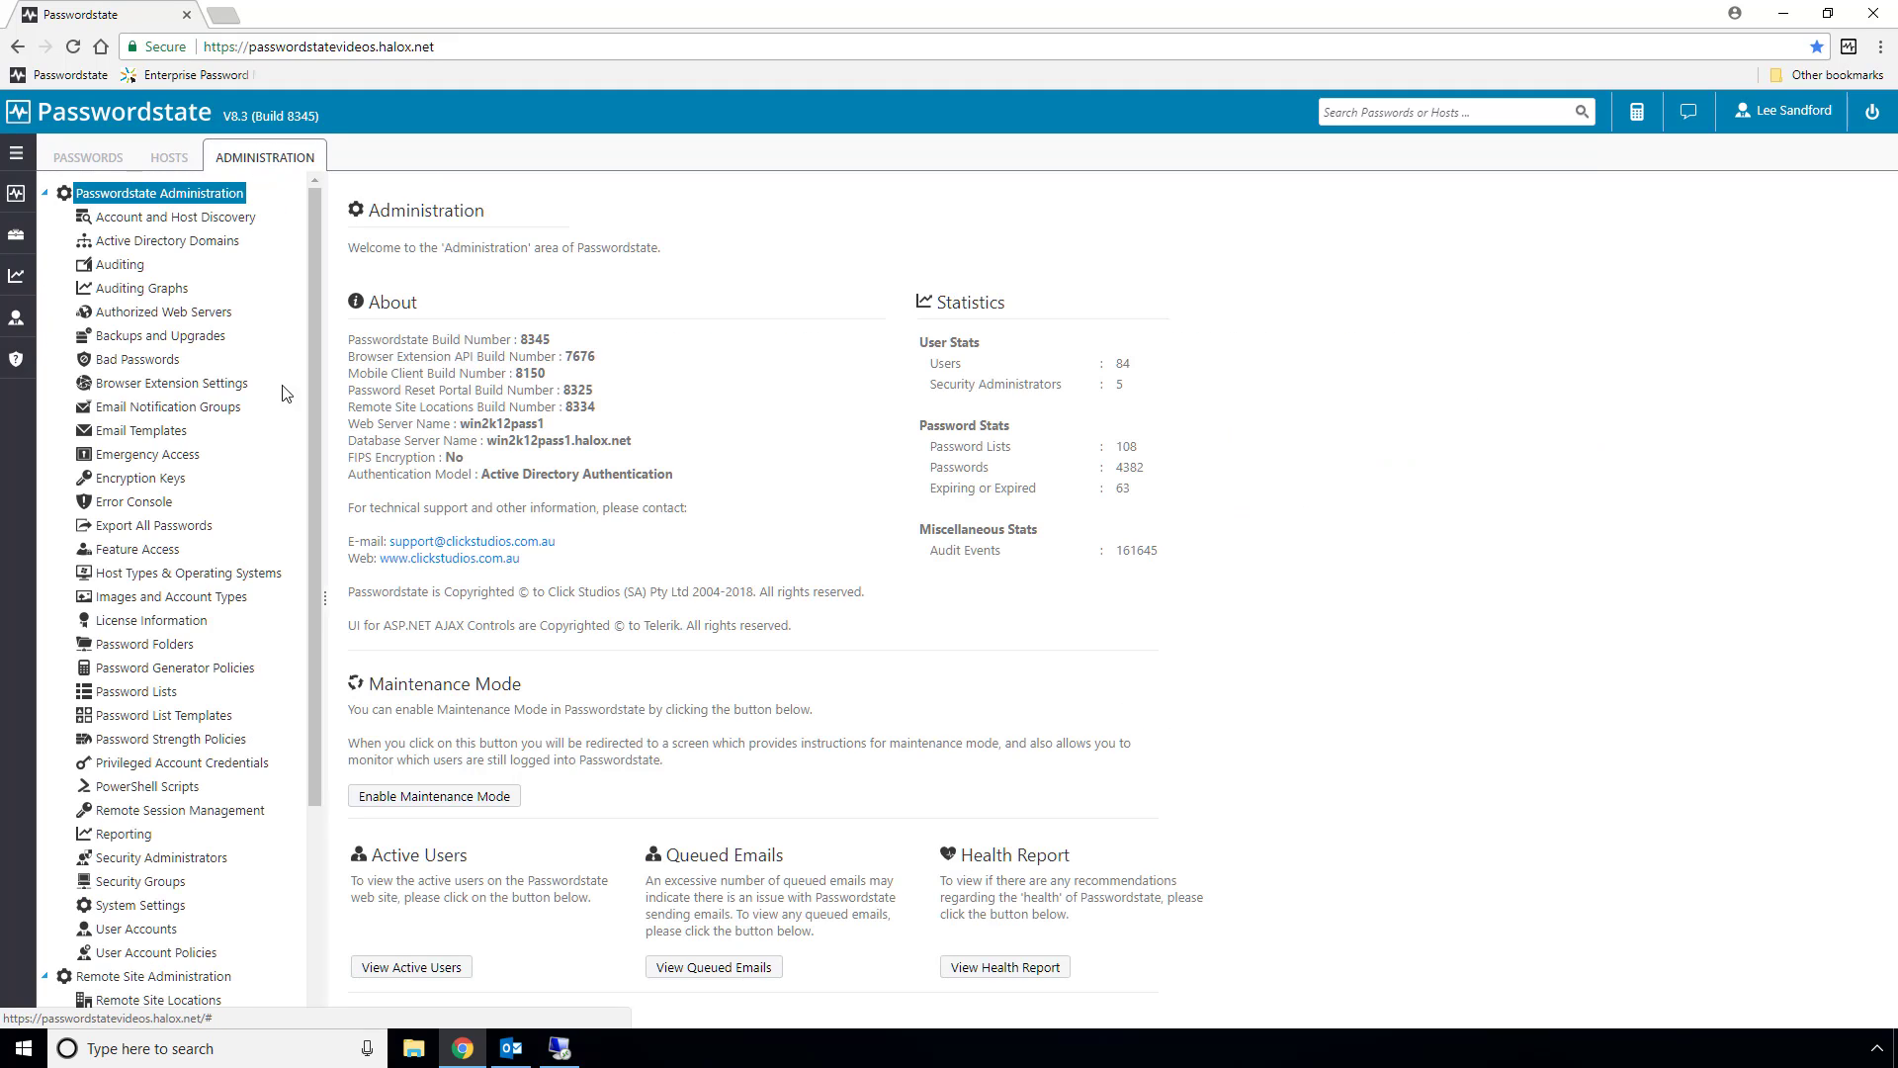
{"action": "left_click", "coordinate": [138, 690]}
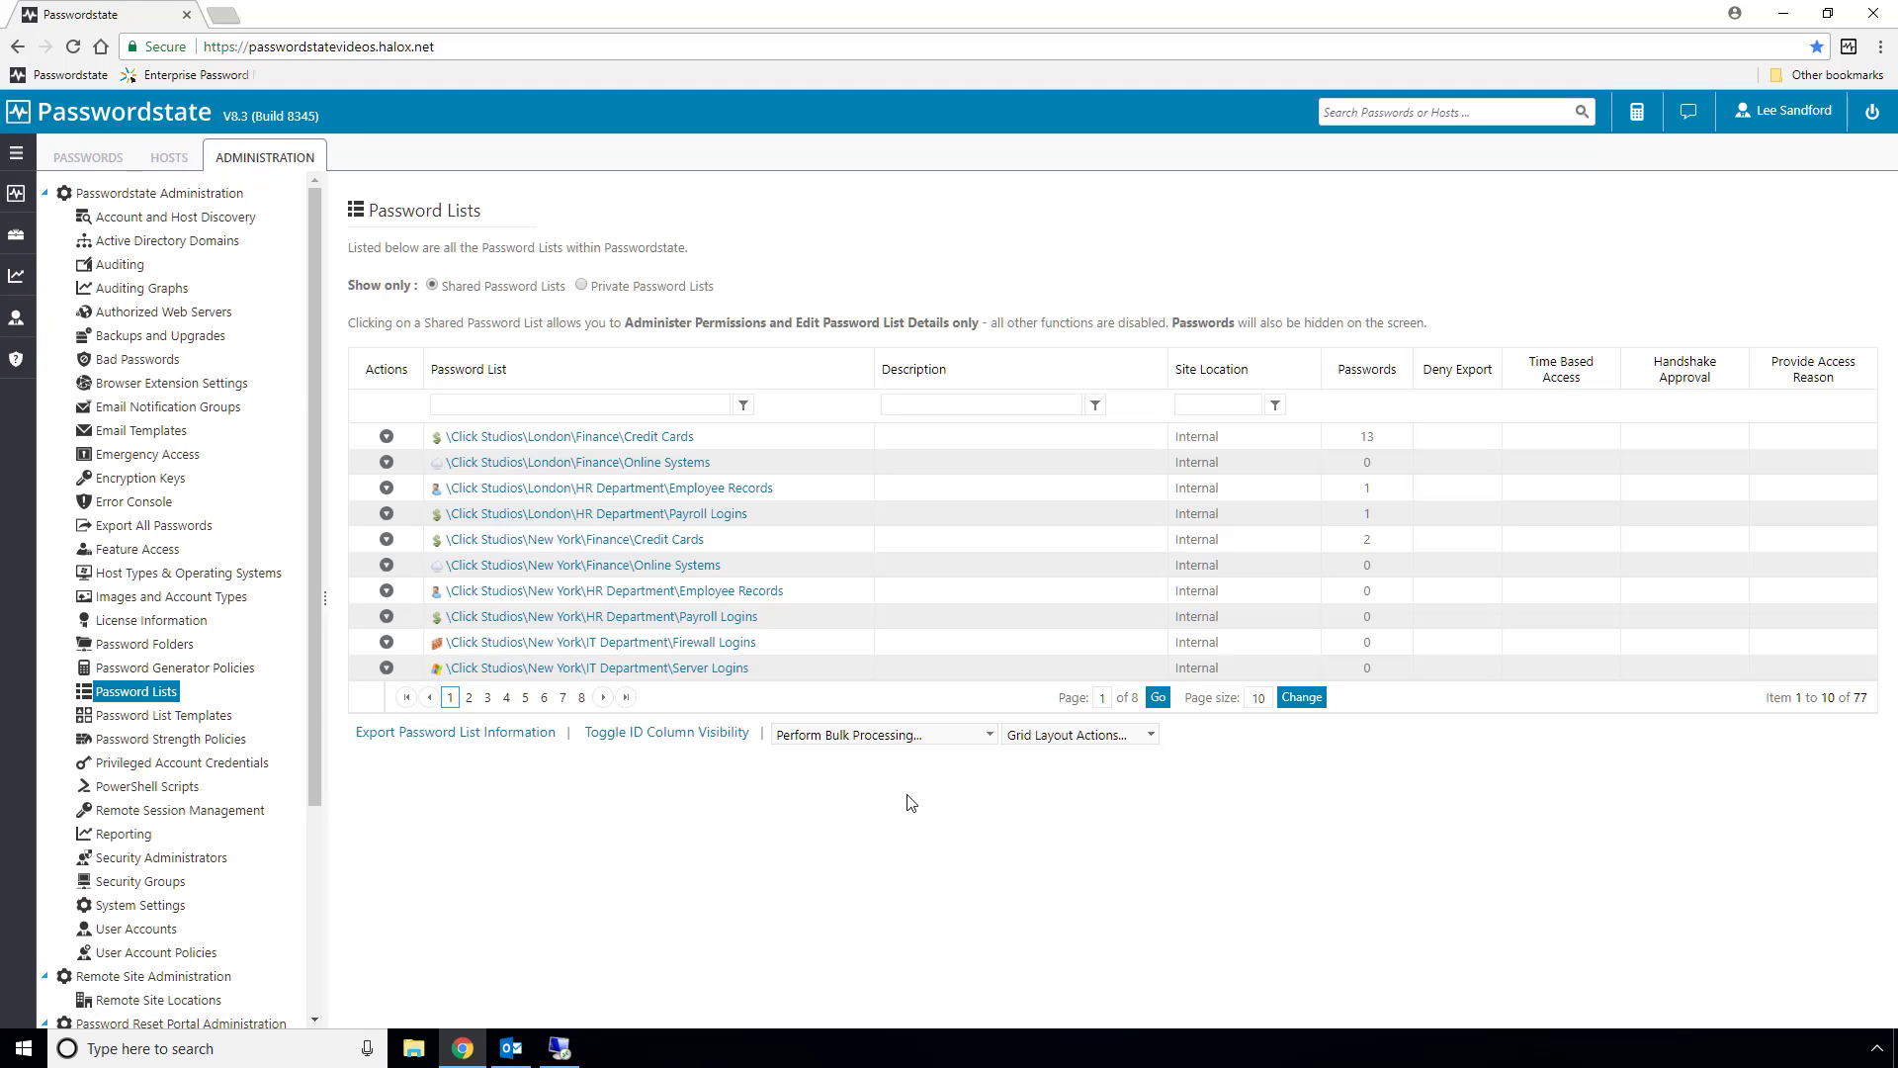
{"action": "left_click", "coordinate": [880, 734]}
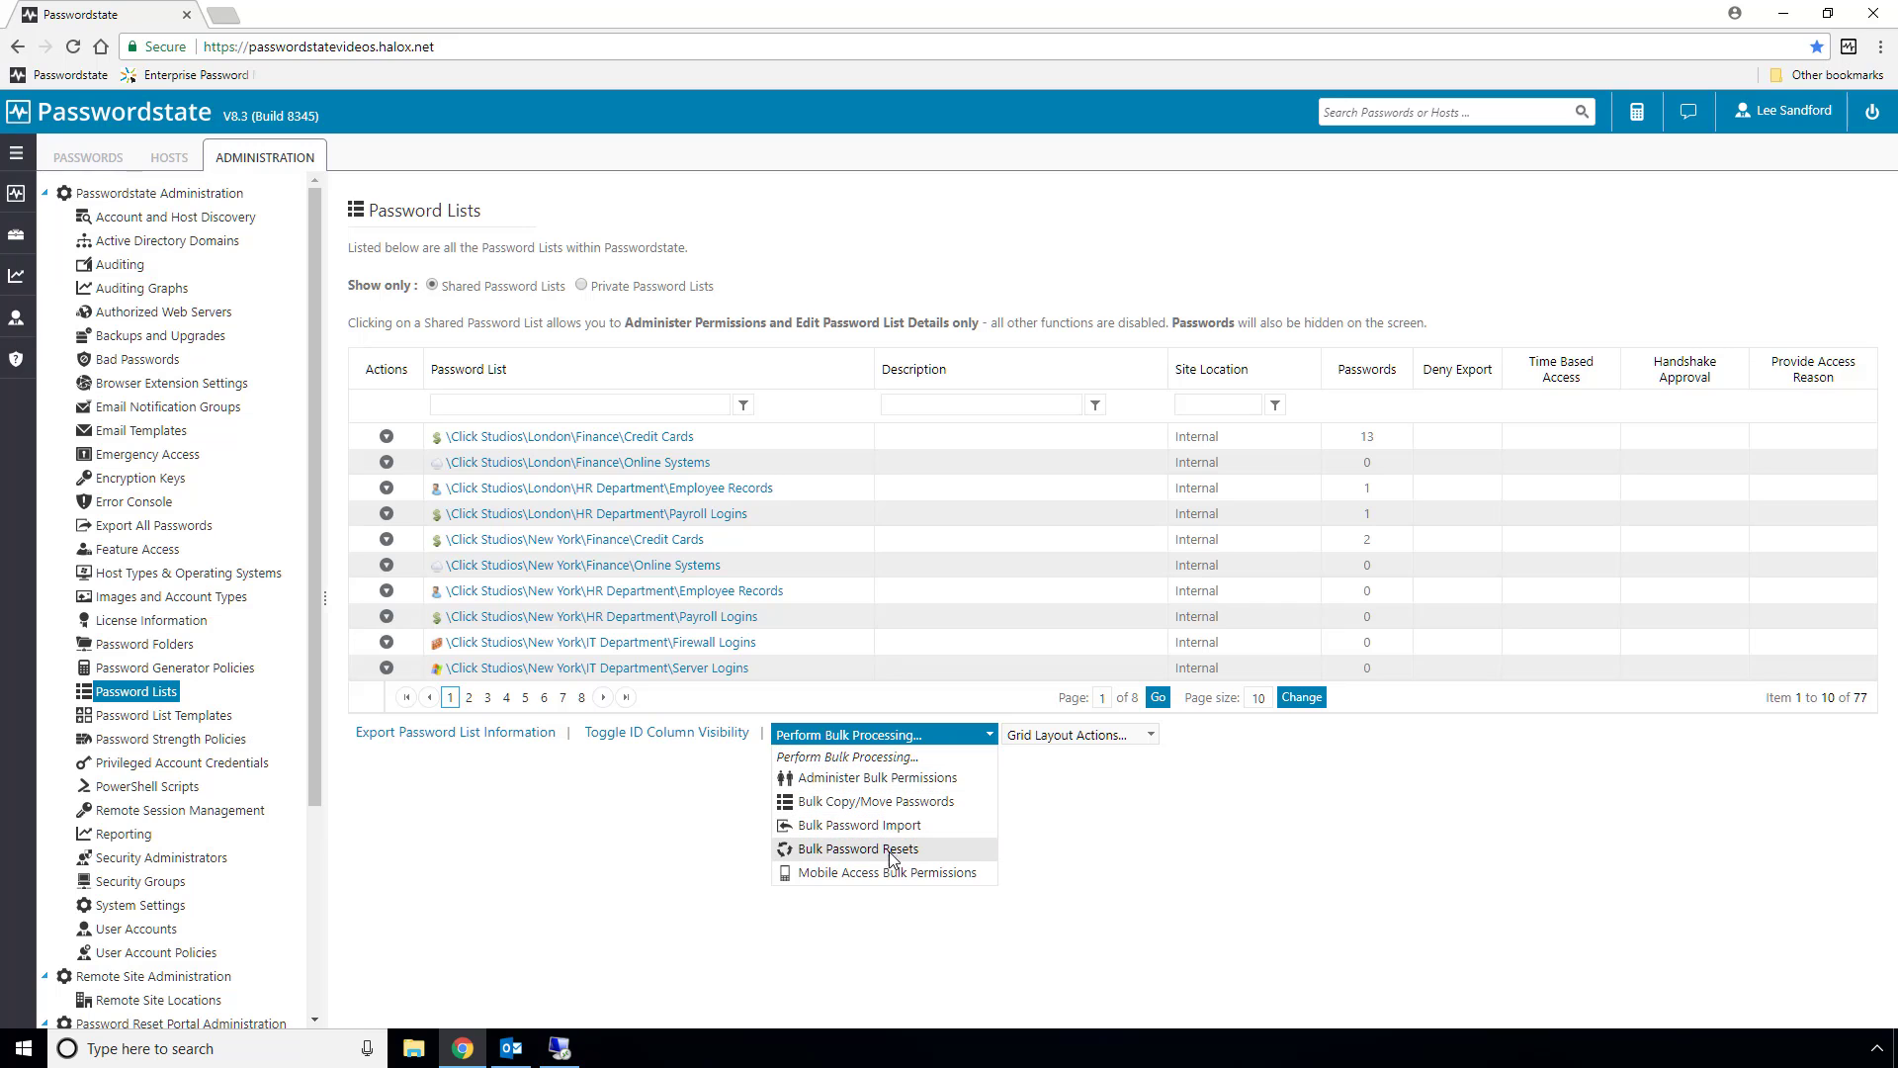
{"action": "left_click", "coordinate": [862, 848]}
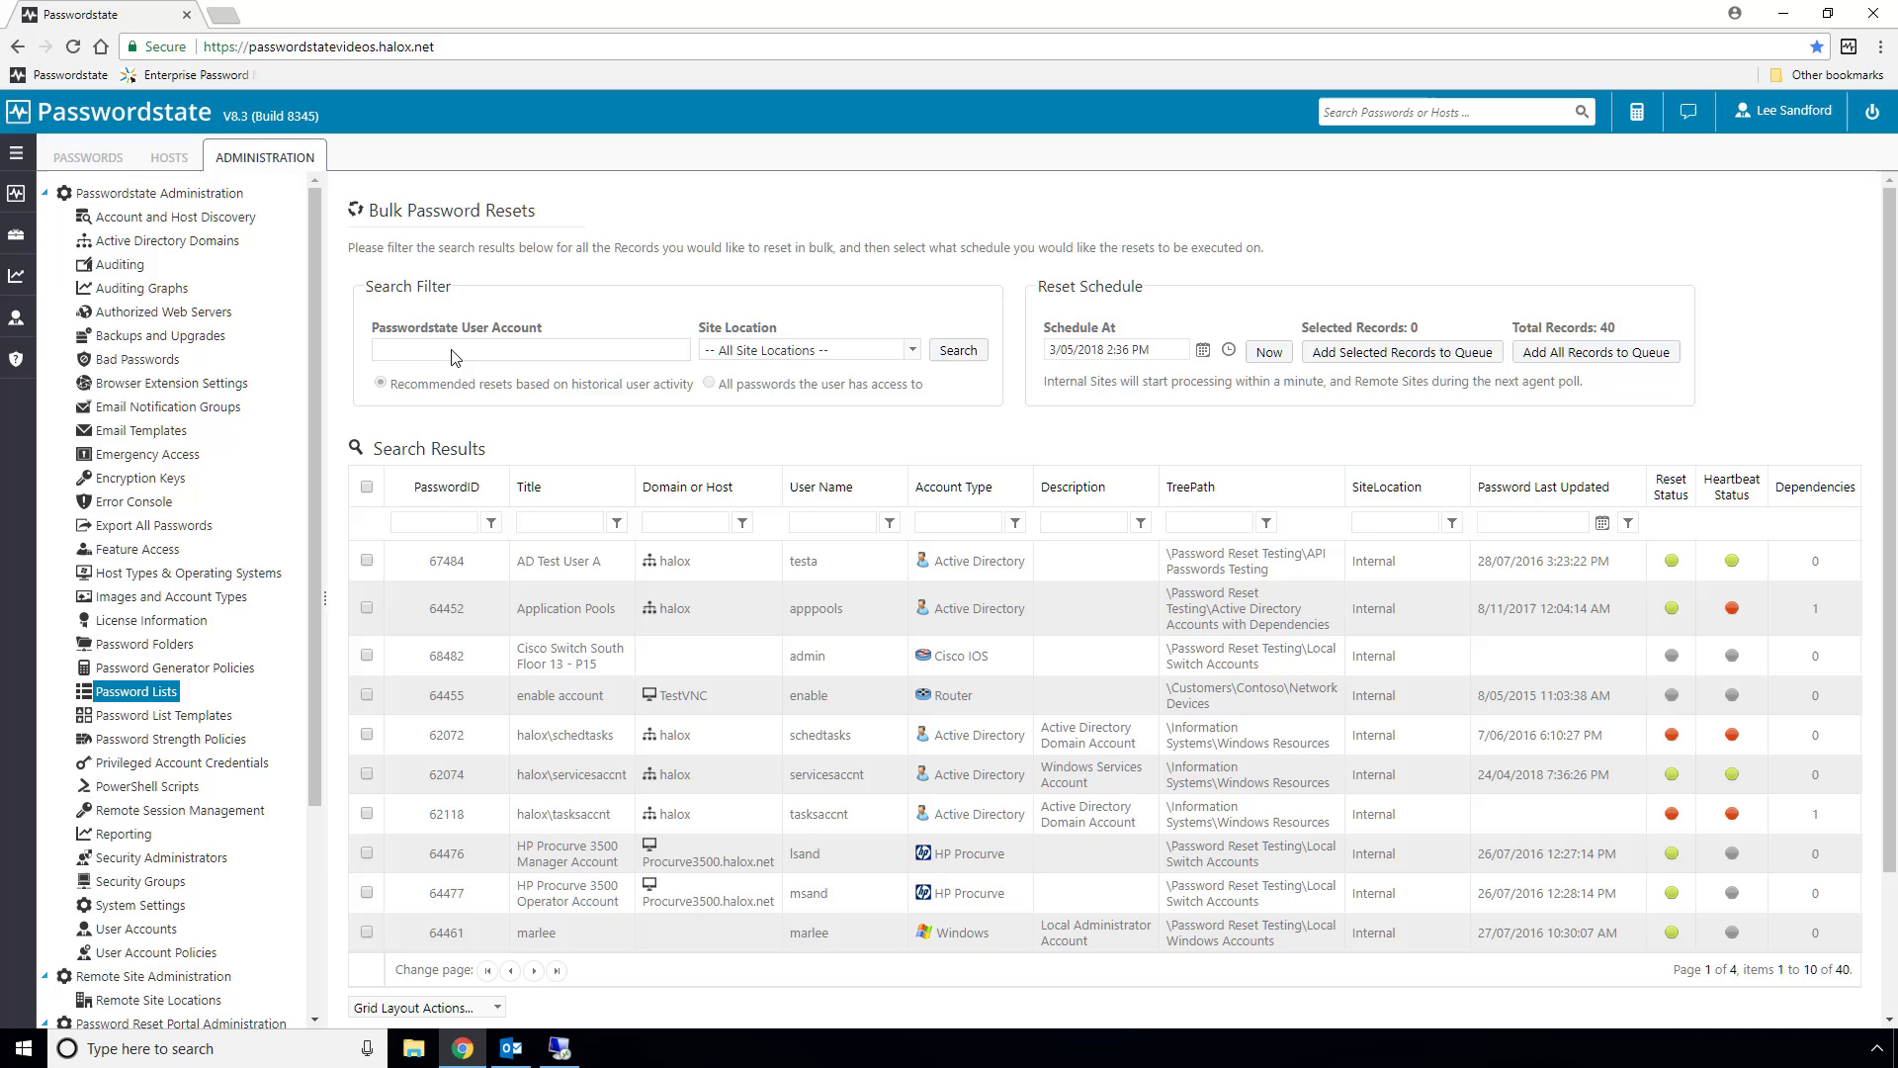
{"action": "type", "text": "aar"}
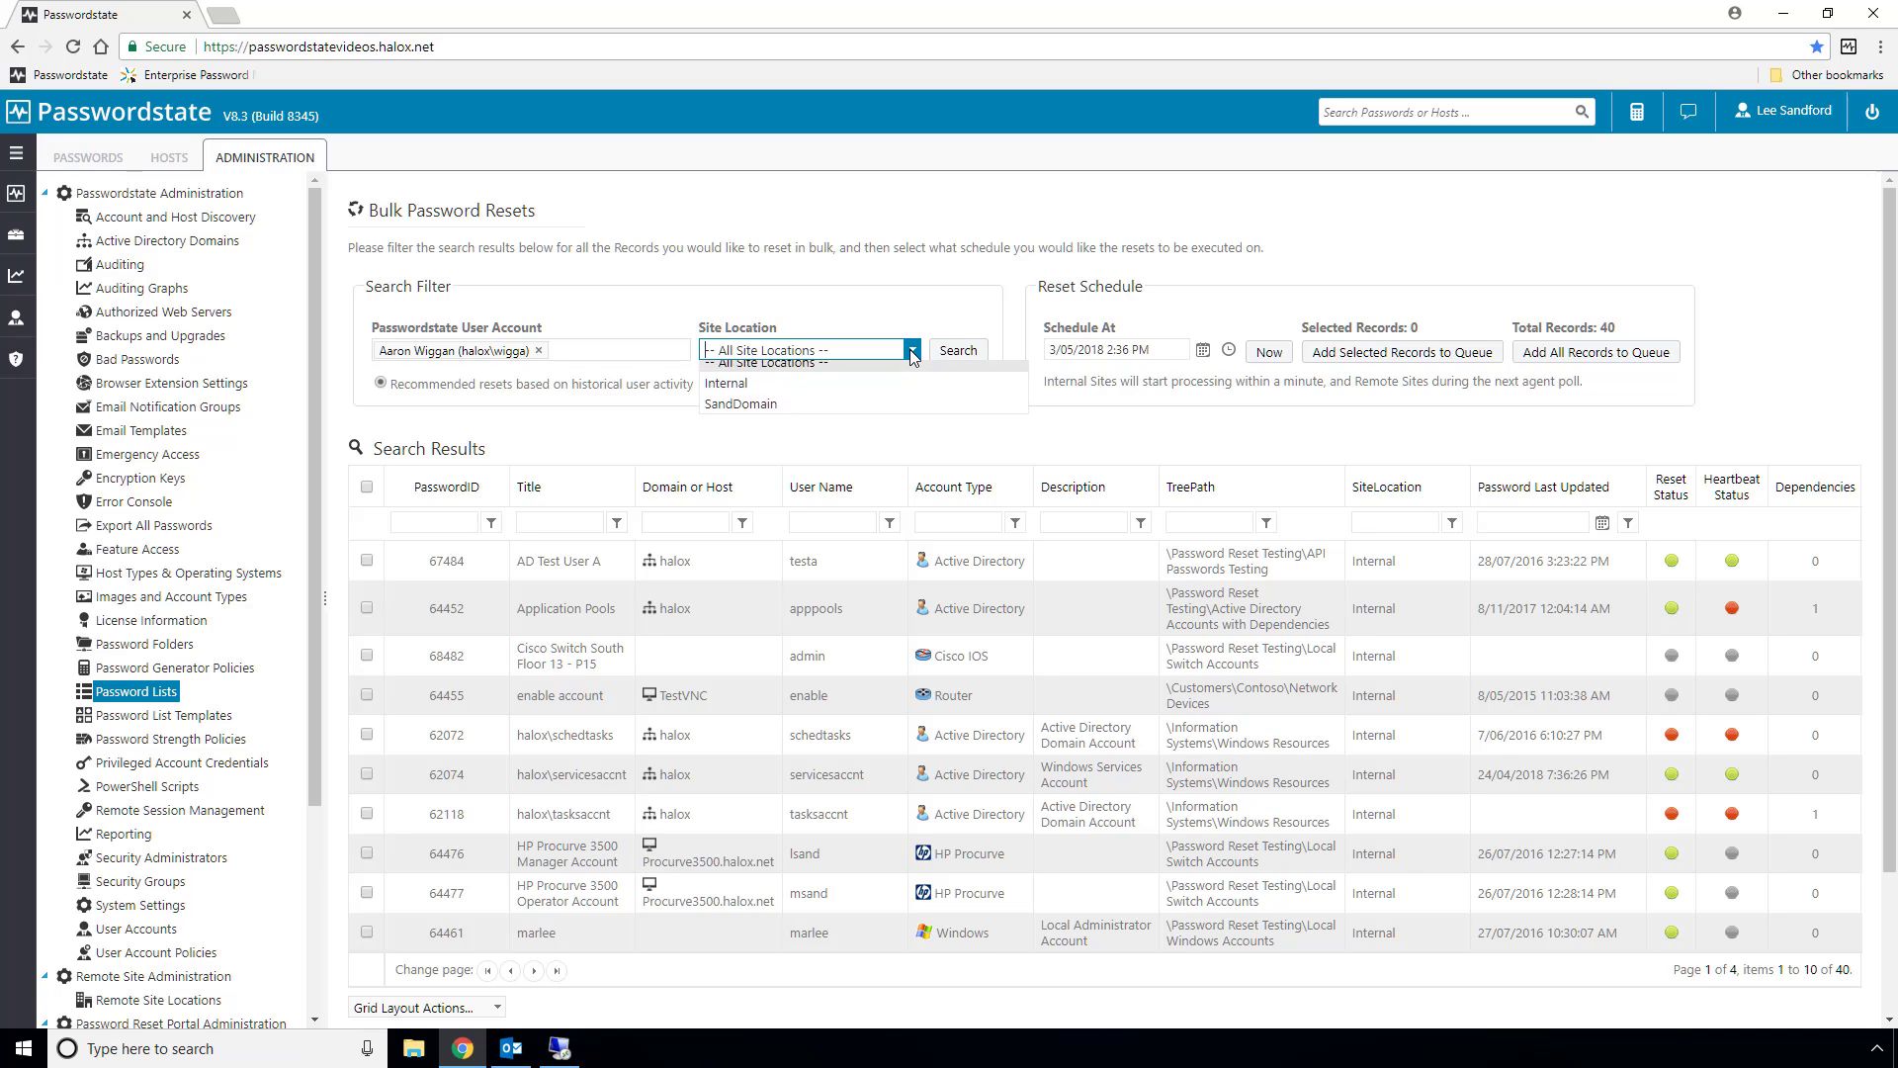
{"action": "left_click", "coordinate": [739, 403]}
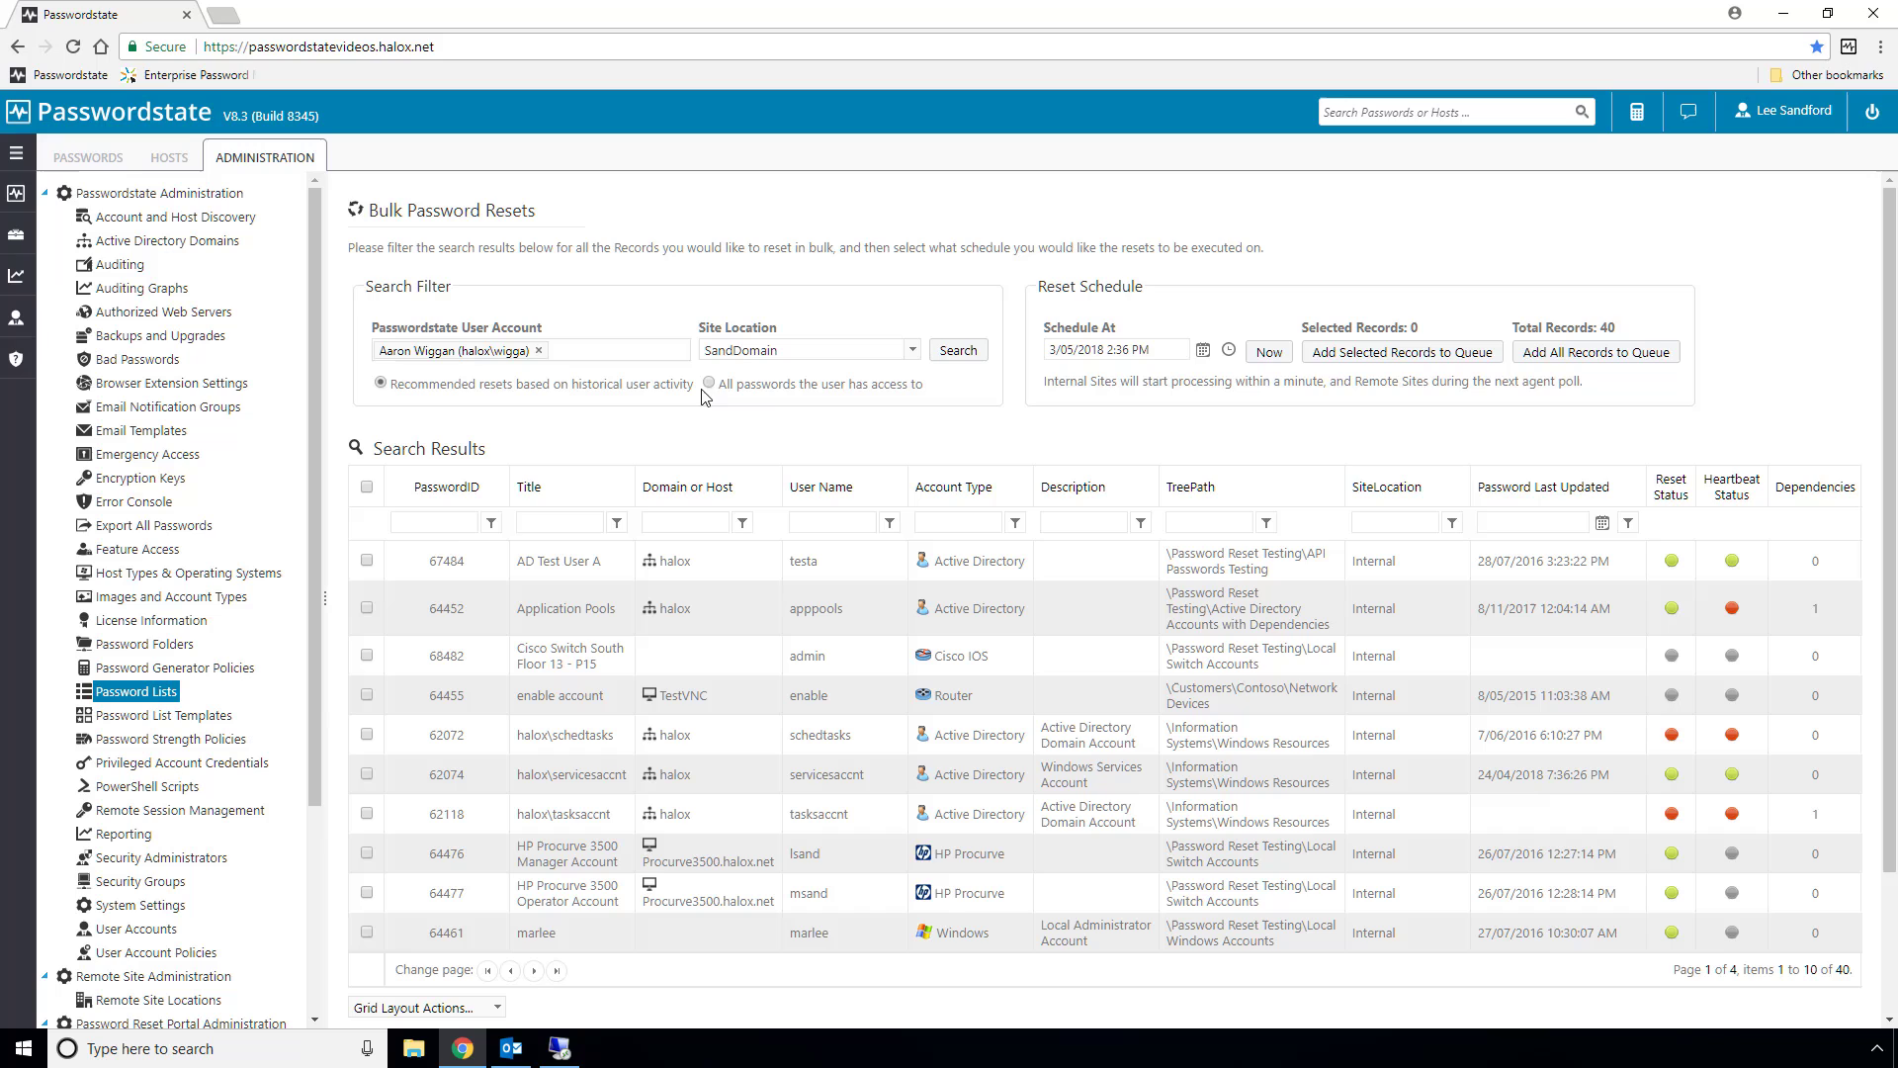
{"action": "left_click", "coordinate": [708, 384]}
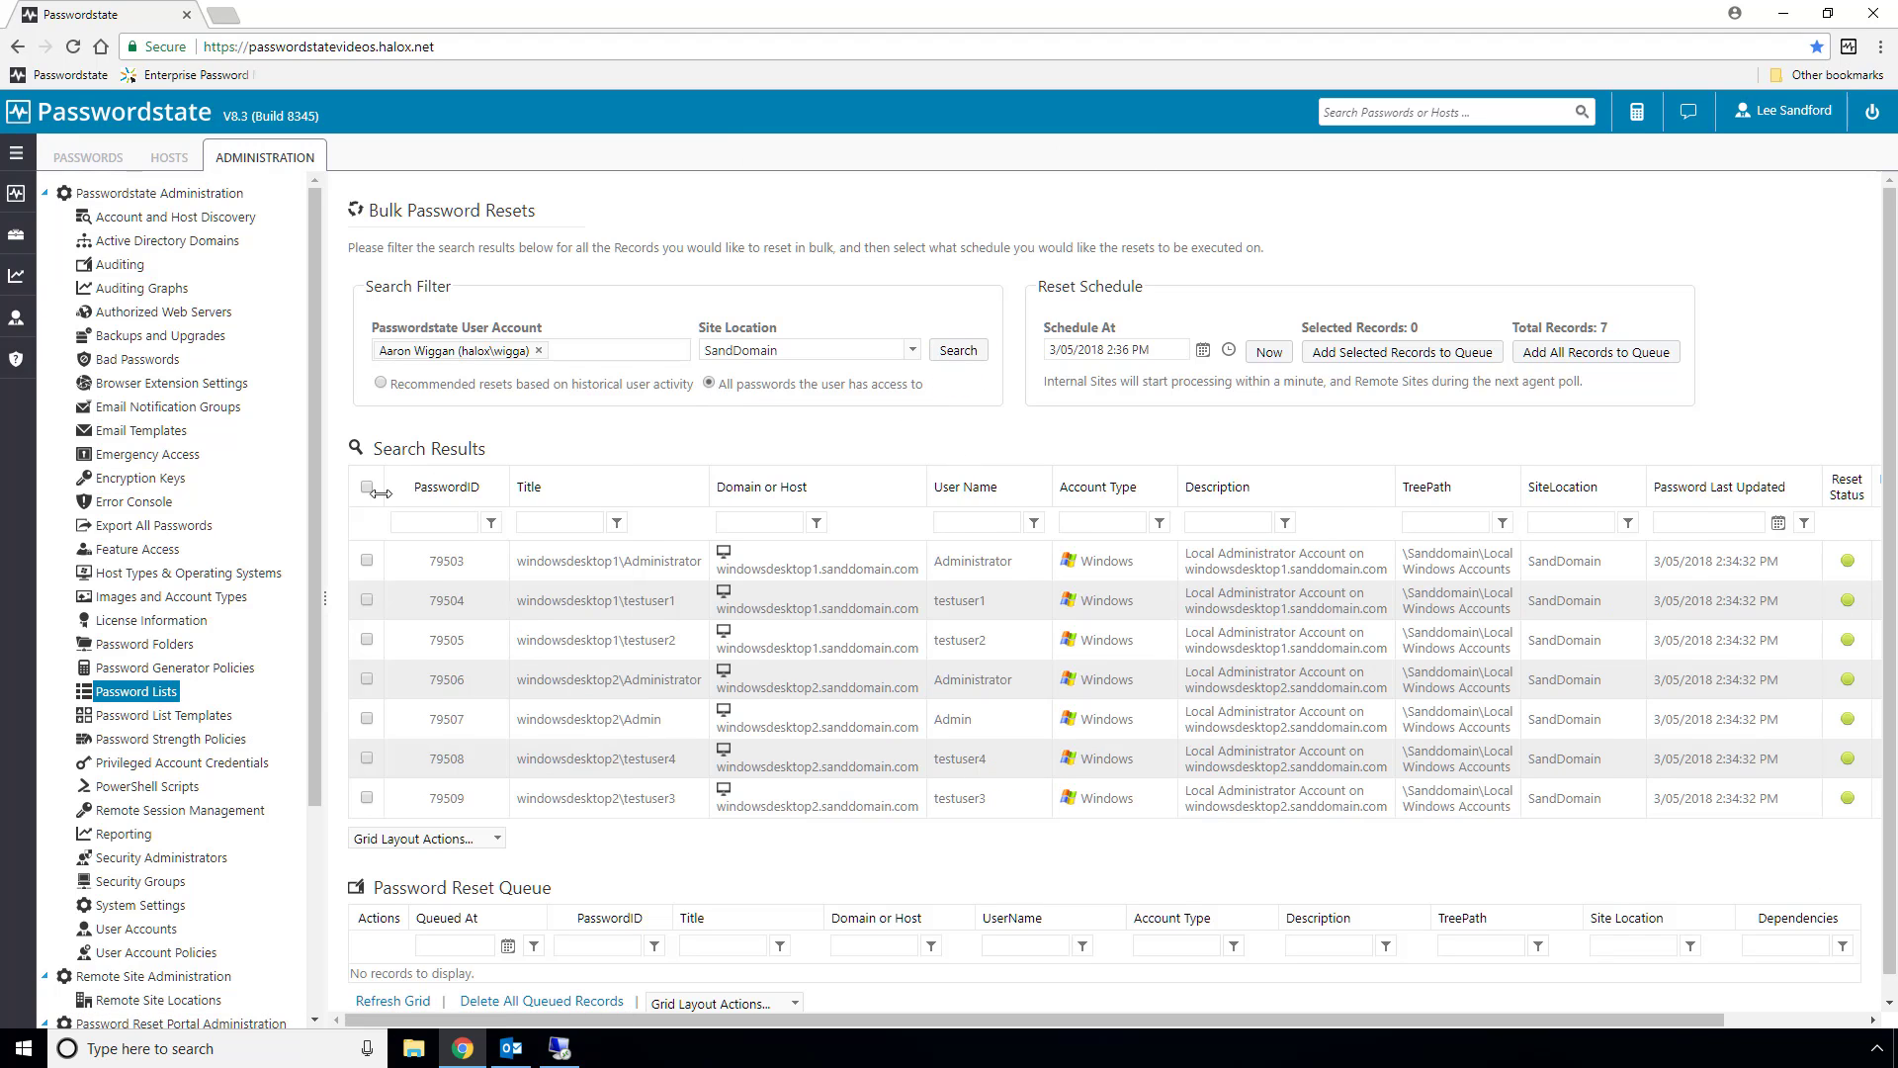
Select all seven SandDomain account records and add them to the reset queue
{"action": "left_click", "coordinate": [368, 487]}
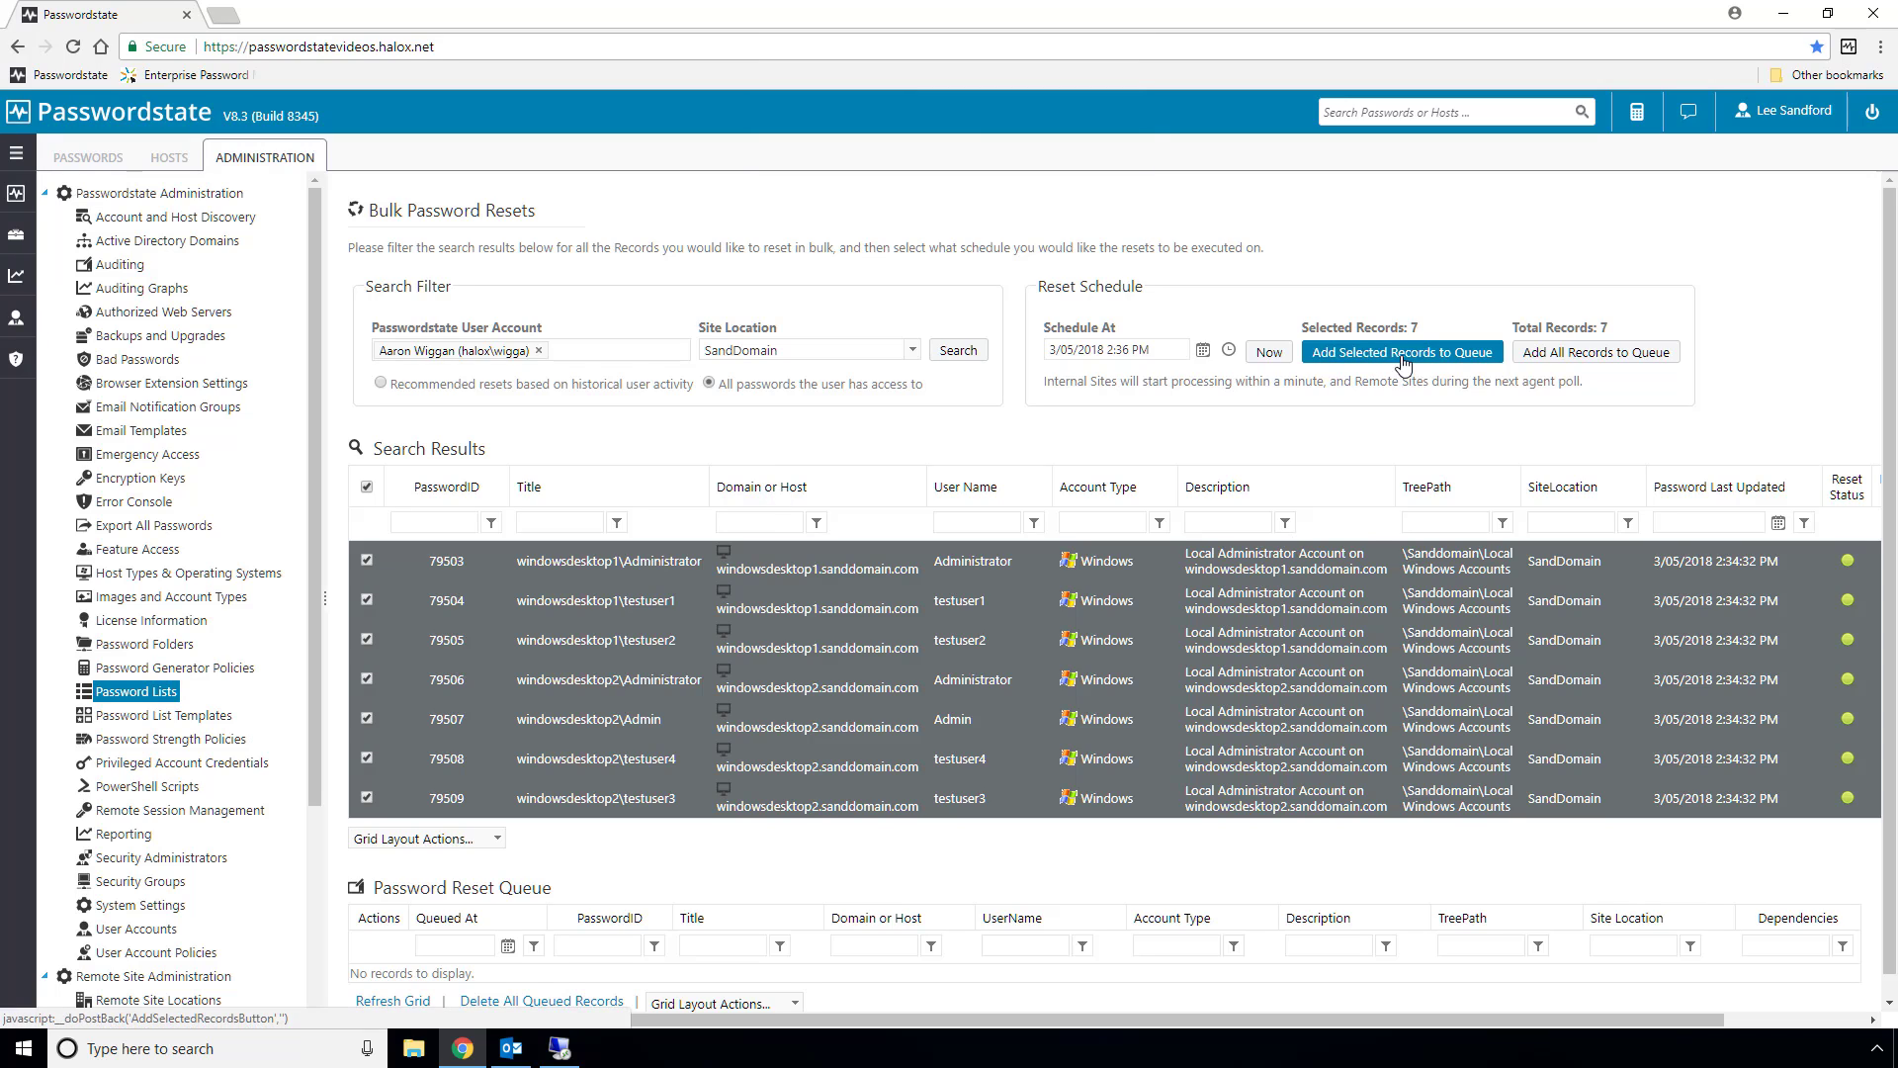
{"action": "left_click", "coordinate": [1399, 352]}
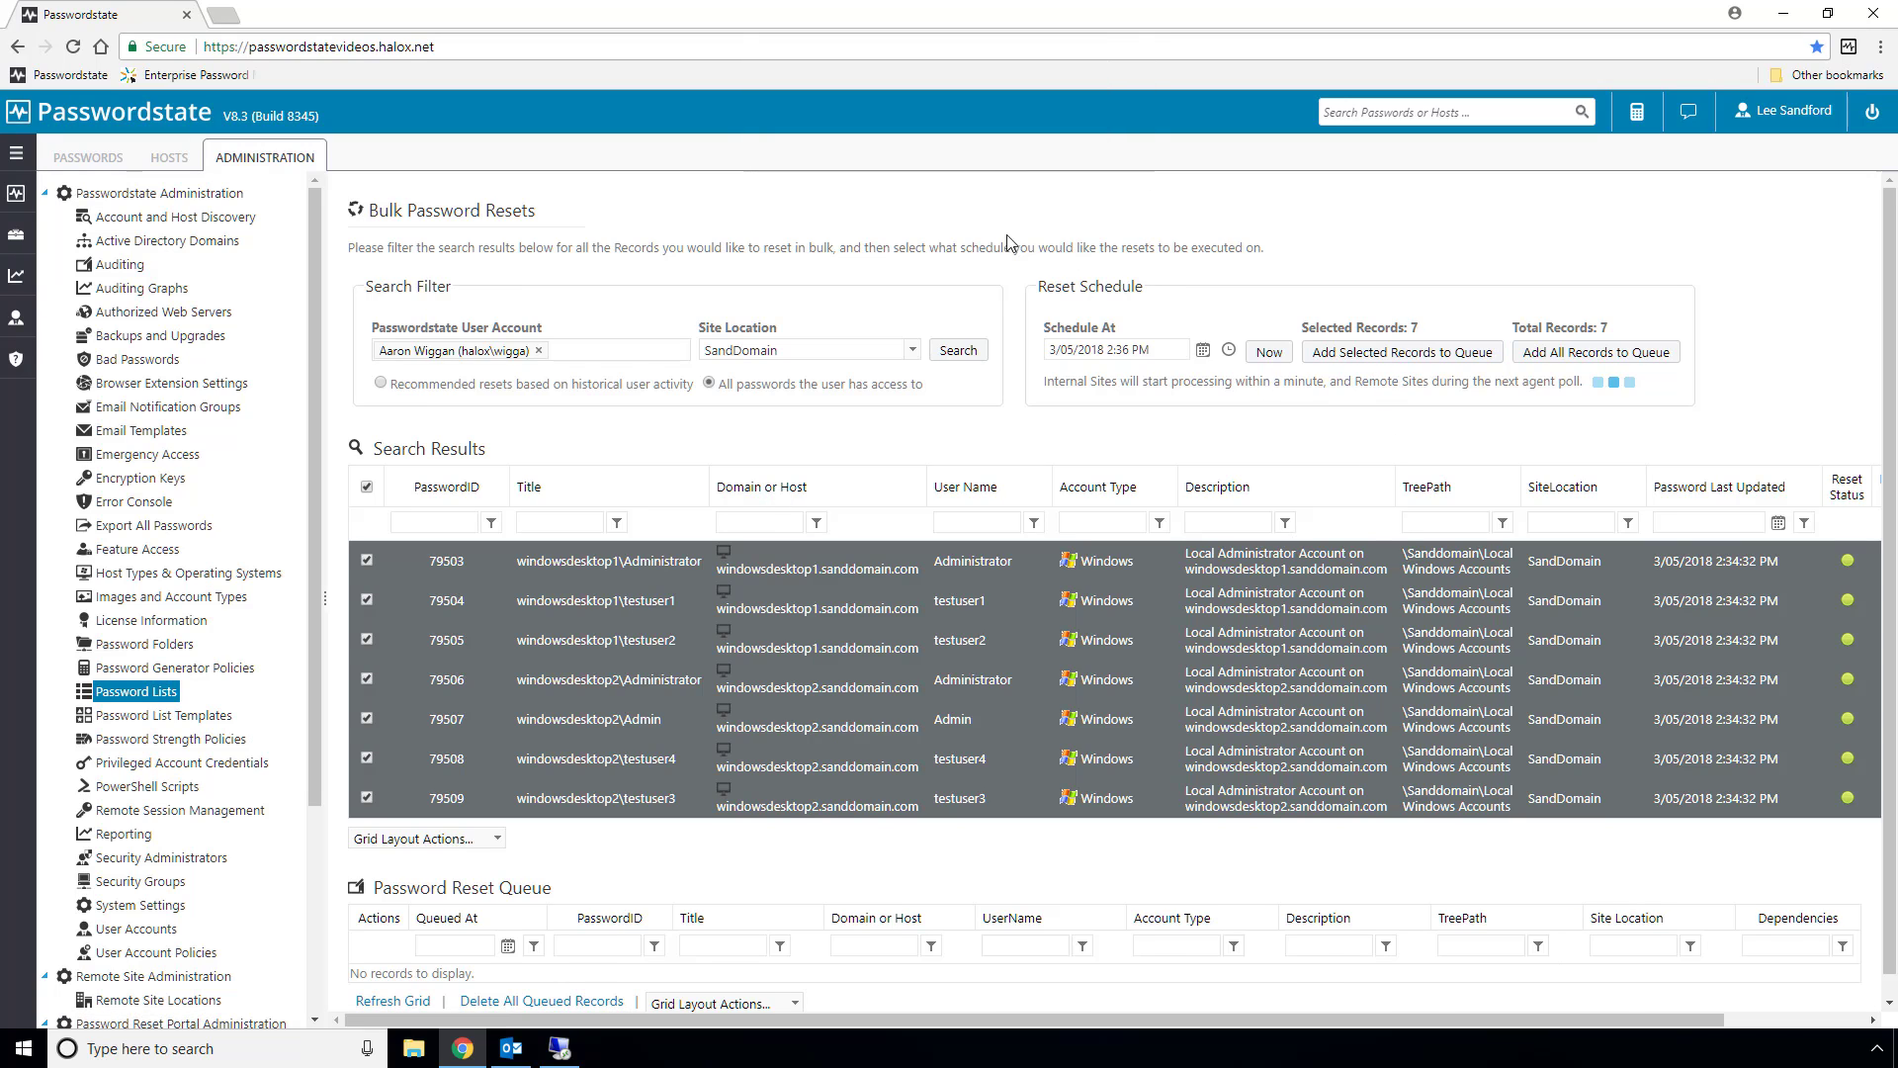
{"action": "left_click", "coordinate": [1400, 352]}
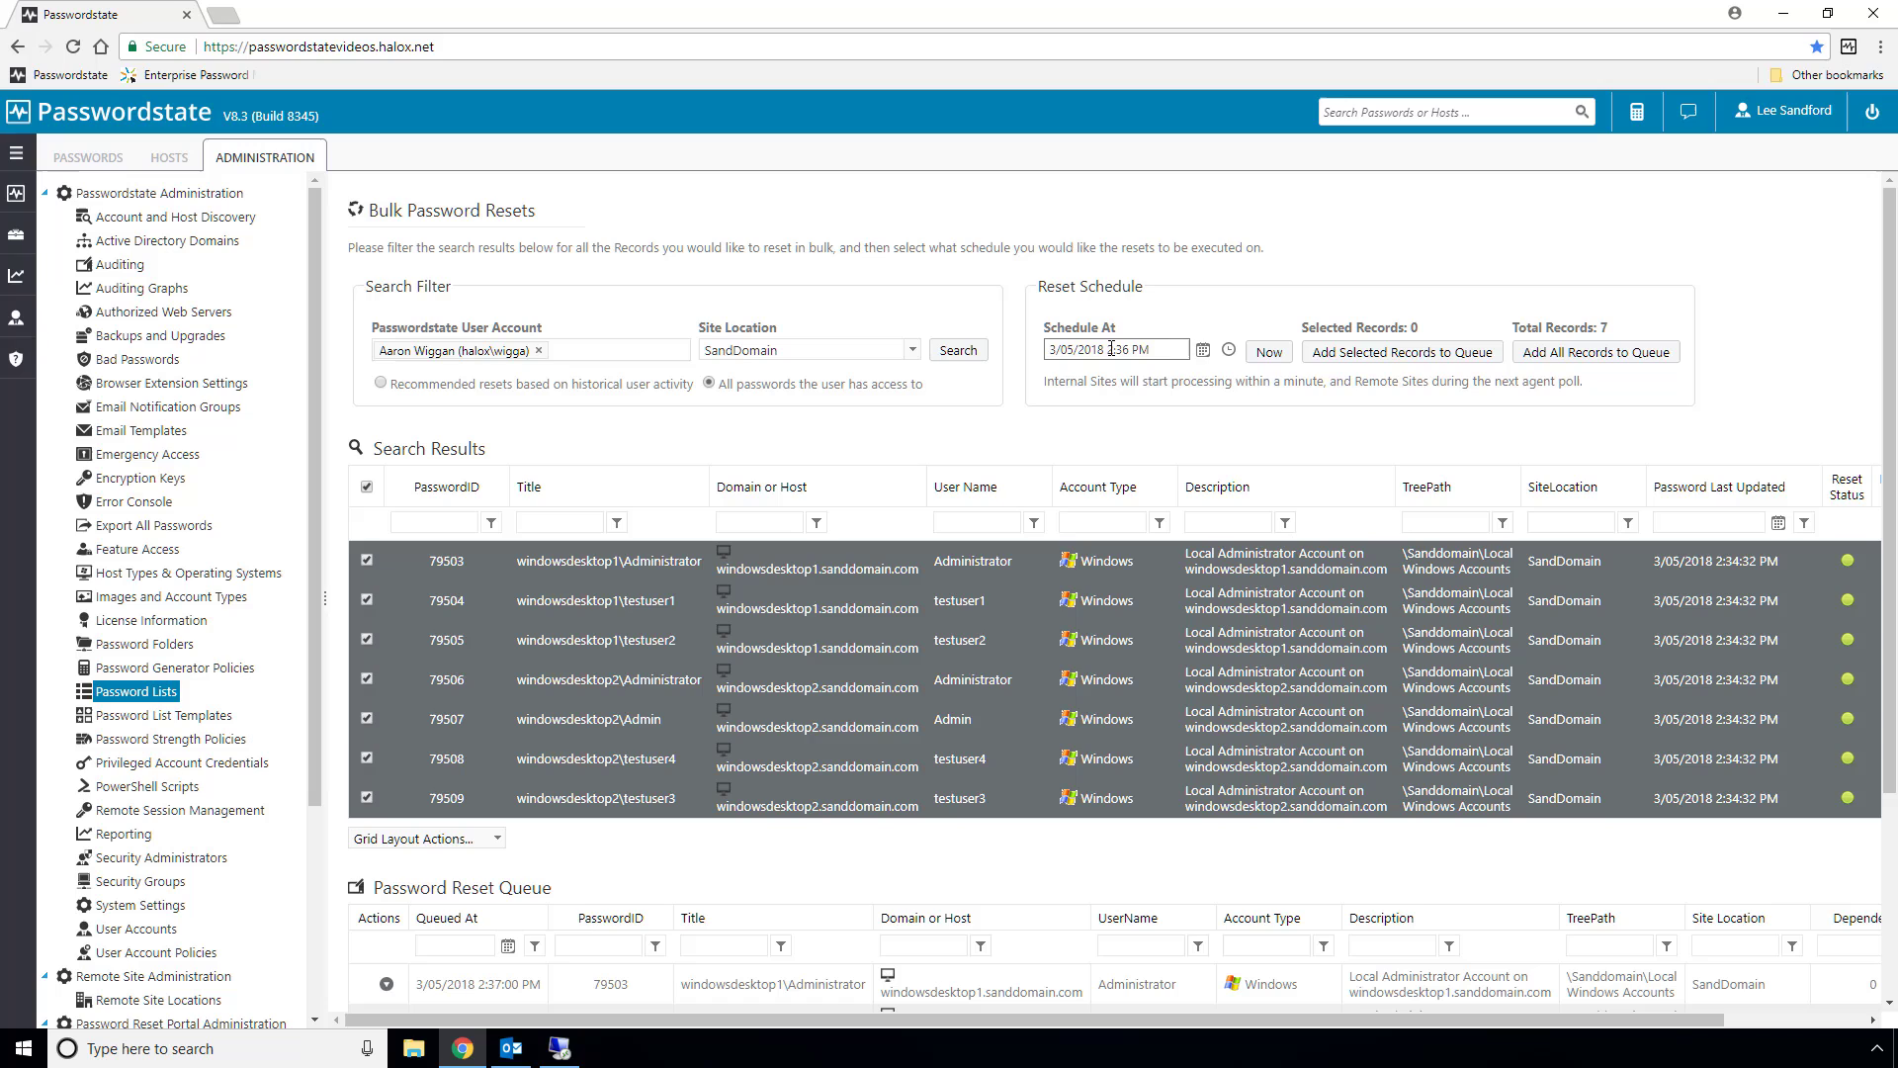
Try 24 May in the Schedule At calendar, then set the schedule back to Now
{"action": "left_click", "coordinate": [1200, 350]}
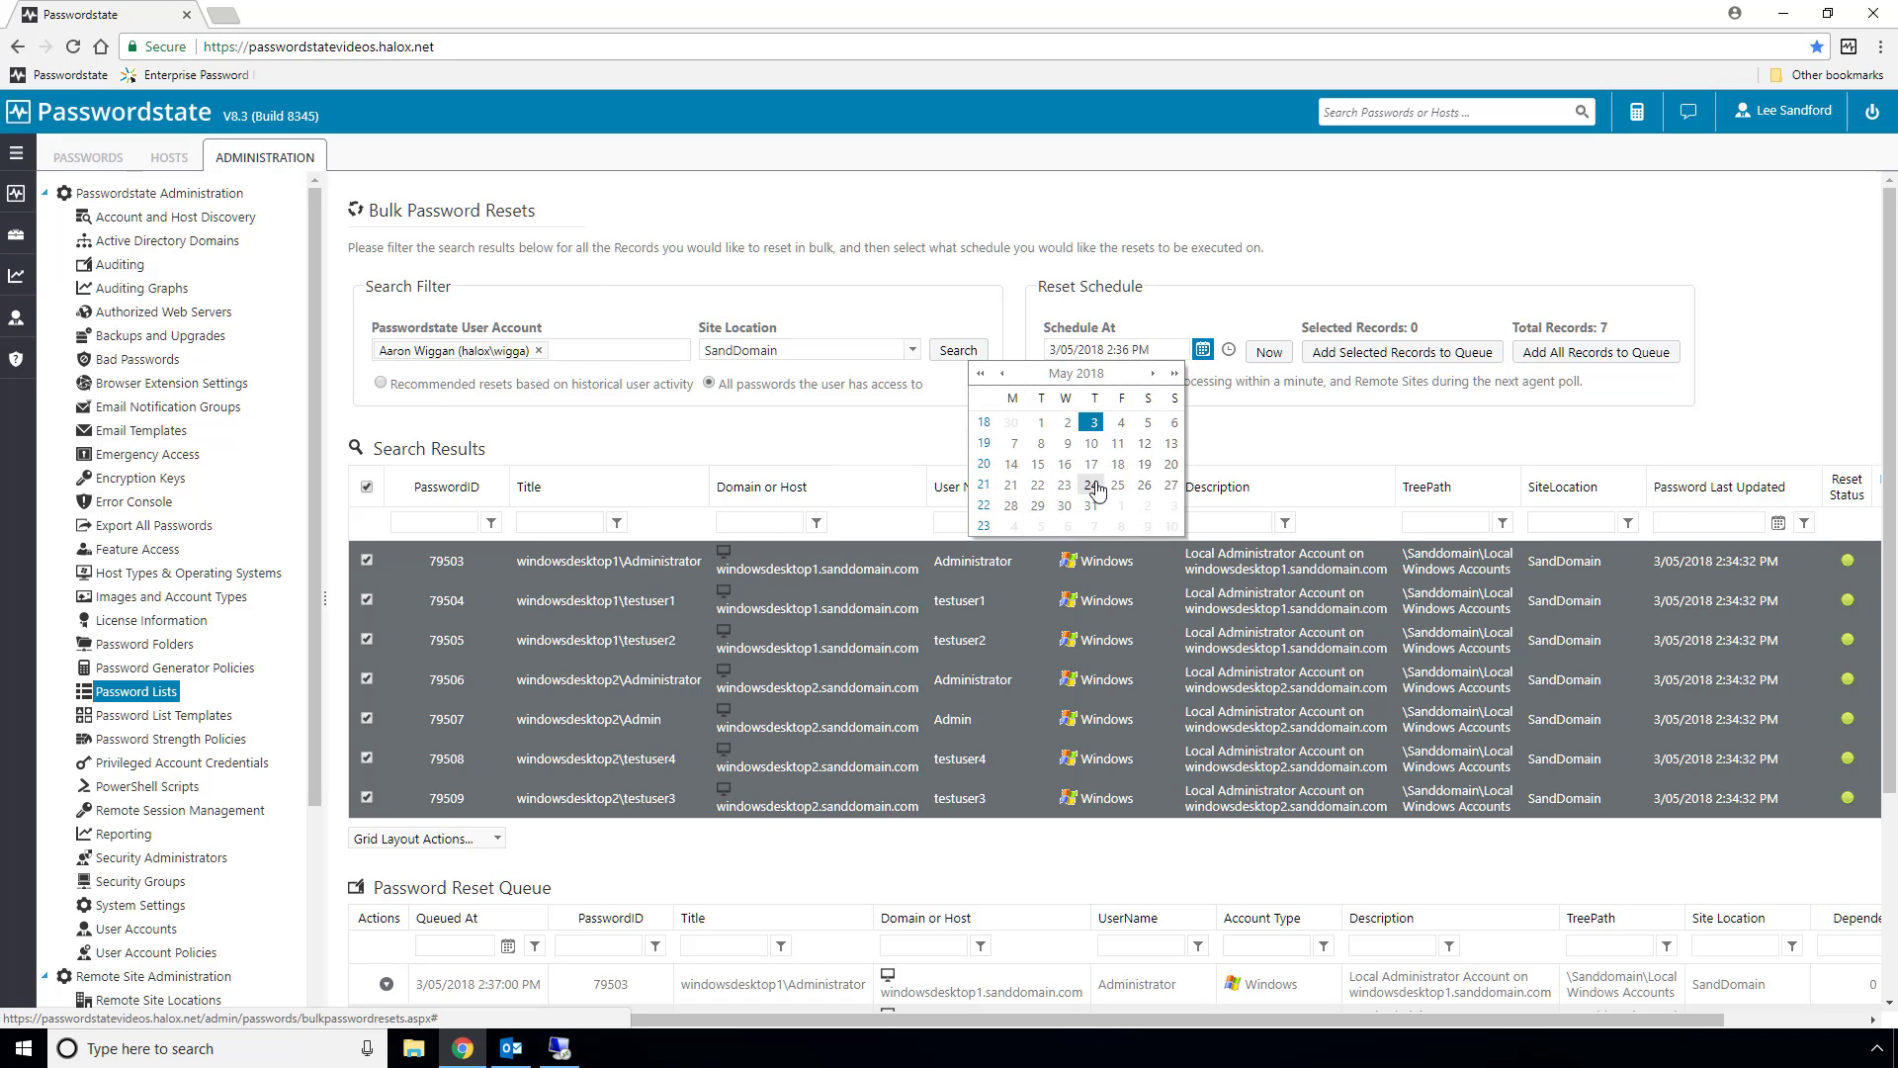
{"action": "left_click", "coordinate": [1227, 350]}
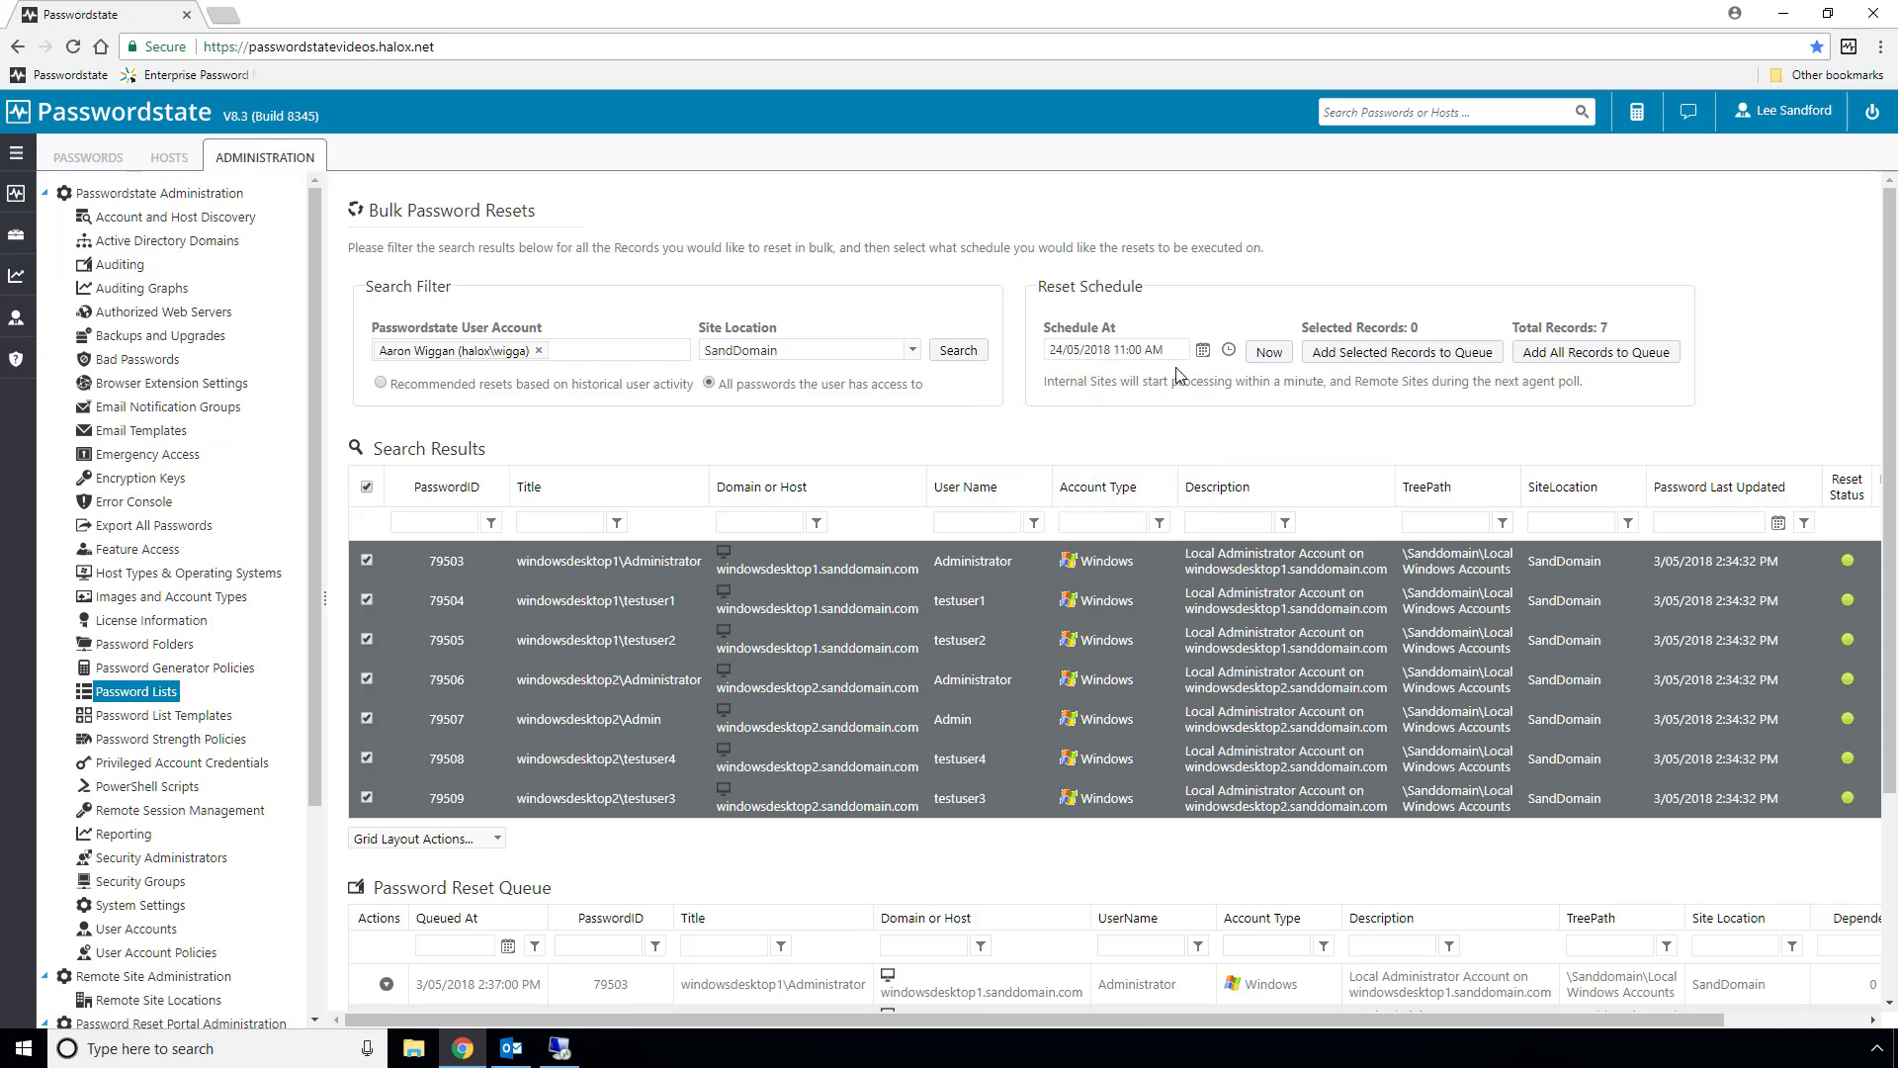
{"action": "left_click", "coordinate": [1267, 352]}
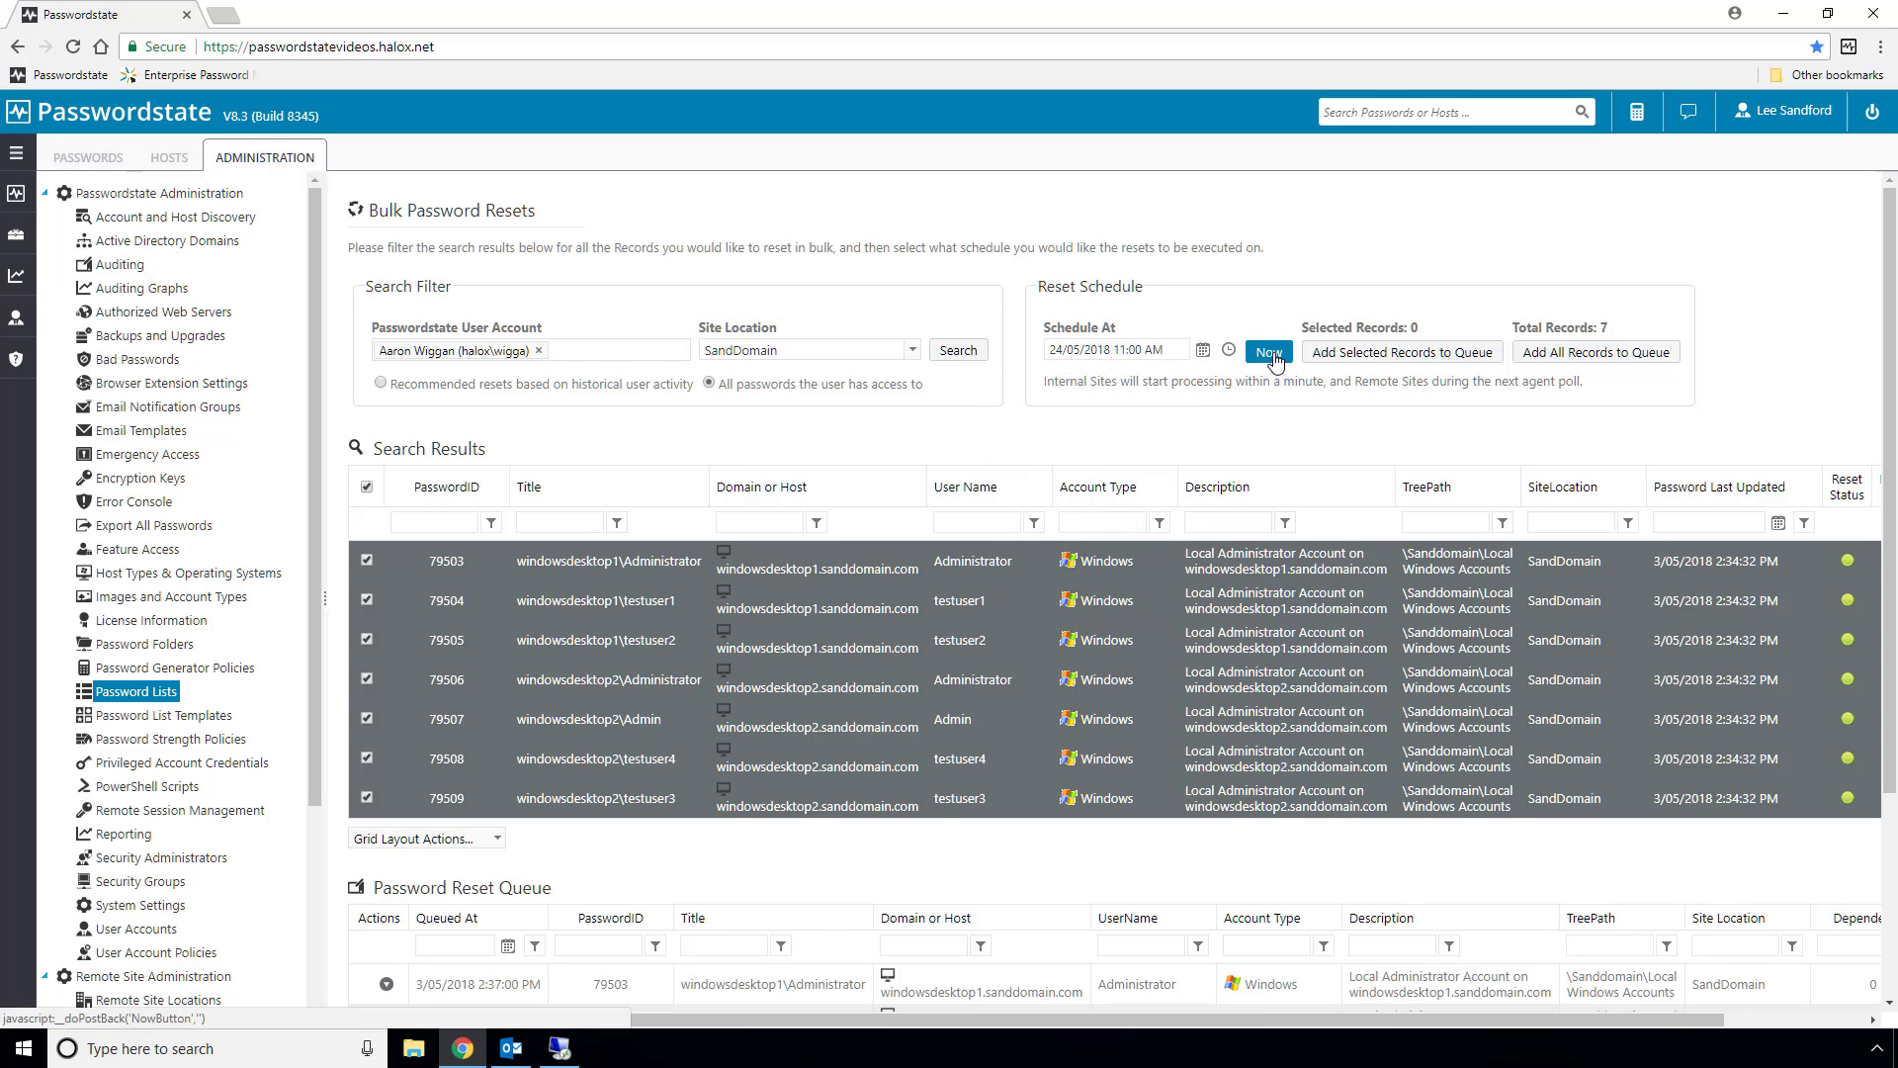
{"action": "left_click", "coordinate": [1267, 352]}
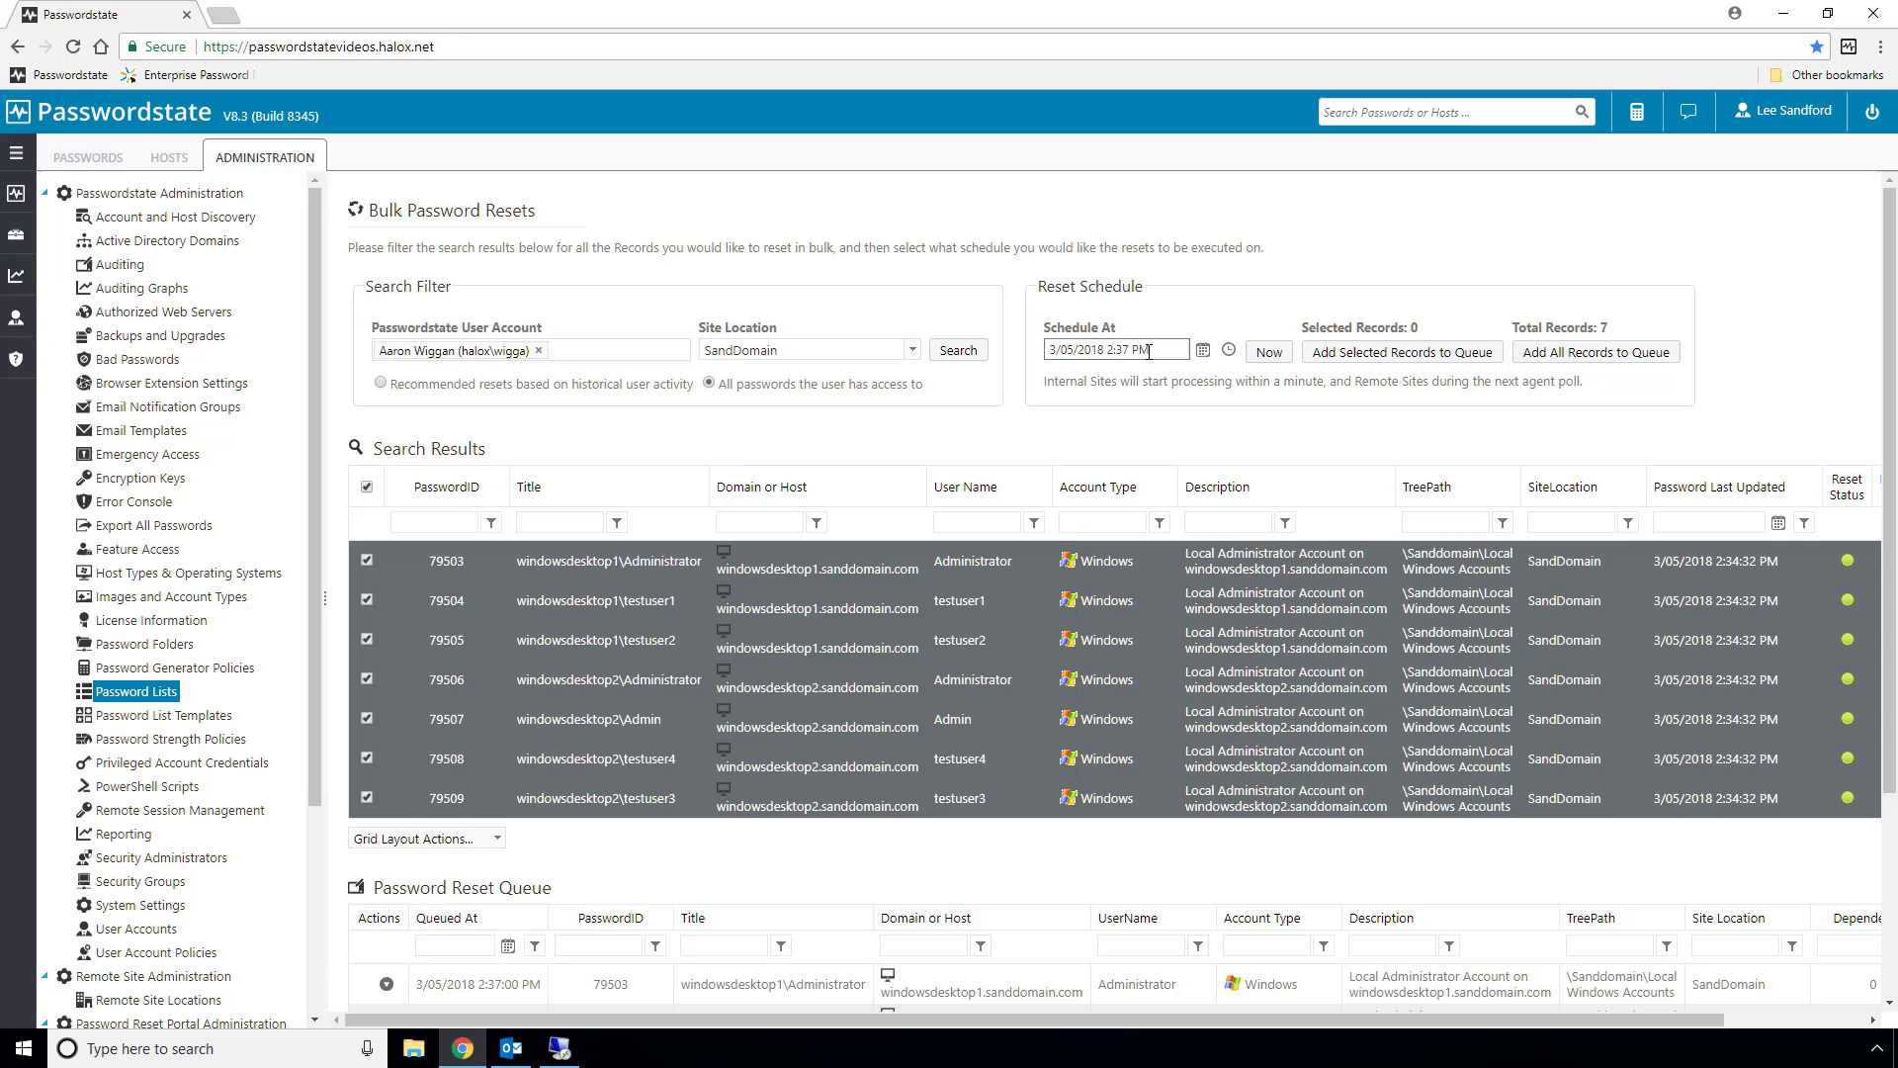
{"action": "mouse_move", "coordinate": [1123, 437]}
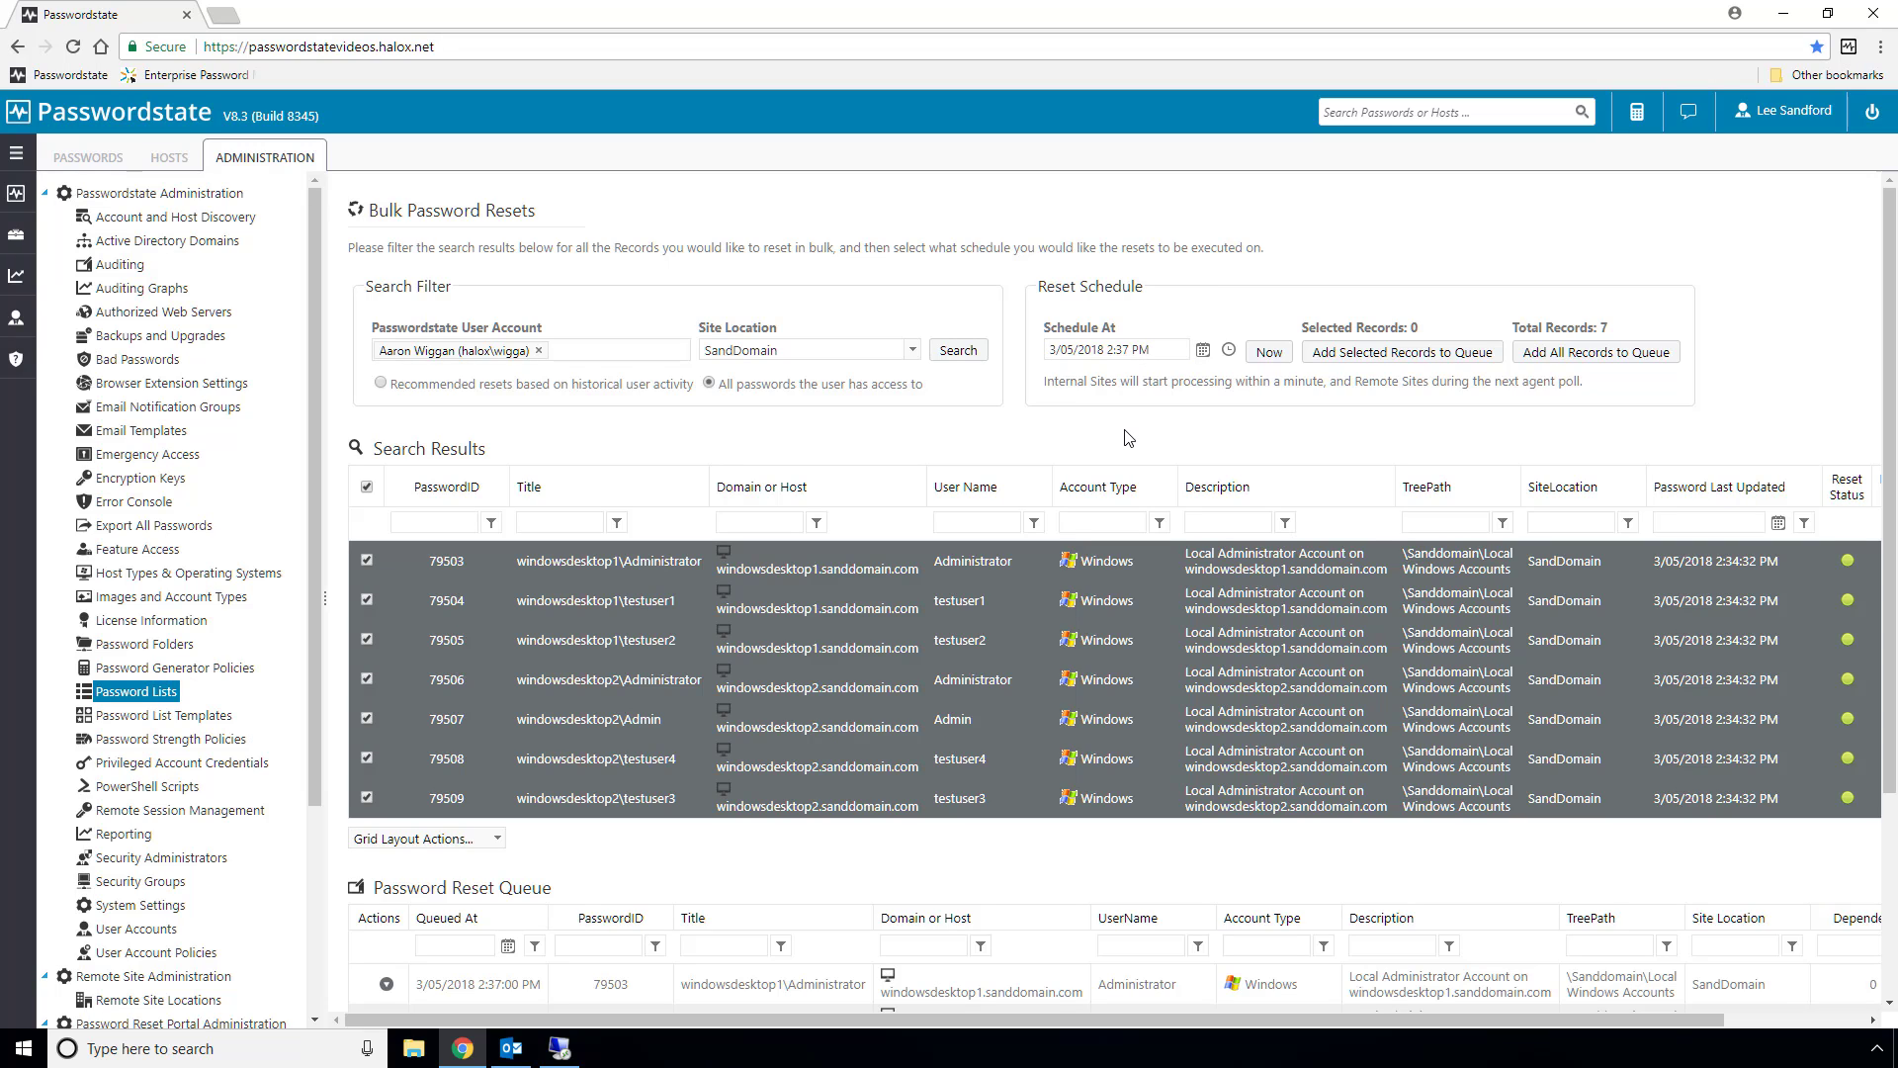